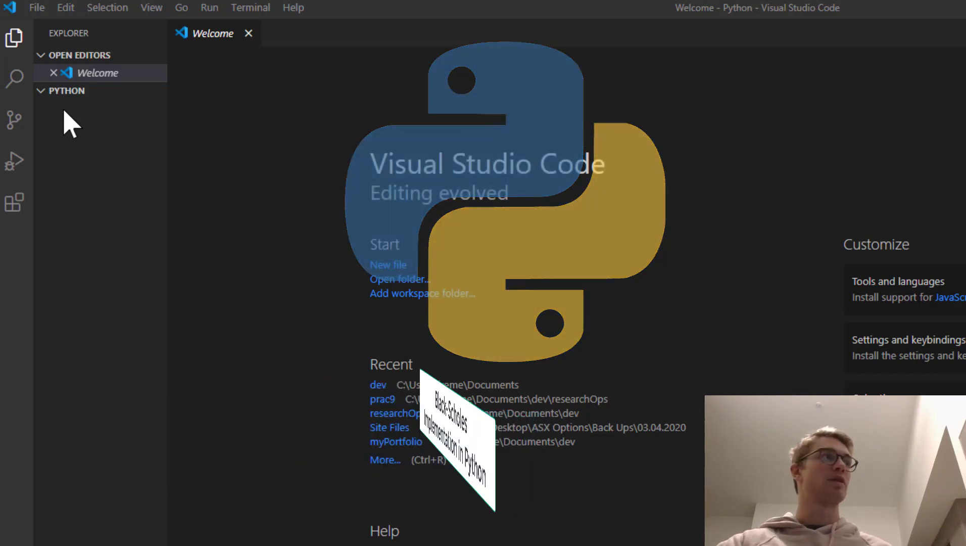
Step: Create a new empty file blackScholes.py in the Python folder
{"action": "left_click", "coordinate": [88, 90]}
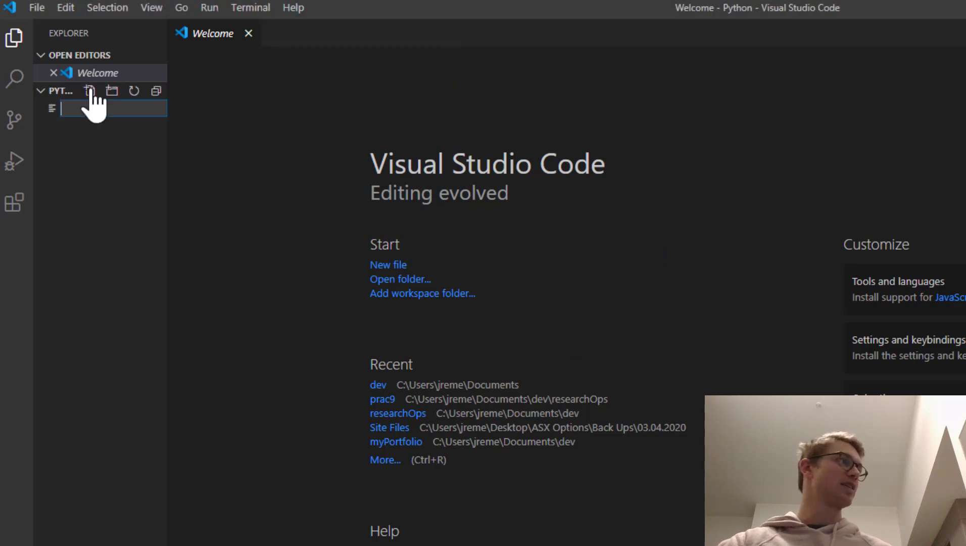
{"action": "mouse_move", "coordinate": [89, 91]}
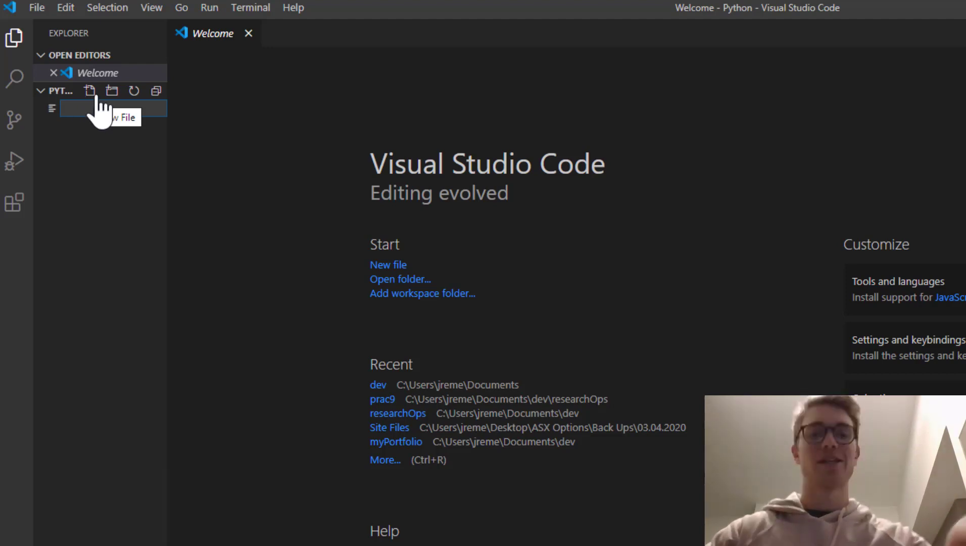
{"action": "type", "text": "blackScholes.py"}
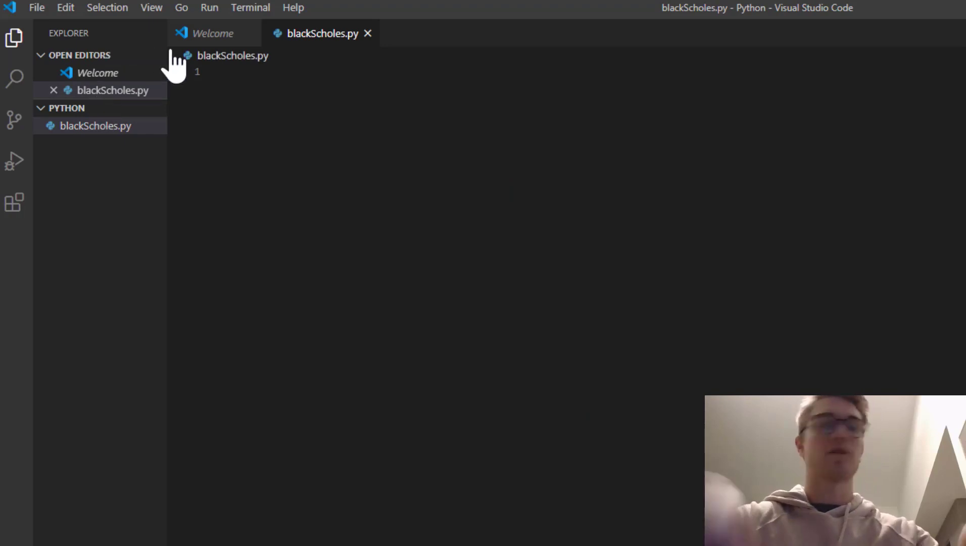
Step: Write the header comment '# Implementing the black-scholes formula in python'
{"action": "type", "text": "# Implement"}
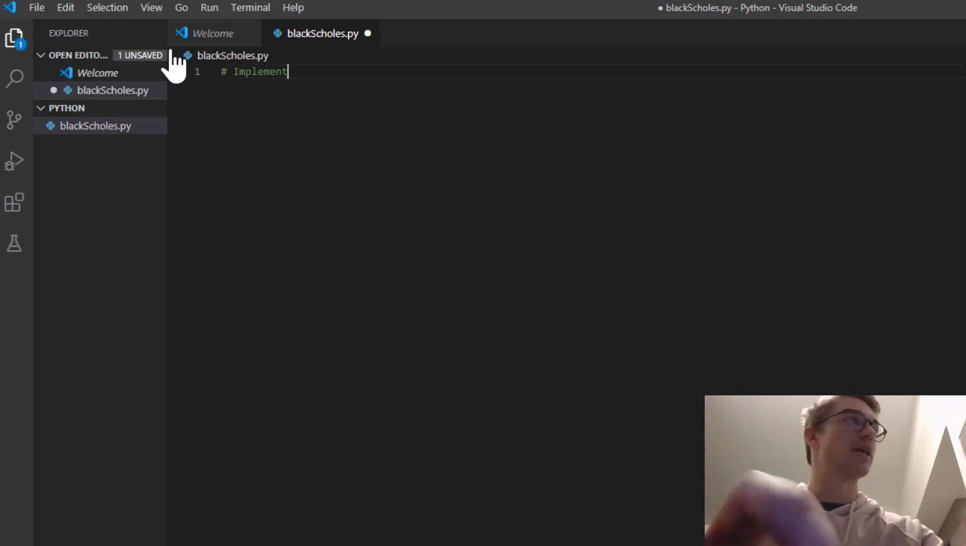
{"action": "type", "text": "ing the bl"}
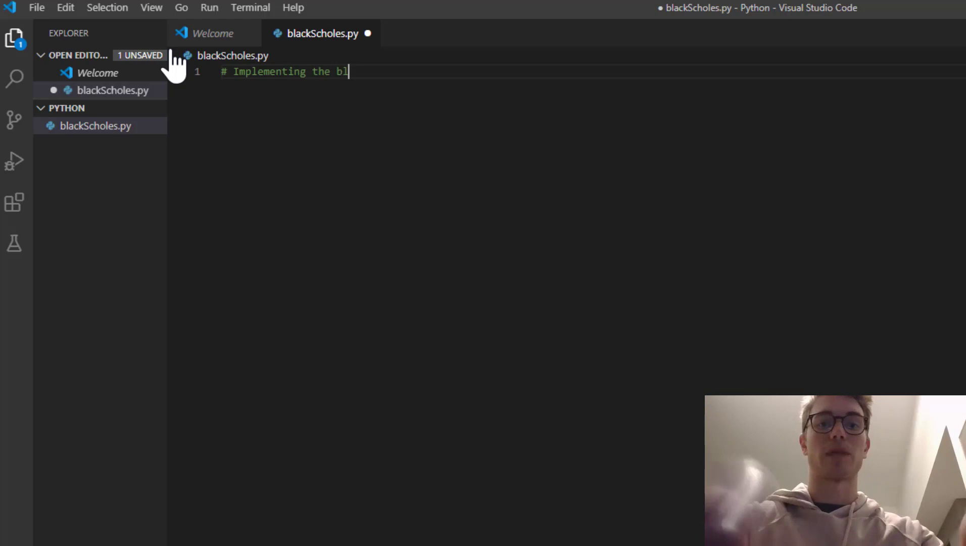
{"action": "type", "text": "ack s"}
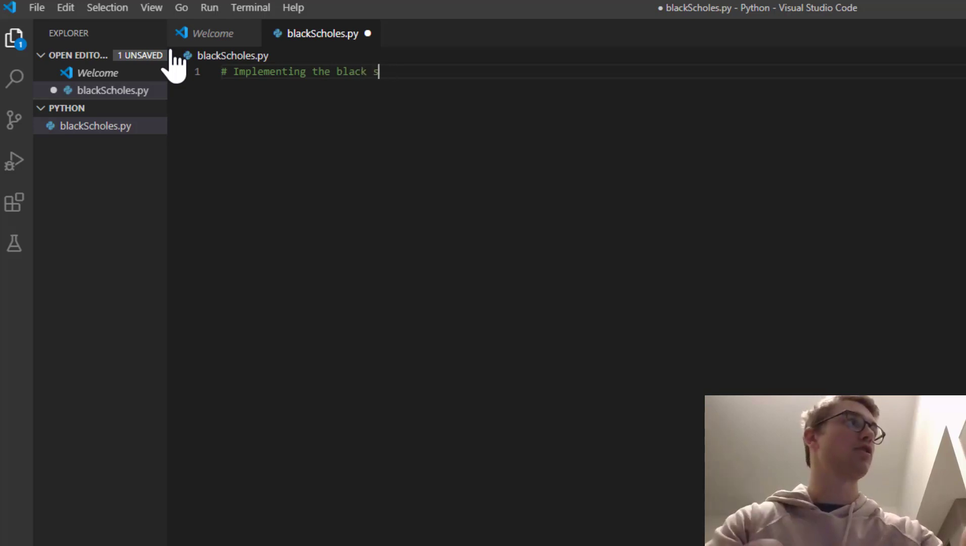
{"action": "type", "text": "-scholes"}
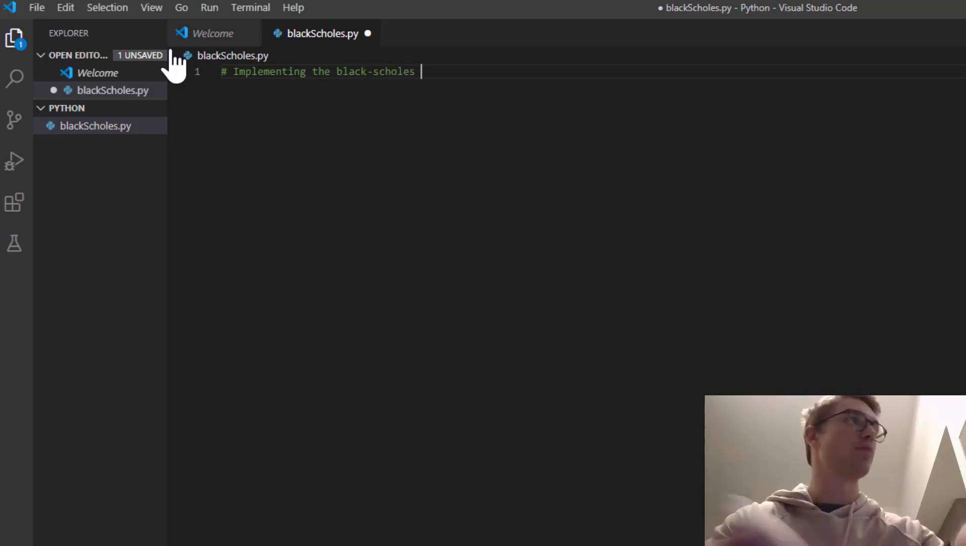
{"action": "type", "text": "forumla"}
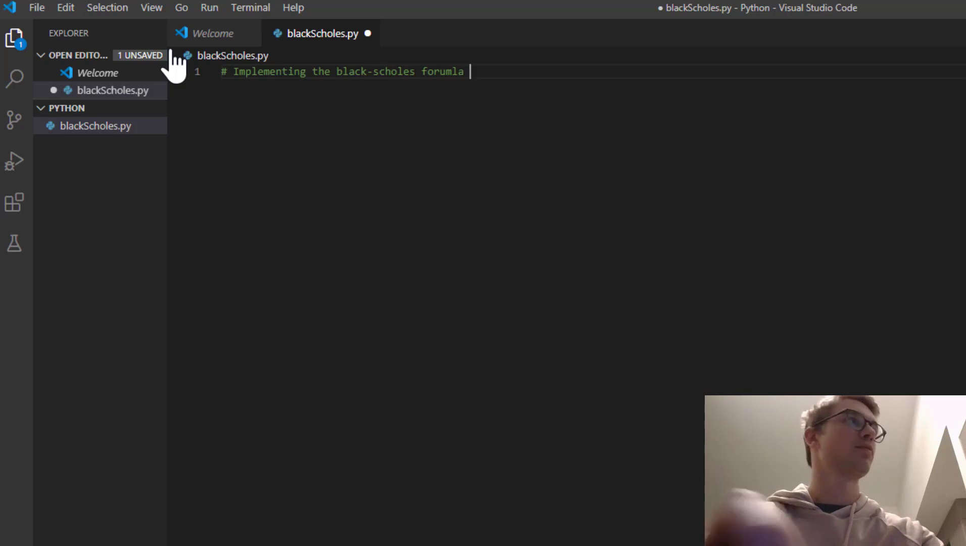
{"action": "type", "text": "in python"}
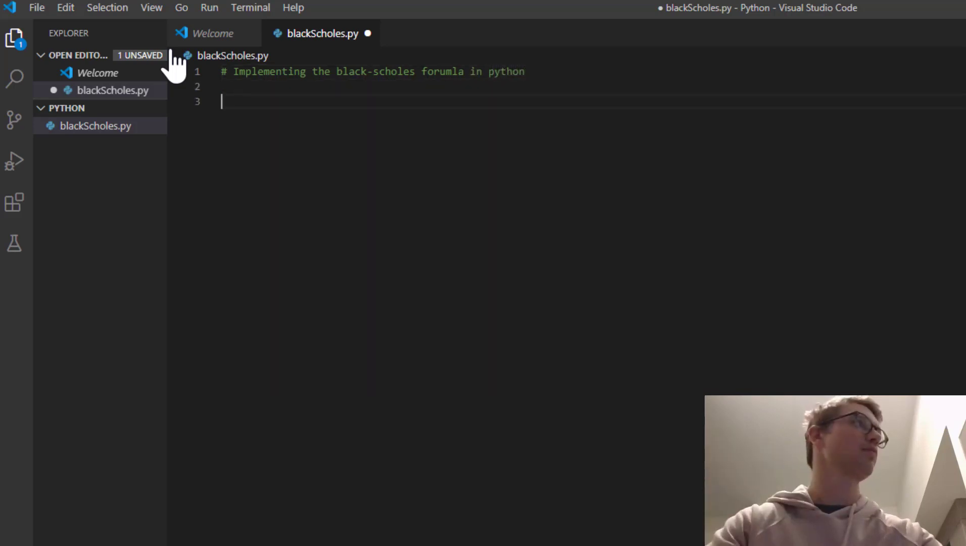
Step: Import numpy as np and norm from scipy.stats
{"action": "type", "text": "imporr"}
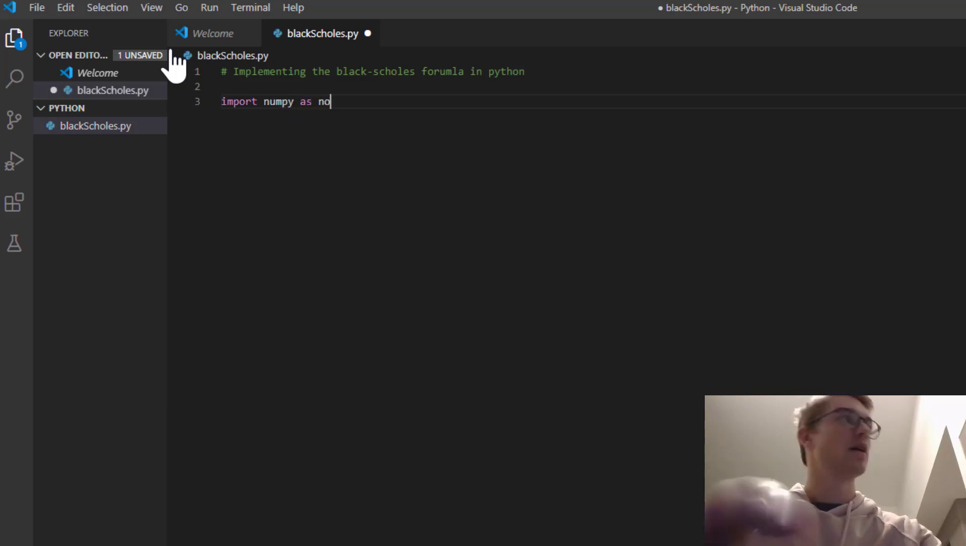
{"action": "type", "text": "p"}
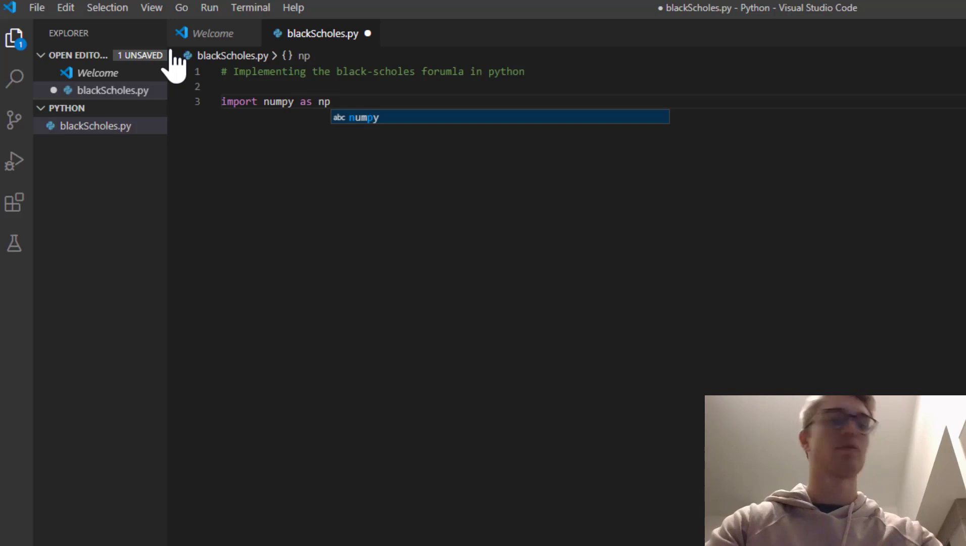
{"action": "type", "text": "import scip"}
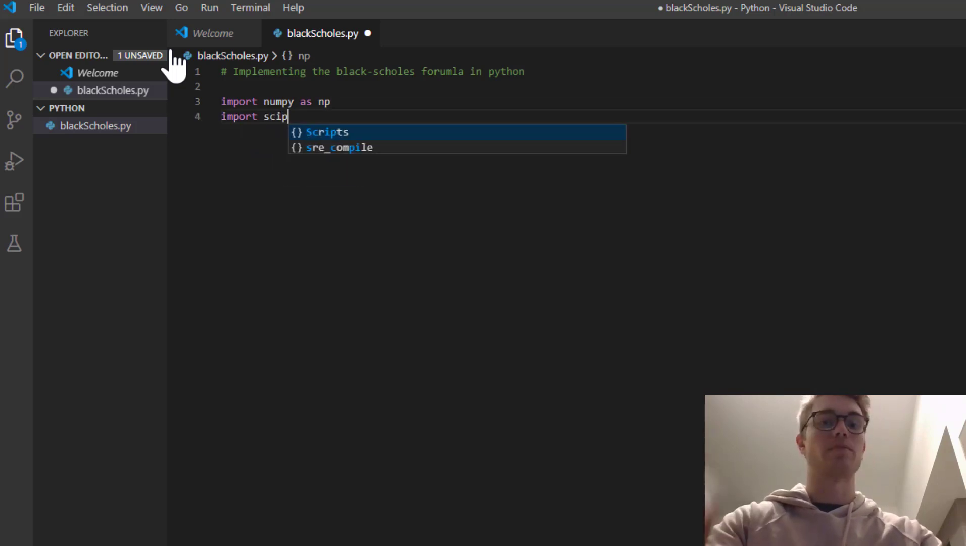
{"action": "type", "text": "y.stats"}
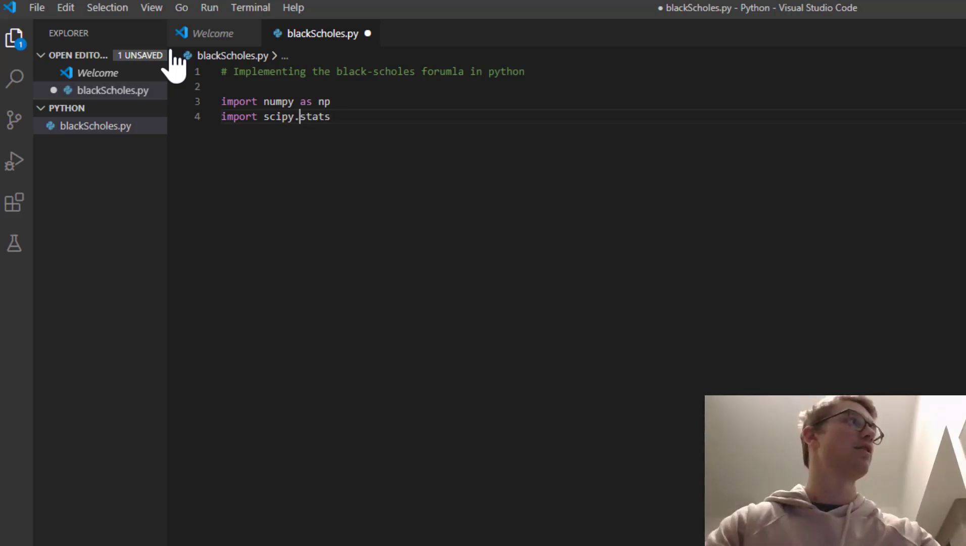
{"action": "type", "text": "from"}
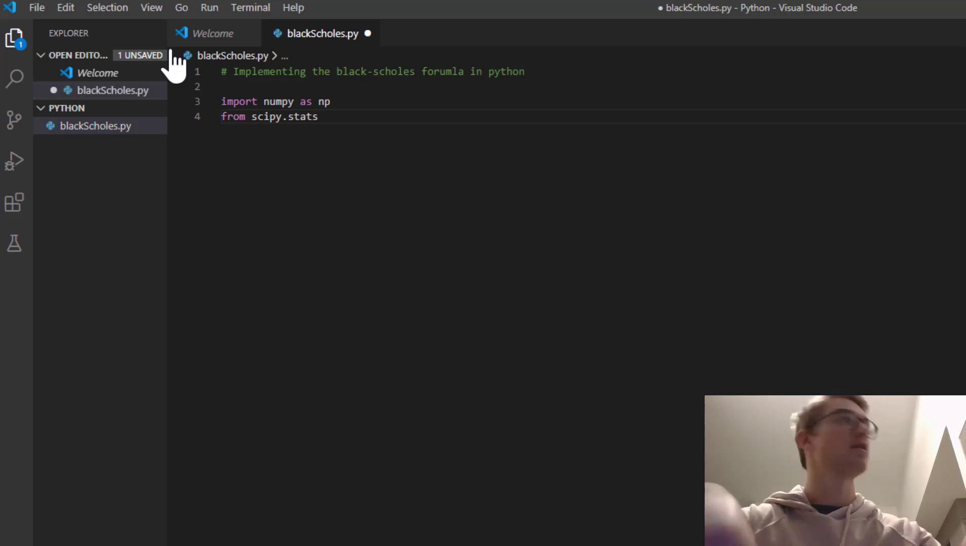
{"action": "type", "text": "import norm"}
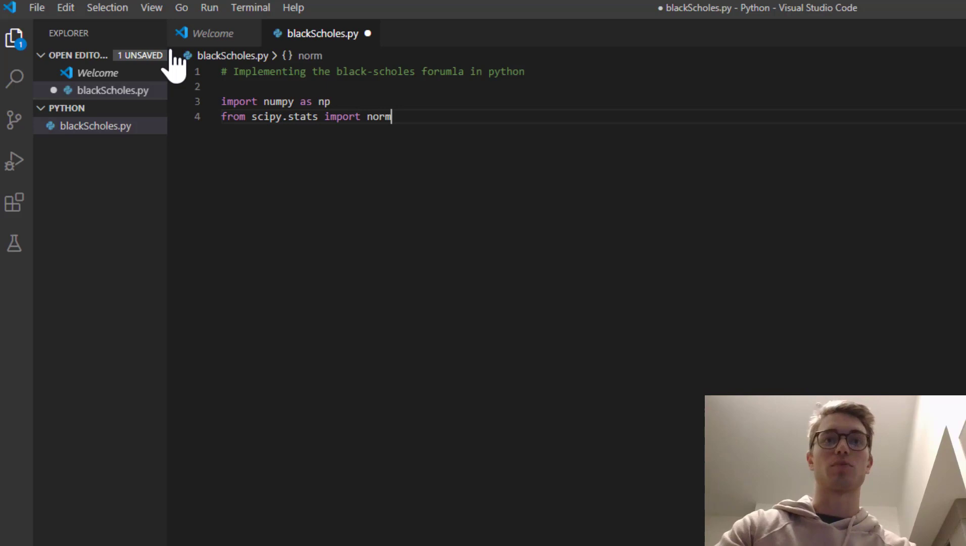
{"action": "key", "text": "Enter"}
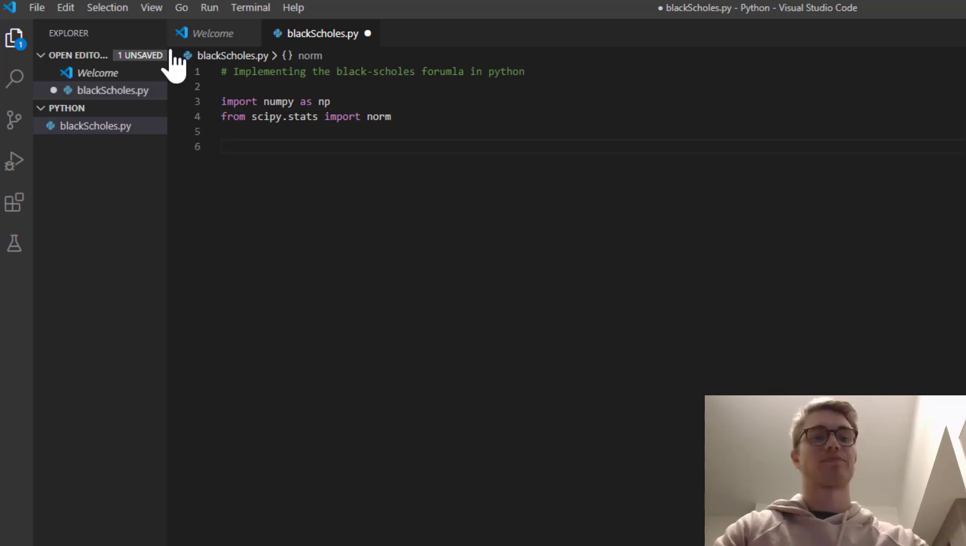
Step: Save, then under '# define variables' set r = 0.01 and S = 30
{"action": "key", "text": "ctrl+s"}
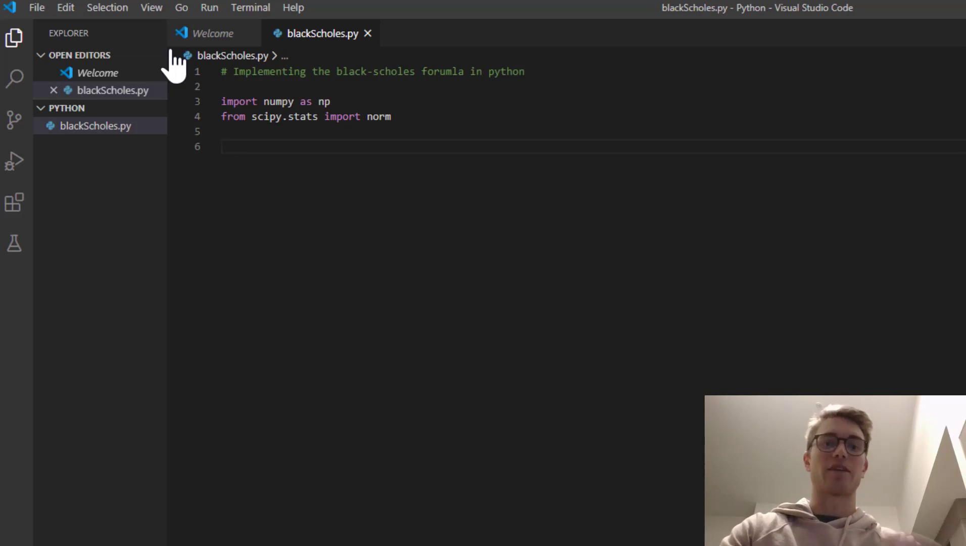
{"action": "type", "text": "#"}
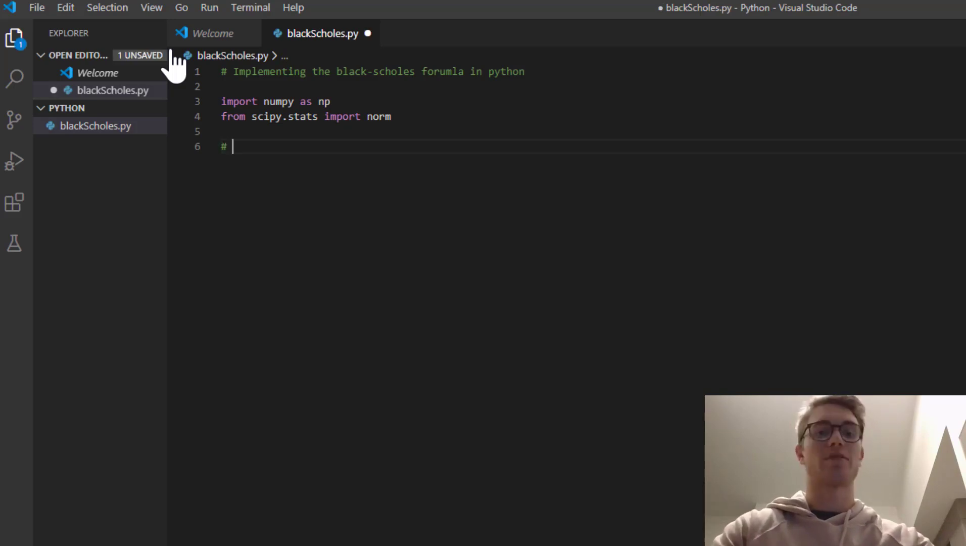
{"action": "type", "text": "define variables"}
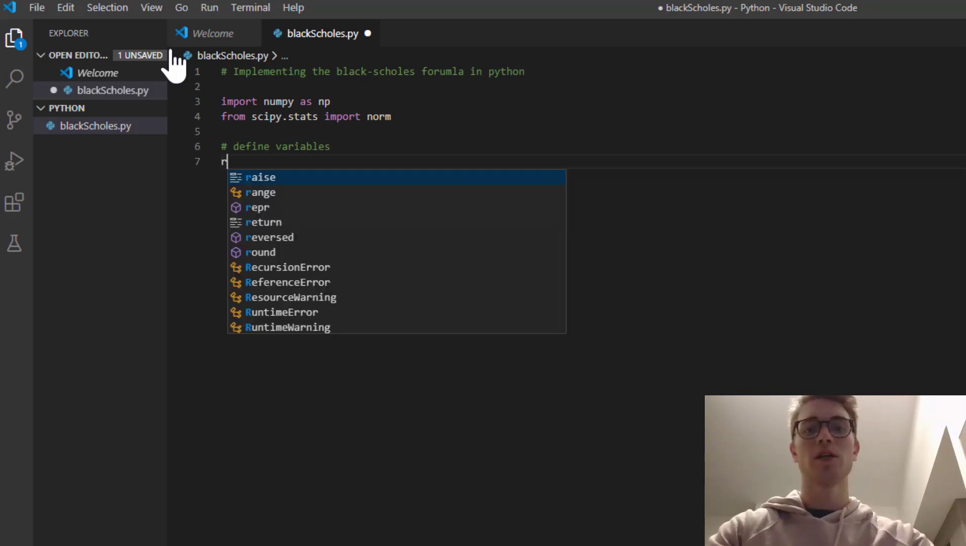
{"action": "type", "text": "= 0.01"}
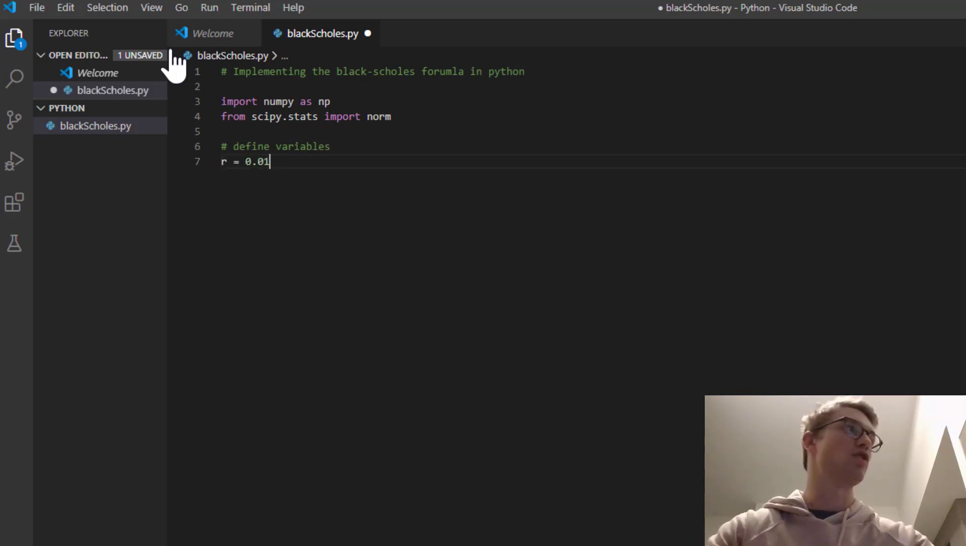
{"action": "key", "text": "Return"}
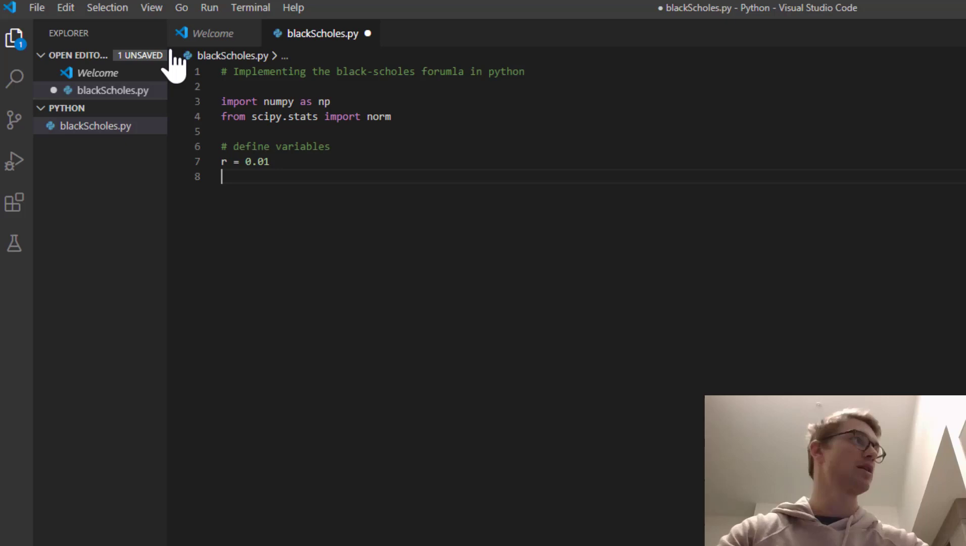
{"action": "type", "text": "S ="}
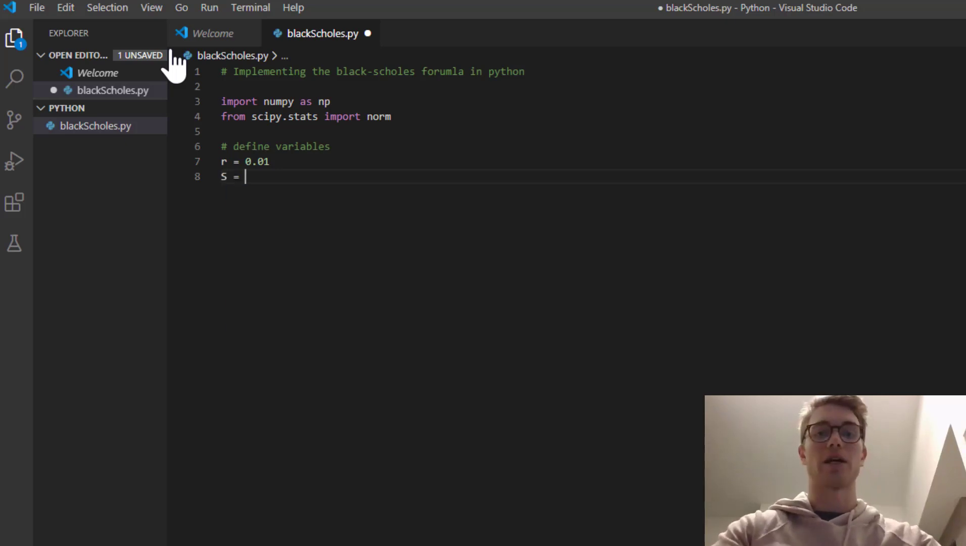
{"action": "type", "text": "30"}
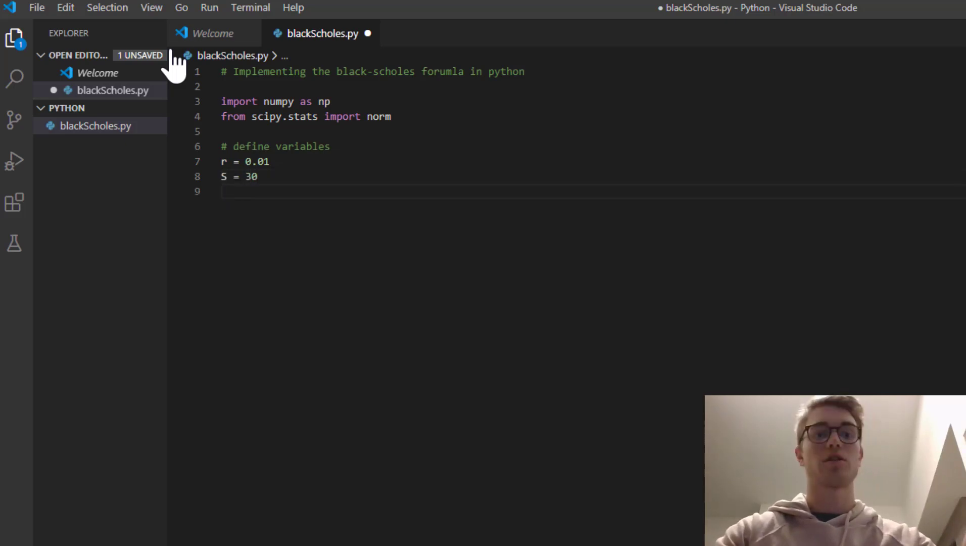
Step: Define K = 40, T = 240/365 and sigma = 0.30
{"action": "type", "text": "K = 40"}
{"action": "type", "text": "T = 240/"}
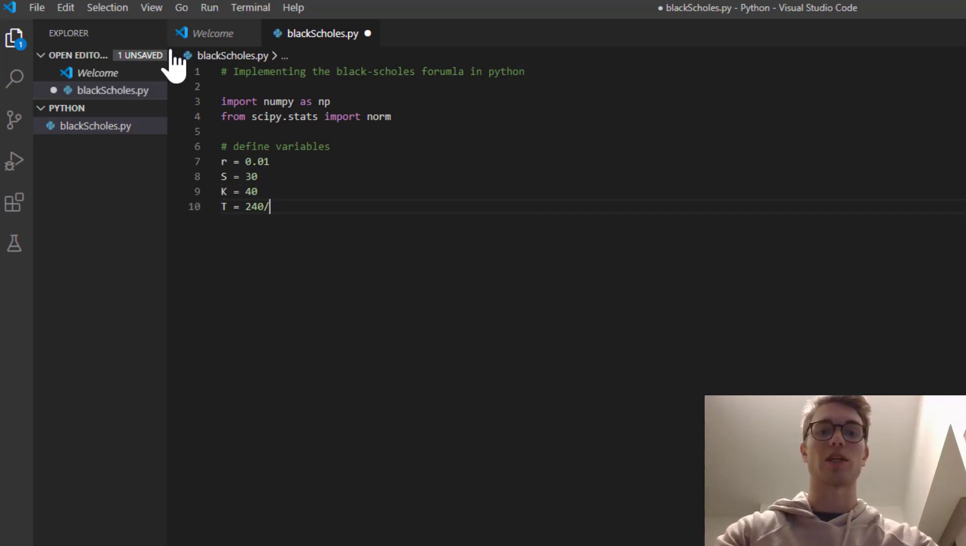
{"action": "type", "text": "365"}
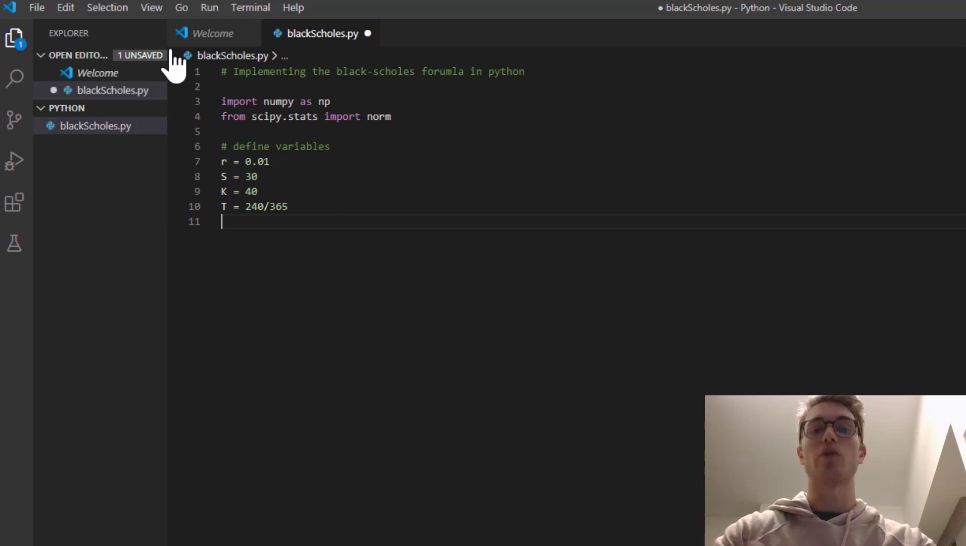
{"action": "type", "text": "sigma ="}
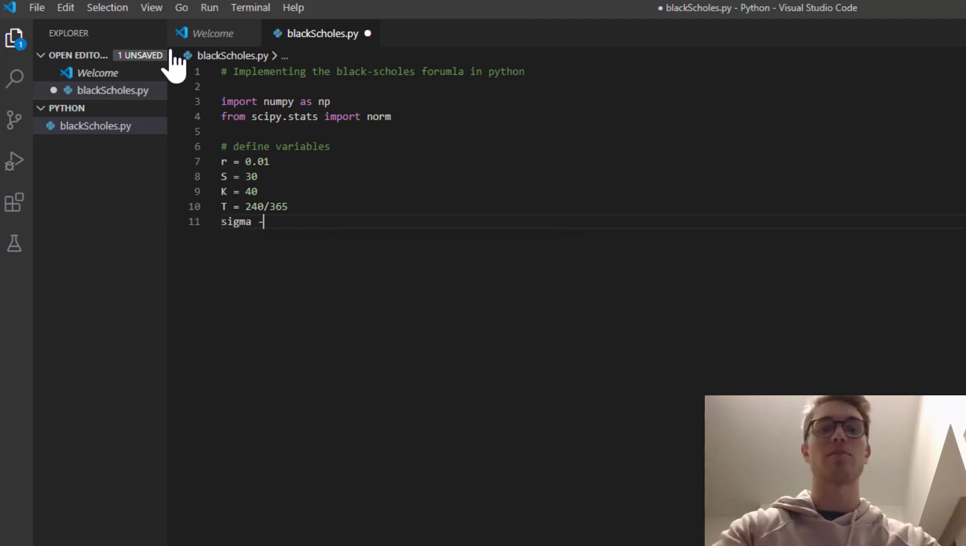
{"action": "type", "text": "0.30"}
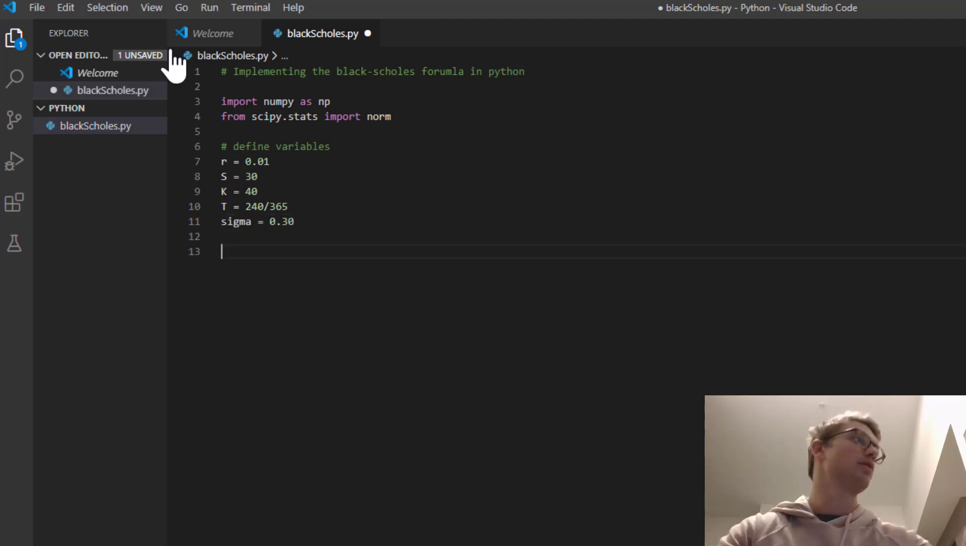
Step: Save, then define blackScholes(r, S, K, T, sigma, type="C")
{"action": "key", "text": "ctrl+s"}
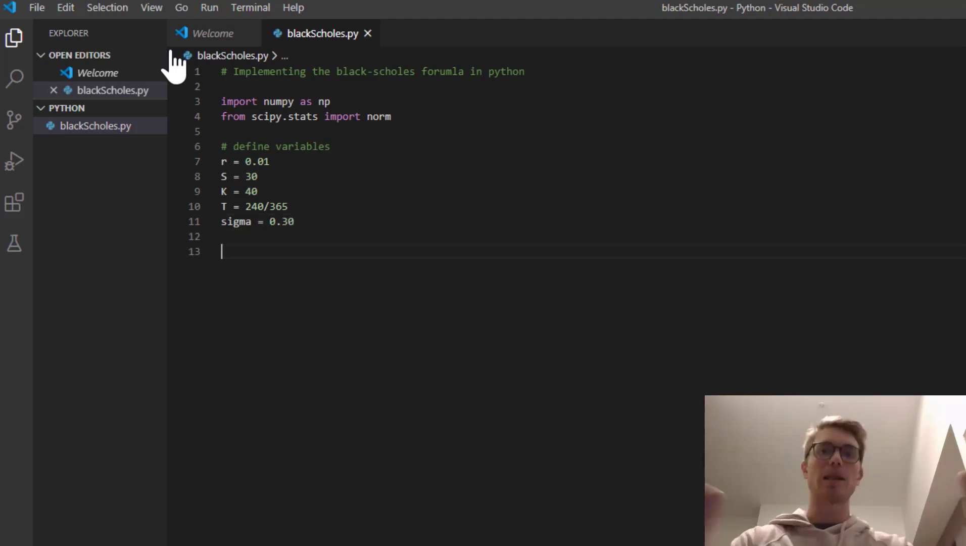
{"action": "type", "text": "def"}
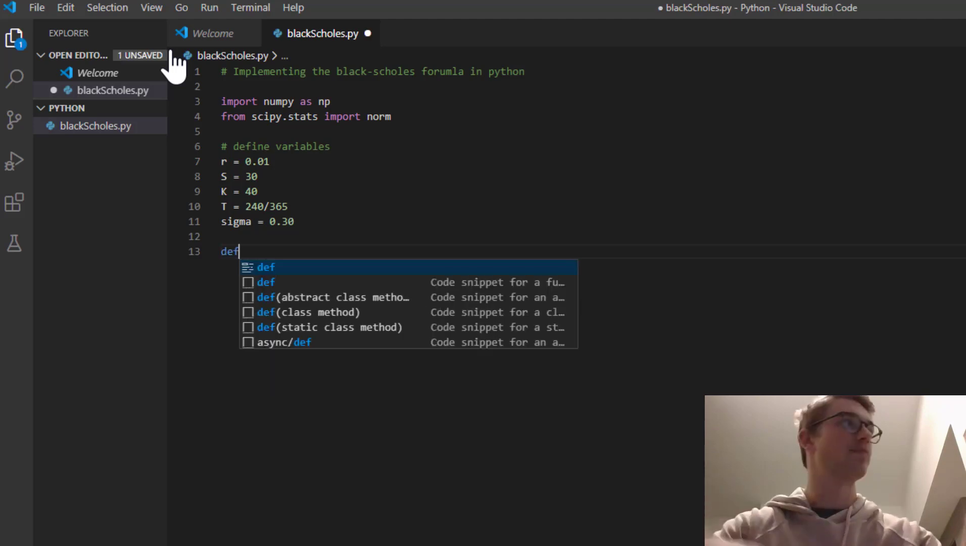
{"action": "type", "text": "blac"}
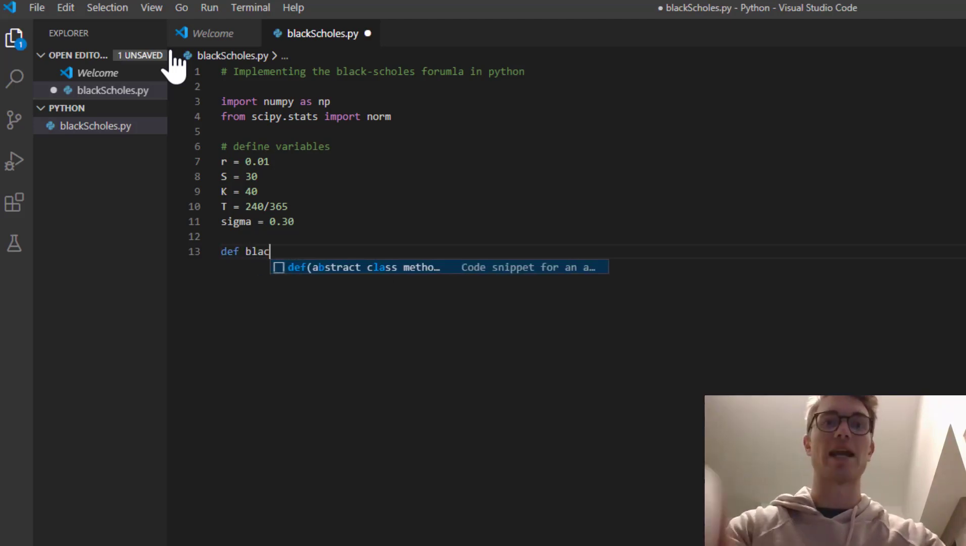
{"action": "type", "text": "kScho"}
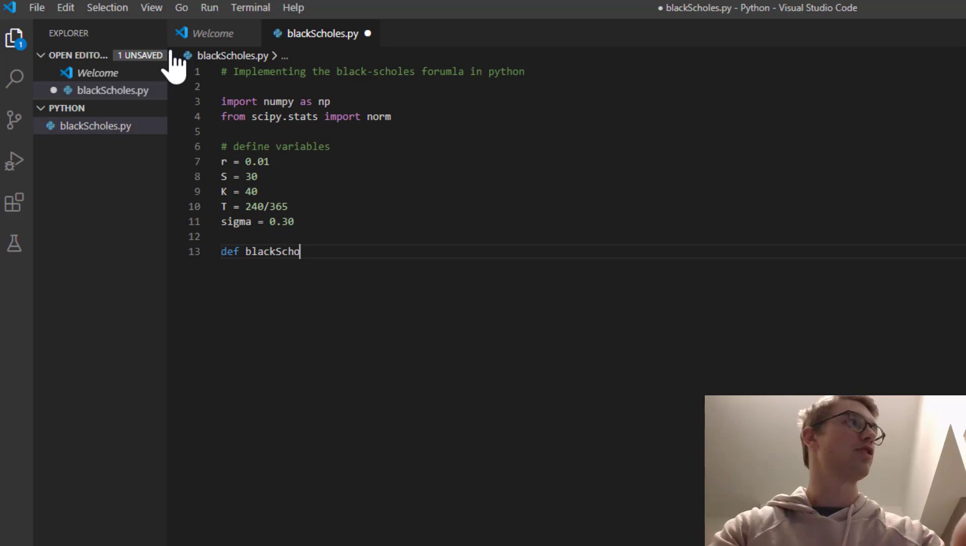
{"action": "type", "text": "les()"}
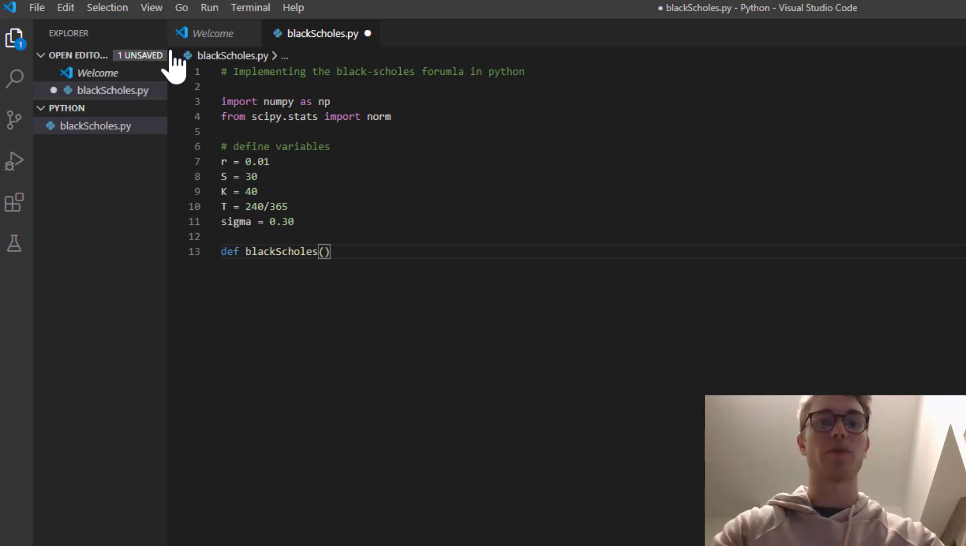
{"action": "type", "text": "r,"}
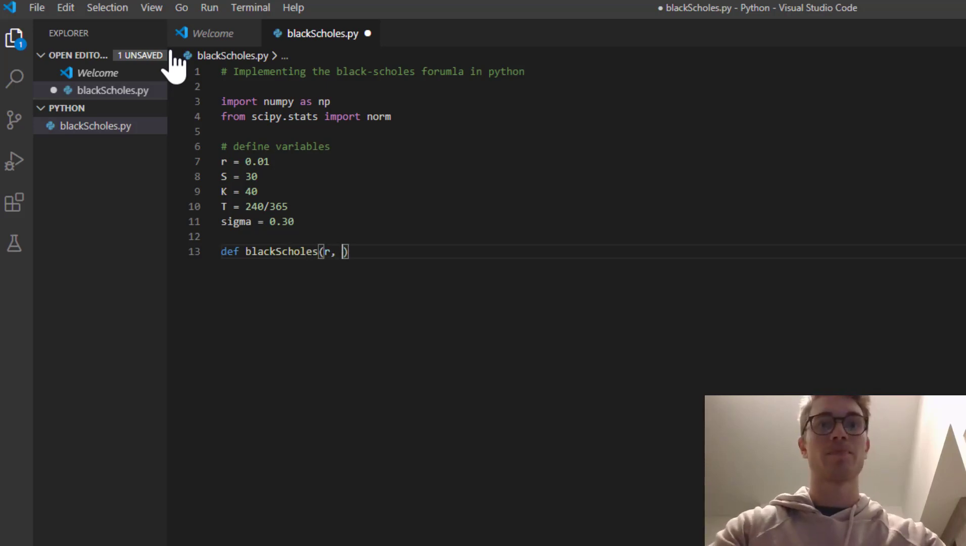
{"action": "type", "text": "S,"}
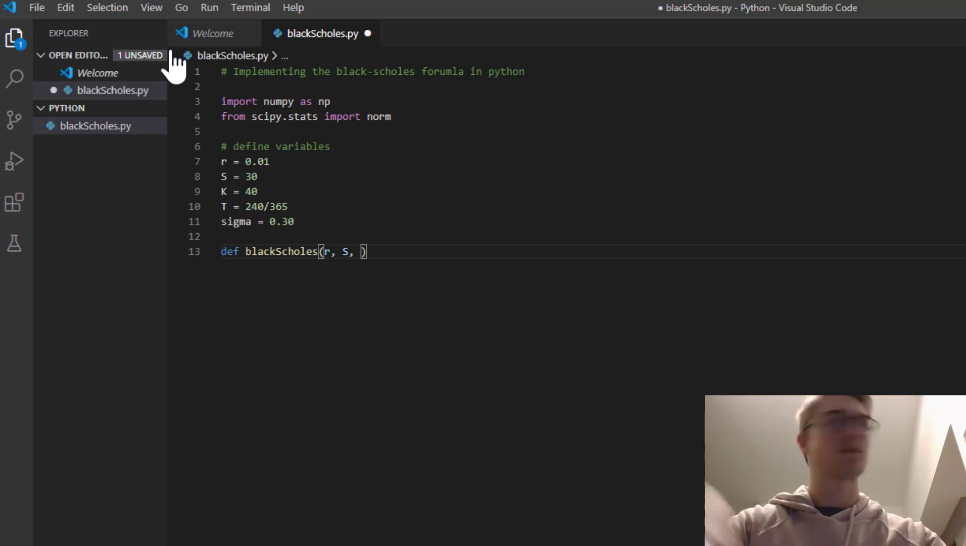
{"action": "type", "text": "K, T"}
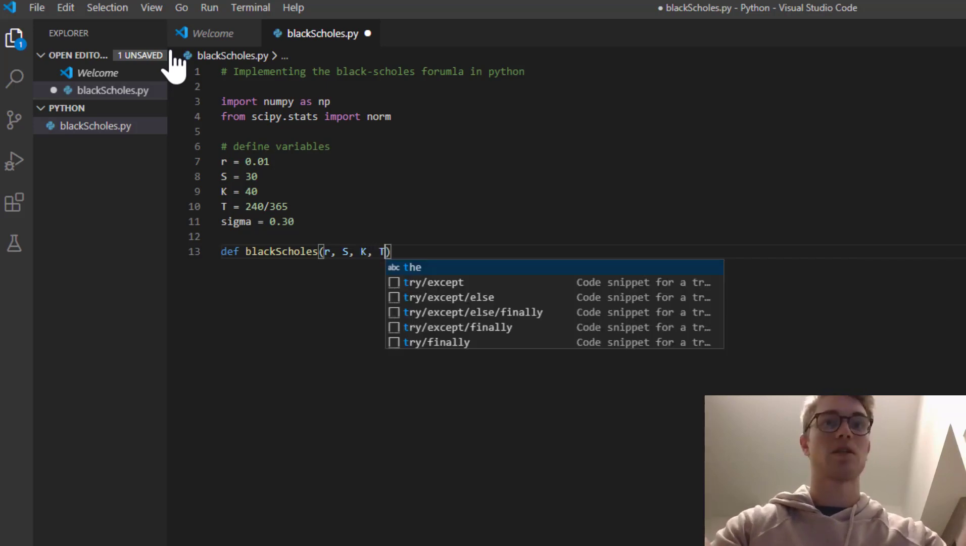
{"action": "type", "text": ", sigma"}
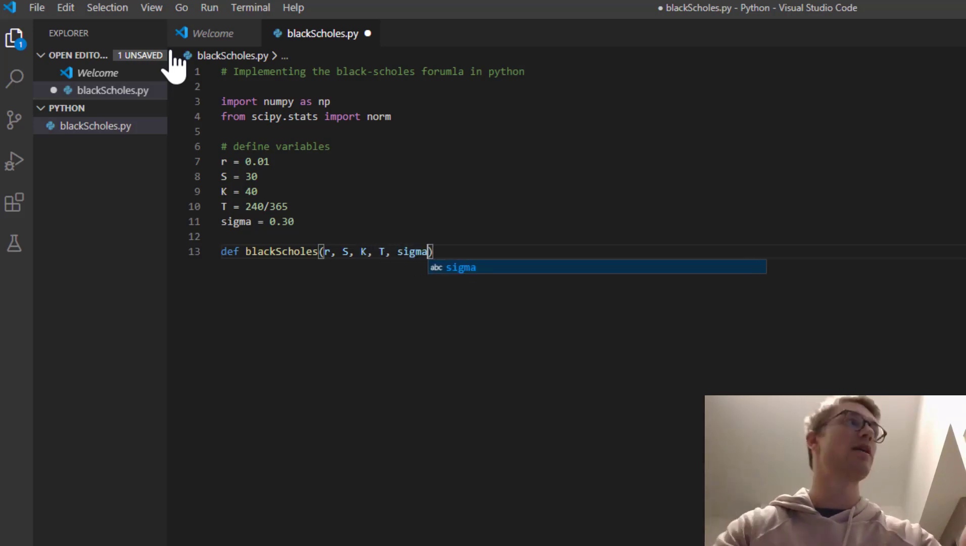
{"action": "type", "text": ","}
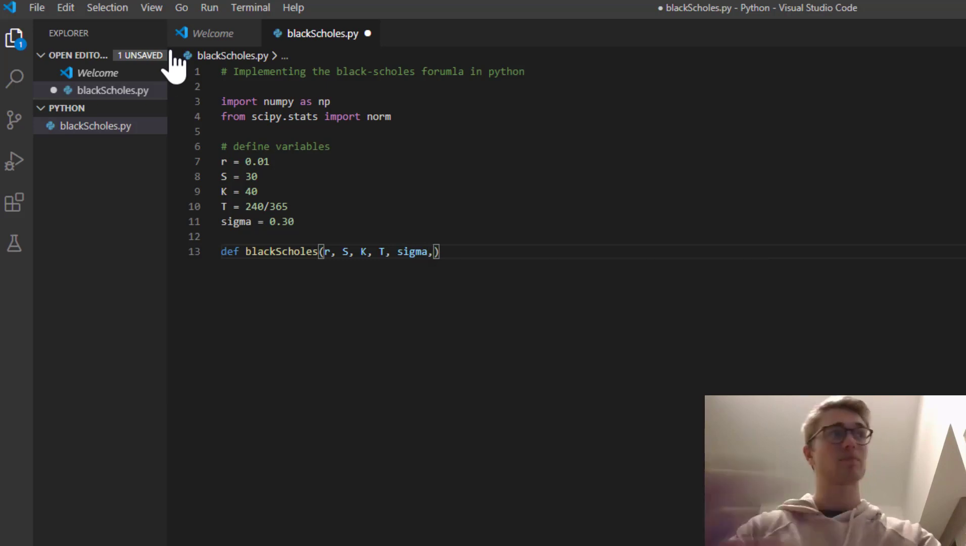
{"action": "type", "text": "type=\""}
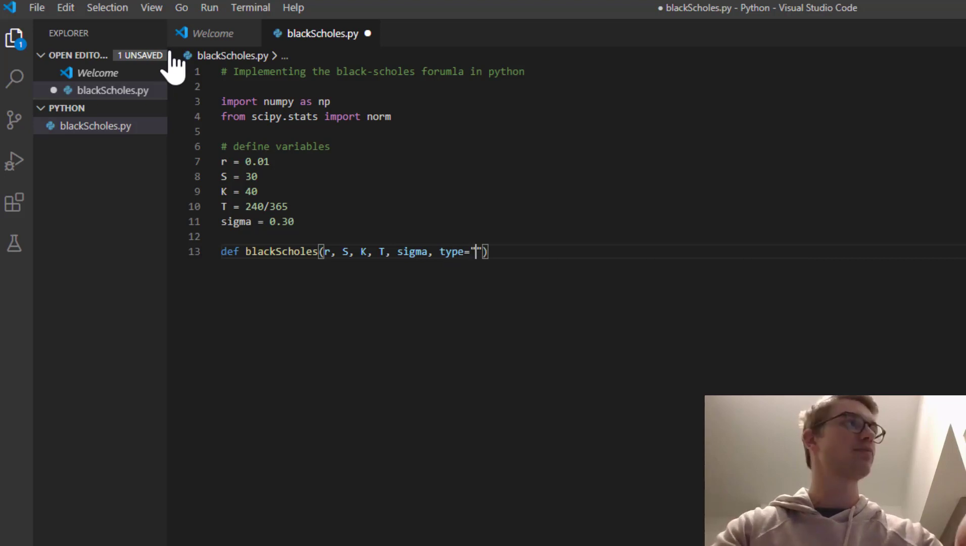
{"action": "type", "text": "C"}
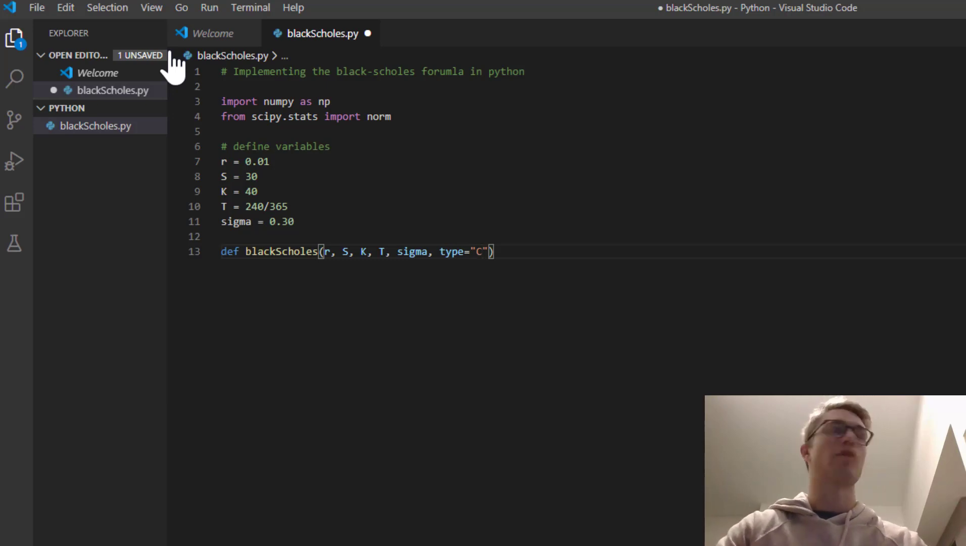
{"action": "key", "text": "Backspace"}
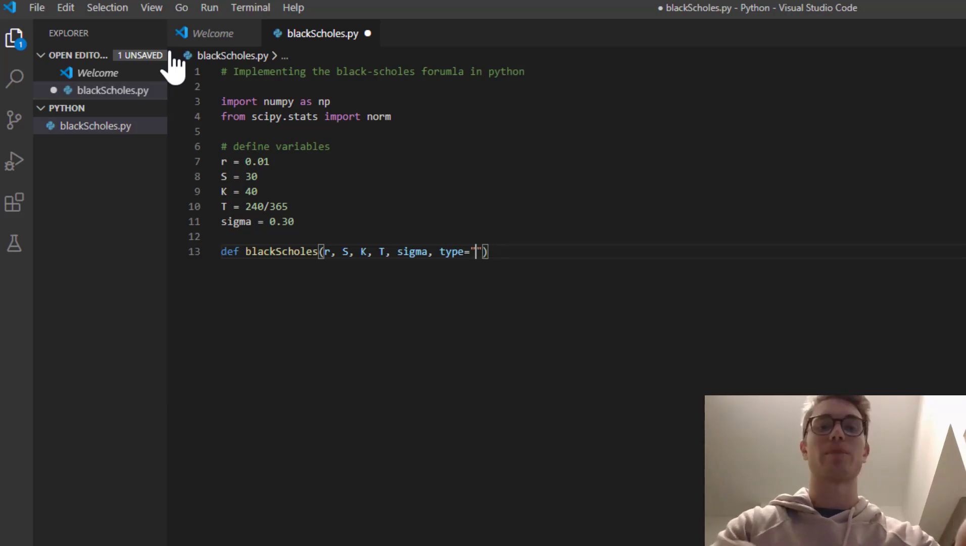
{"action": "type", "text": "C"}
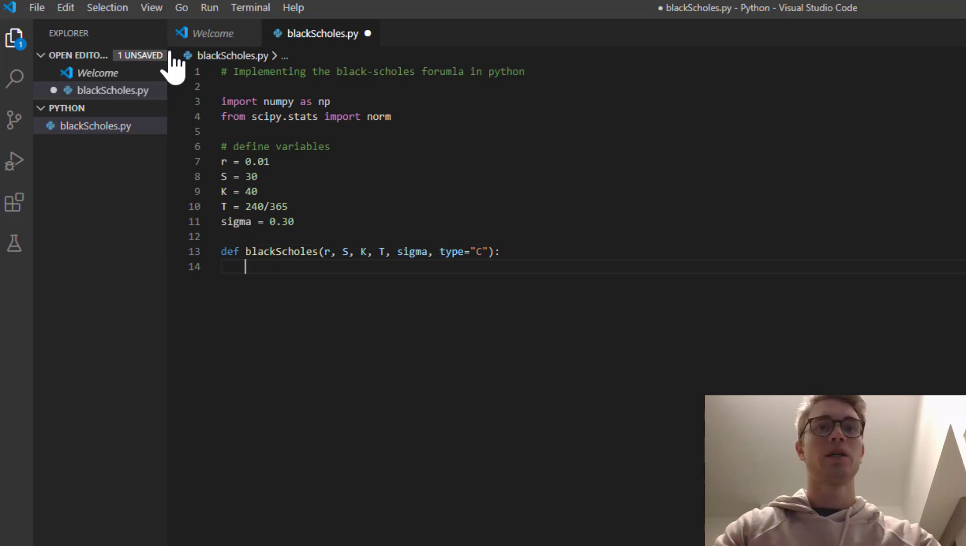
{"action": "type", "text": "\"C\""}
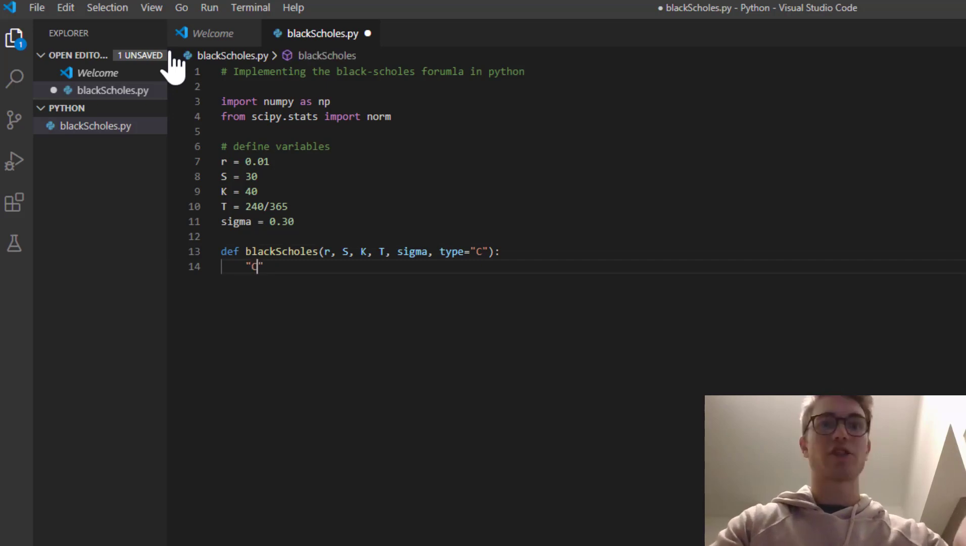
Step: Add the docstring "Calculate BS option price for a call/put"
{"action": "type", "text": "al"}
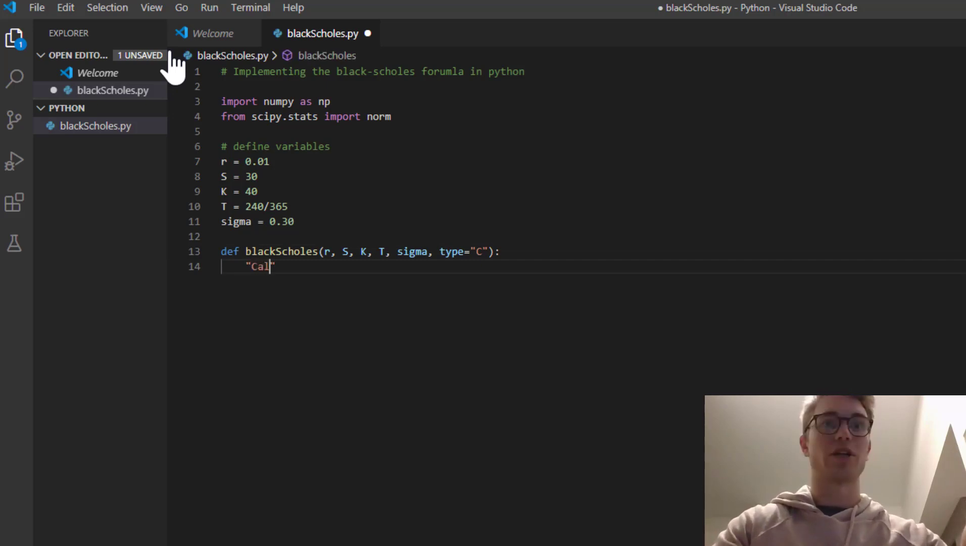
{"action": "type", "text": "cul"}
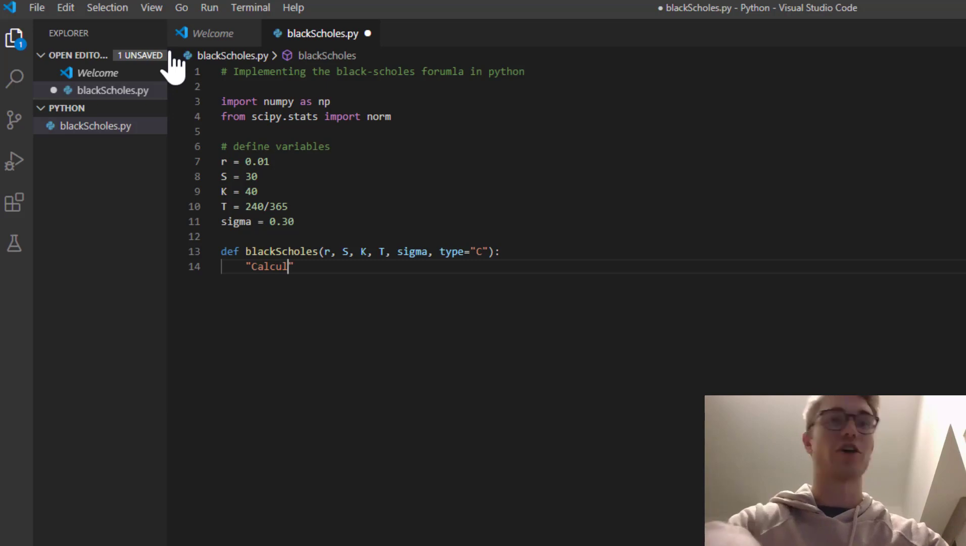
{"action": "type", "text": "ate"}
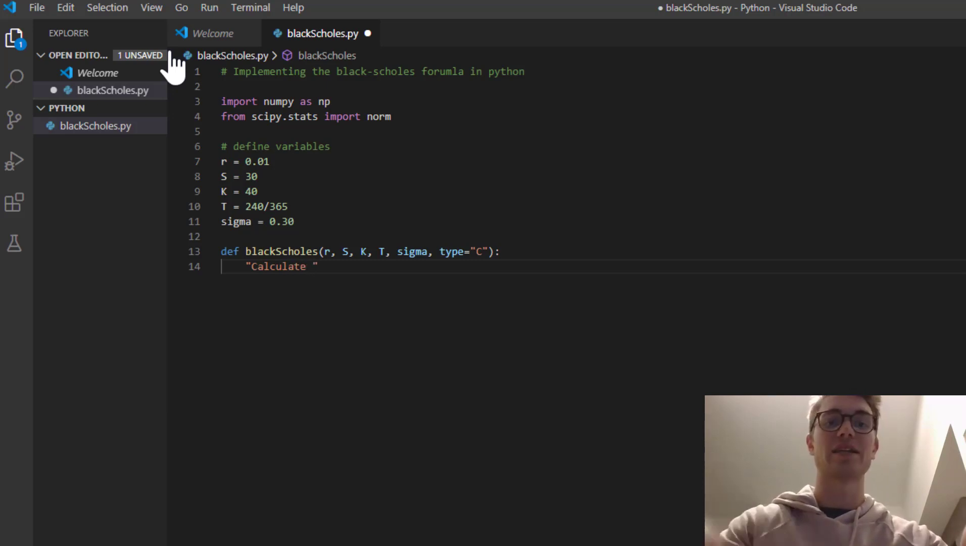
{"action": "type", "text": "BS op"}
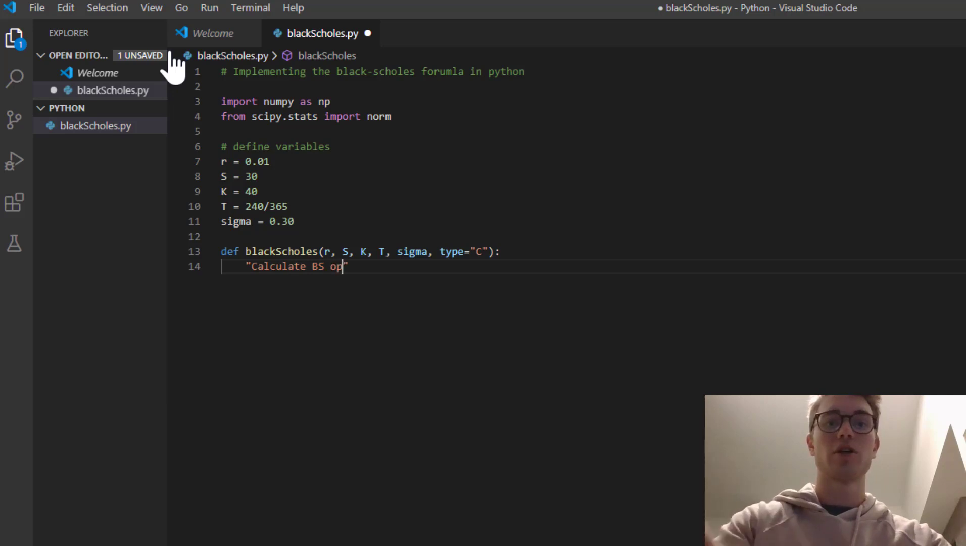
{"action": "type", "text": "tion price for a call/put"}
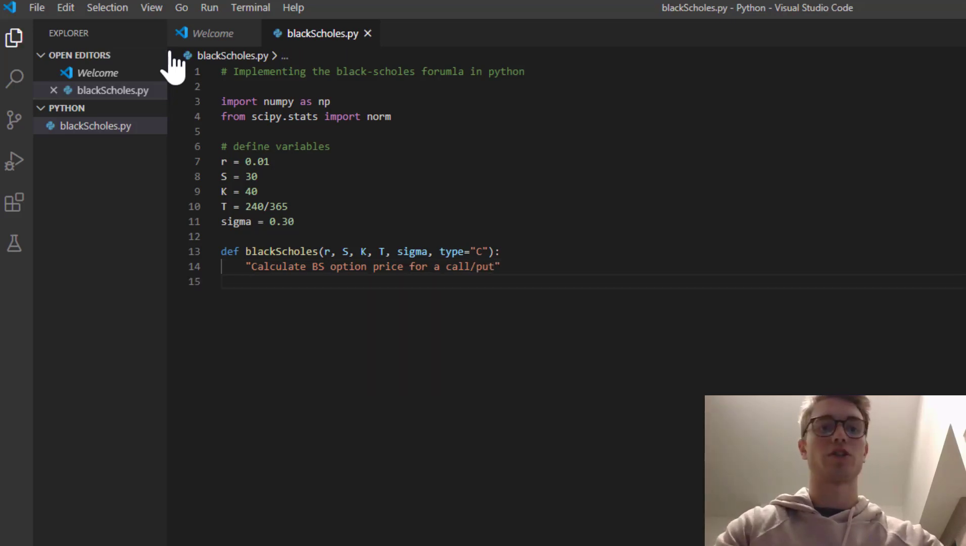
Step: Write the d1 numerator (np.log(S/K) + (r + sigma**2/2)*T)
{"action": "type", "text": "d1 ="}
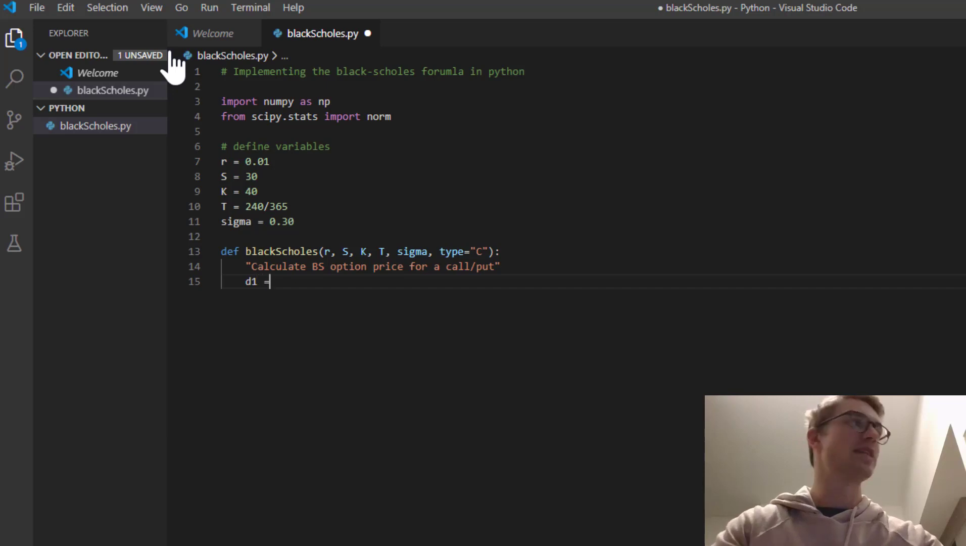
{"action": "type", "text": "("}
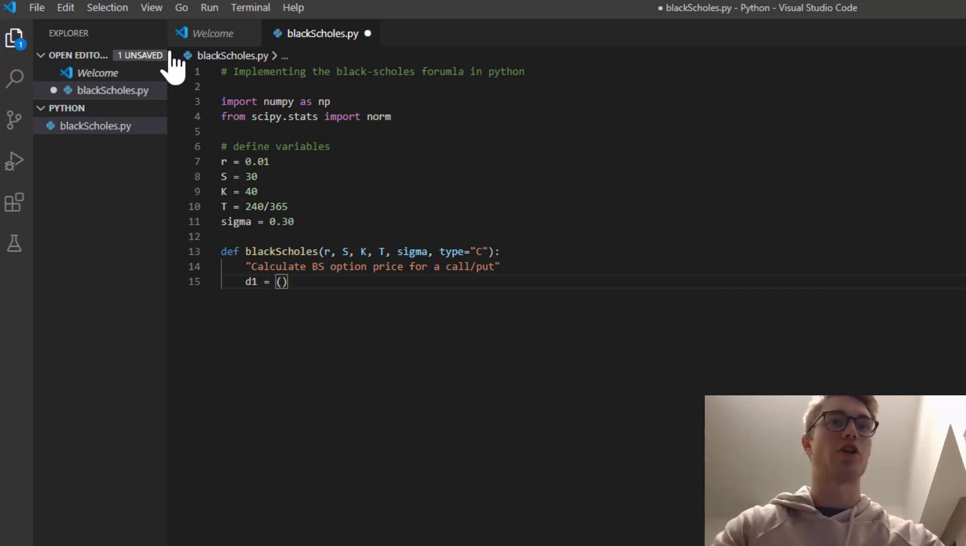
{"action": "type", "text": "n"}
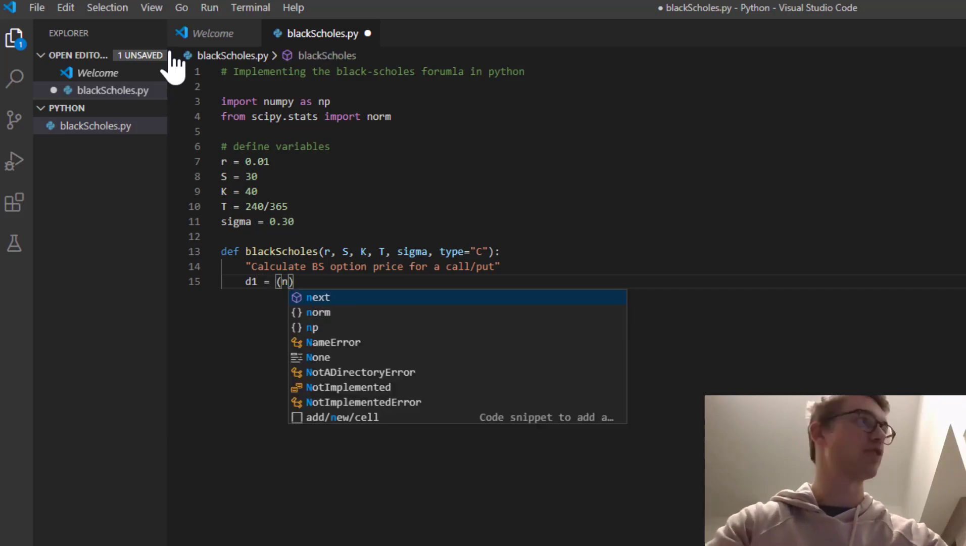
{"action": "type", "text": "p.log("}
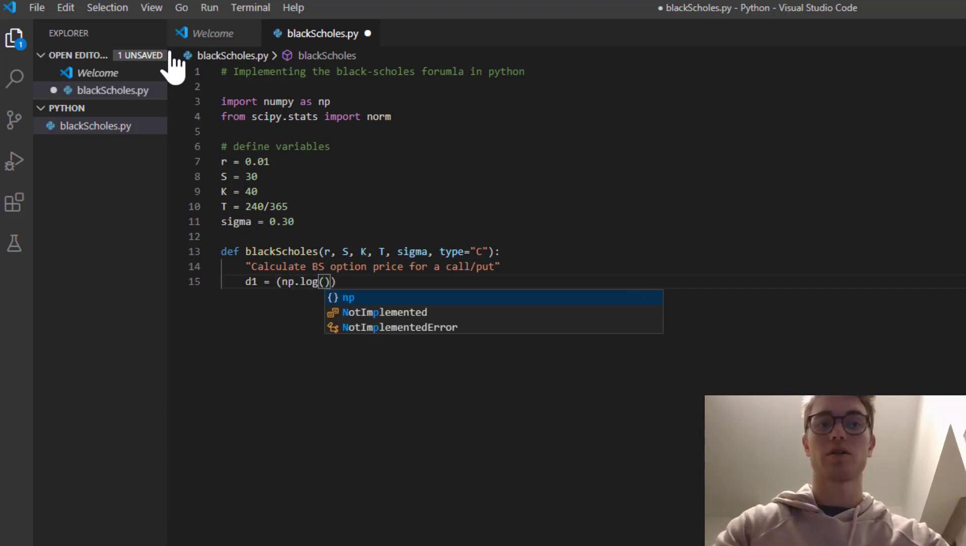
{"action": "type", "text": "S"}
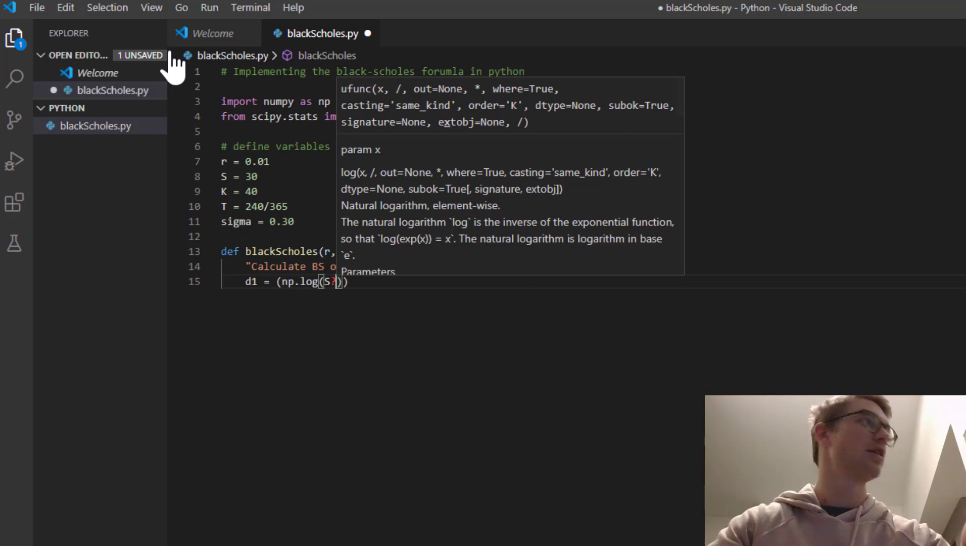
{"action": "type", "text": "/K"}
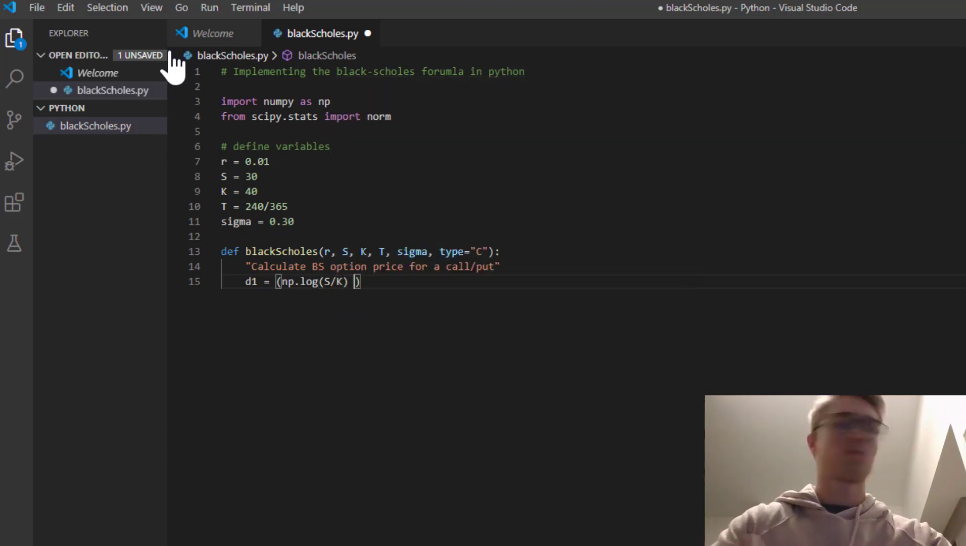
{"action": "type", "text": "+ ()"}
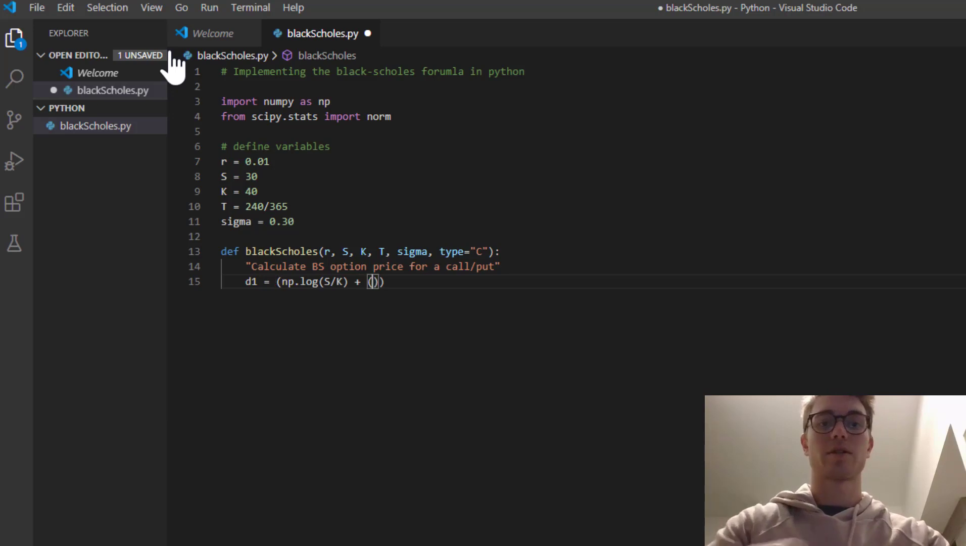
{"action": "type", "text": "r"}
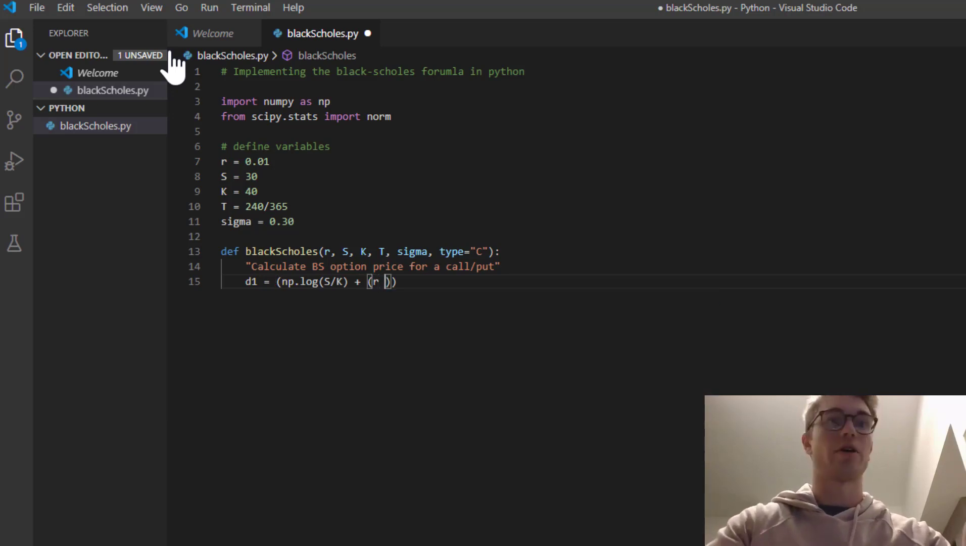
{"action": "type", "text": "+ s"}
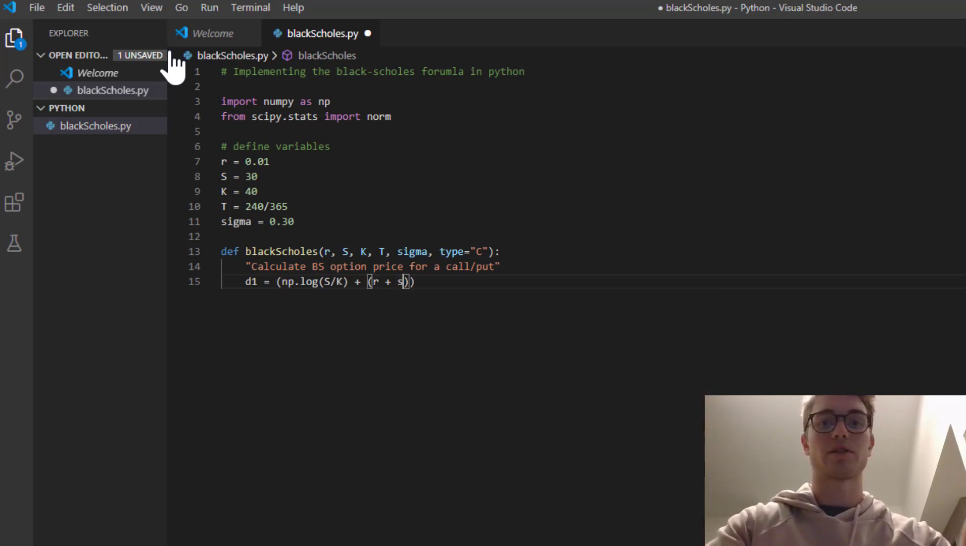
{"action": "type", "text": "igma**2"}
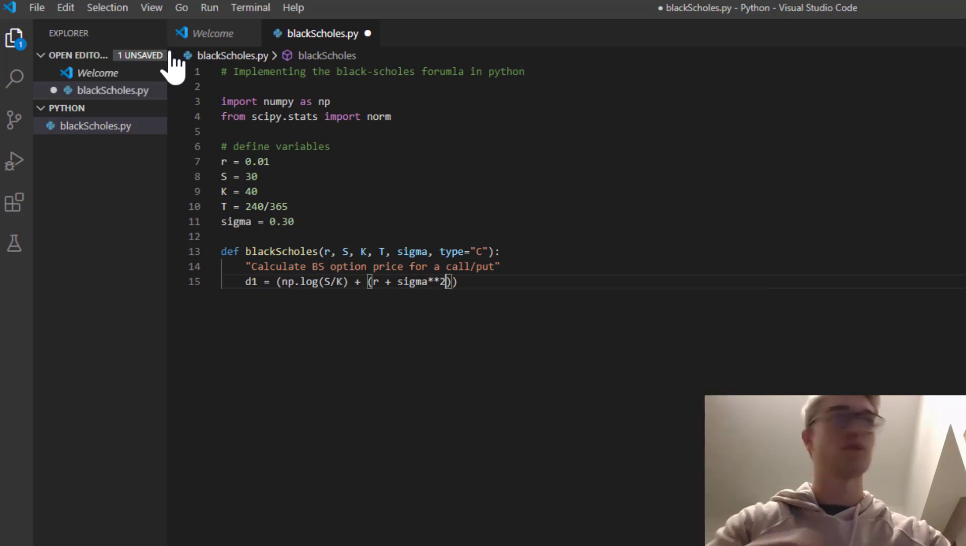
{"action": "type", "text": "/2"}
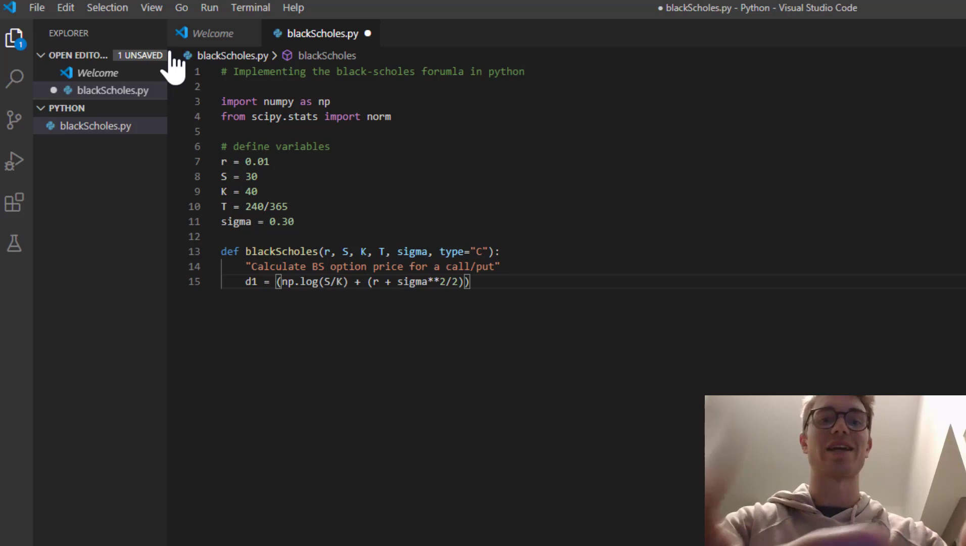
{"action": "type", "text": "*T"}
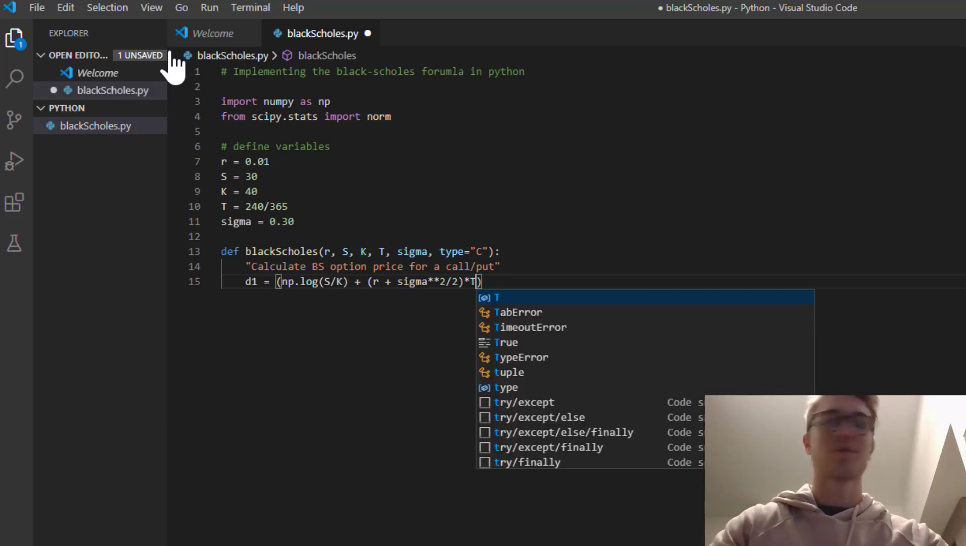
{"action": "key", "text": "Escape"}
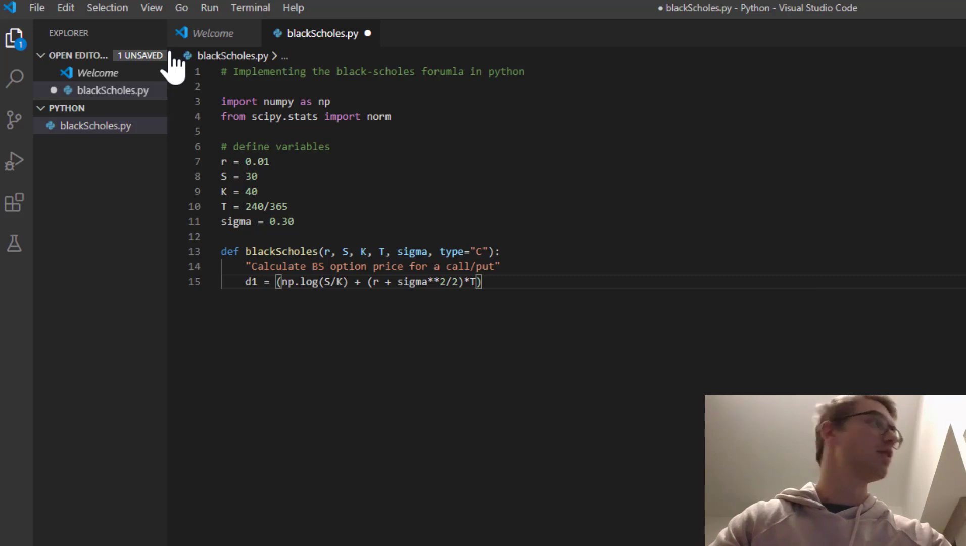
Step: Divide d1 by (sigma*np.sqrt(T))
{"action": "type", "text": "/"}
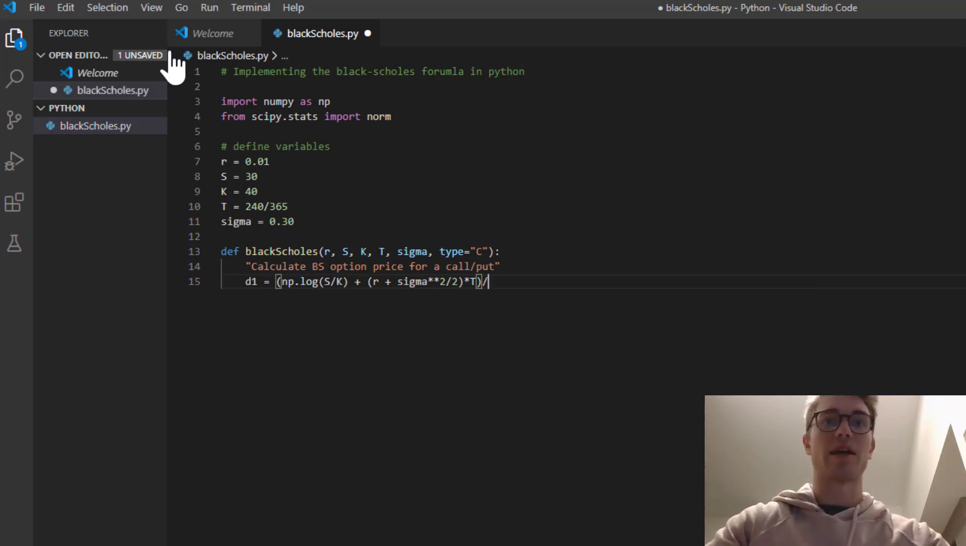
{"action": "type", "text": "(sigma*"}
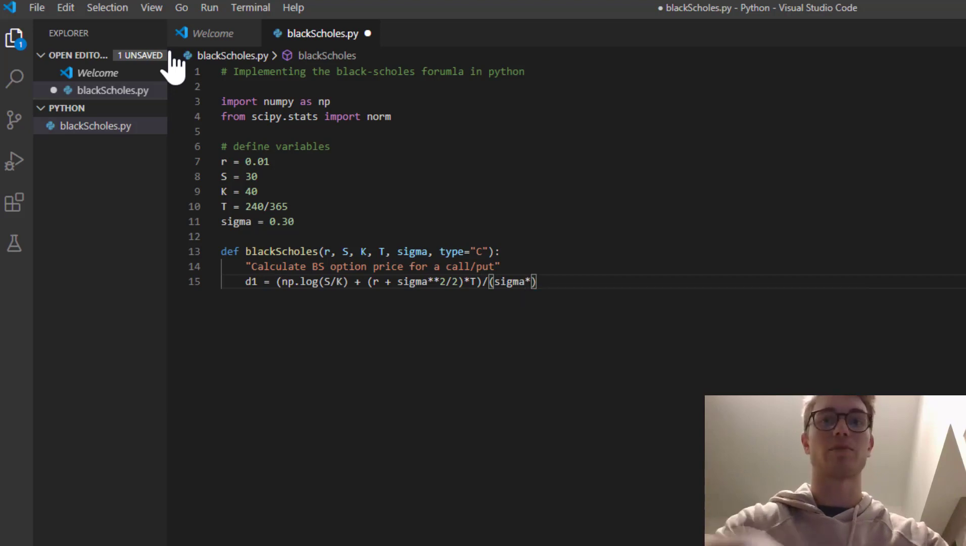
{"action": "type", "text": "np."}
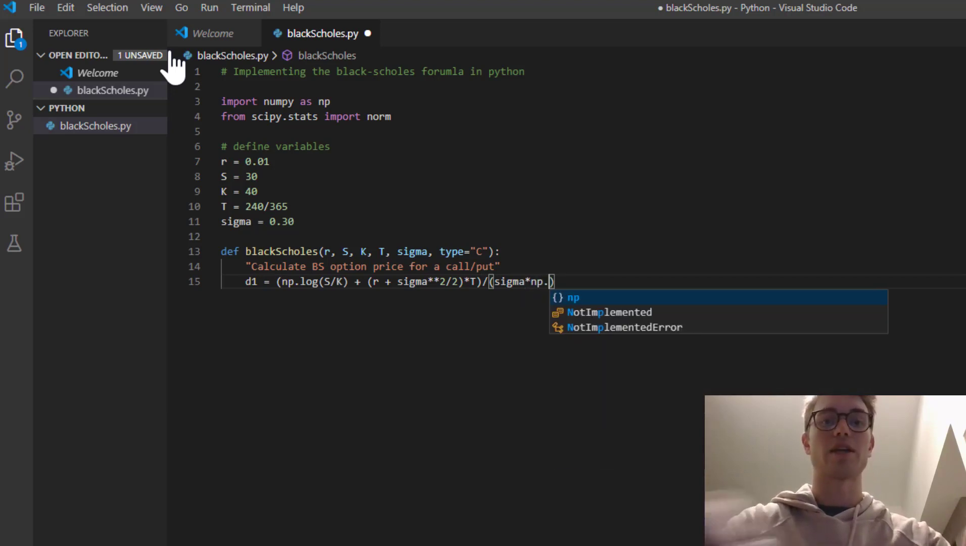
{"action": "type", "text": "sqrt("}
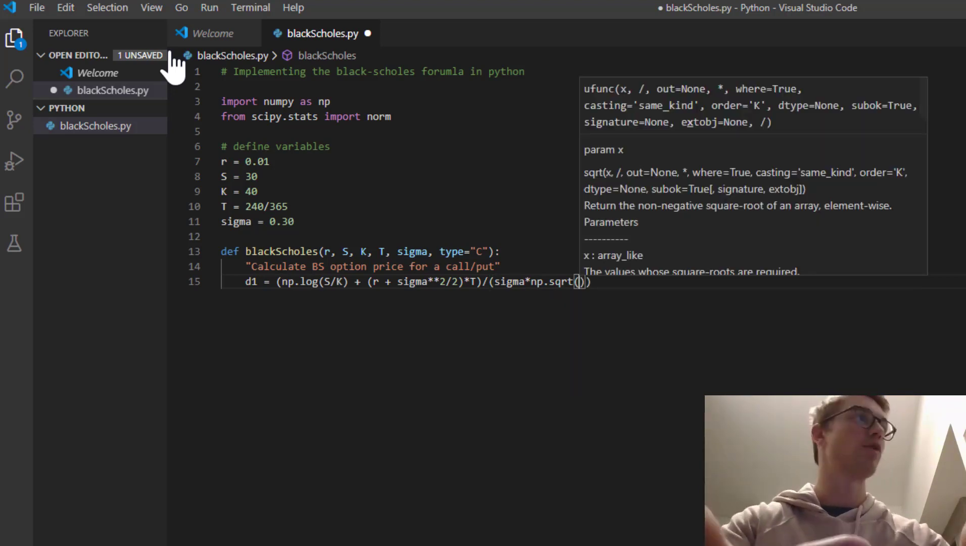
{"action": "type", "text": "T"}
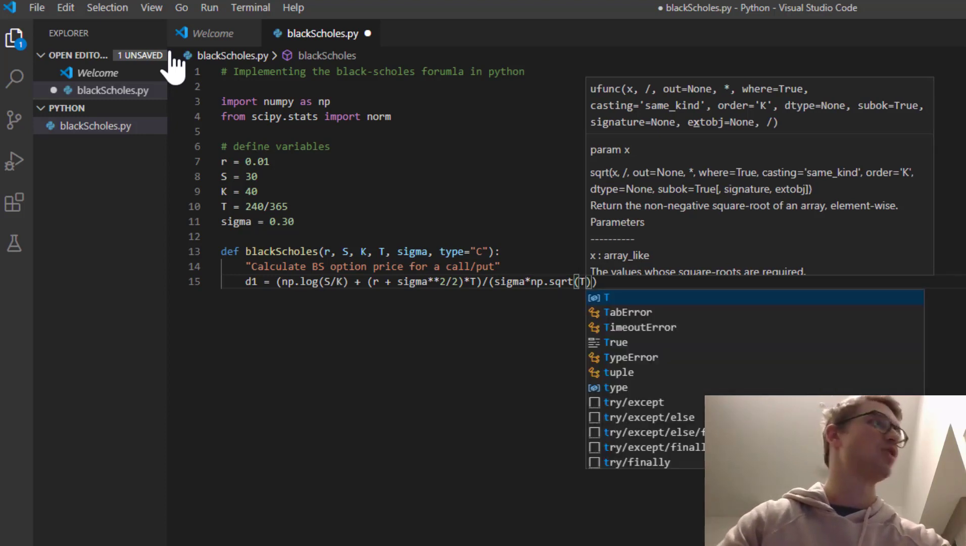
{"action": "key", "text": "Escape"}
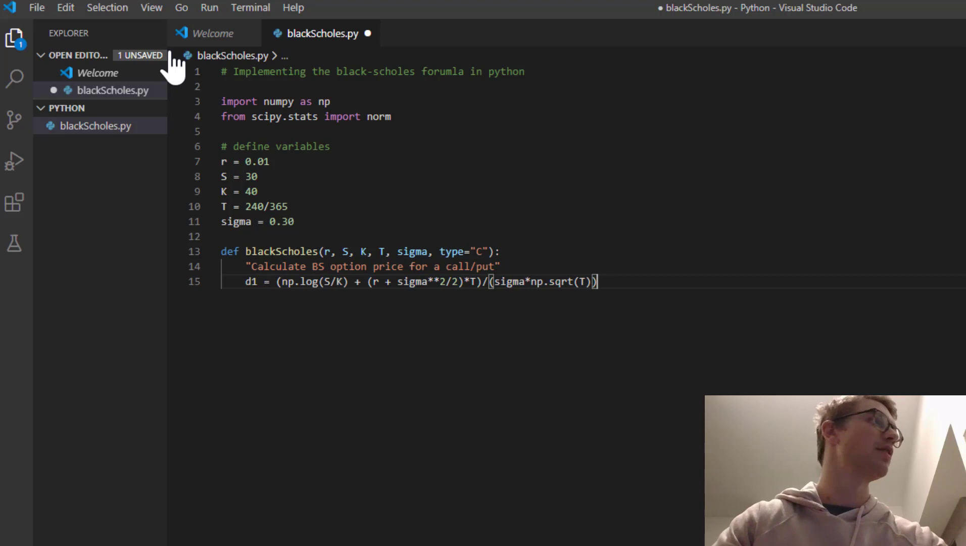
Step: Compute d2 = d1 - sigma*np.sqrt(T)
{"action": "type", "text": "d2 ="}
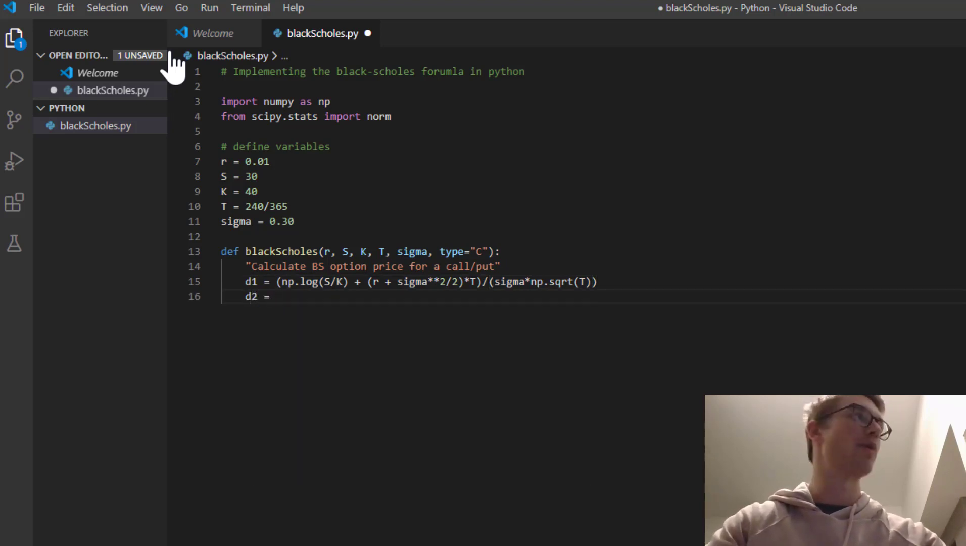
{"action": "type", "text": "d1 -"}
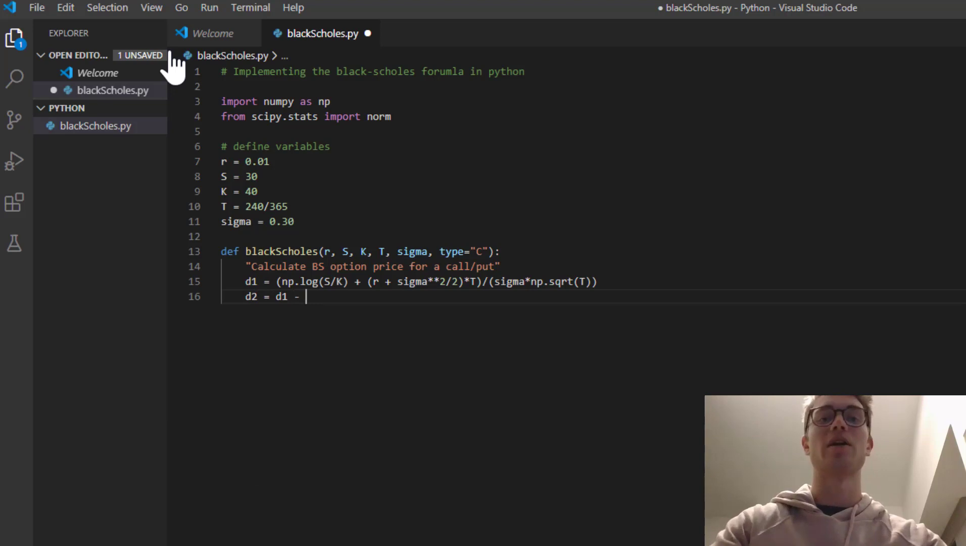
{"action": "type", "text": "sigma"}
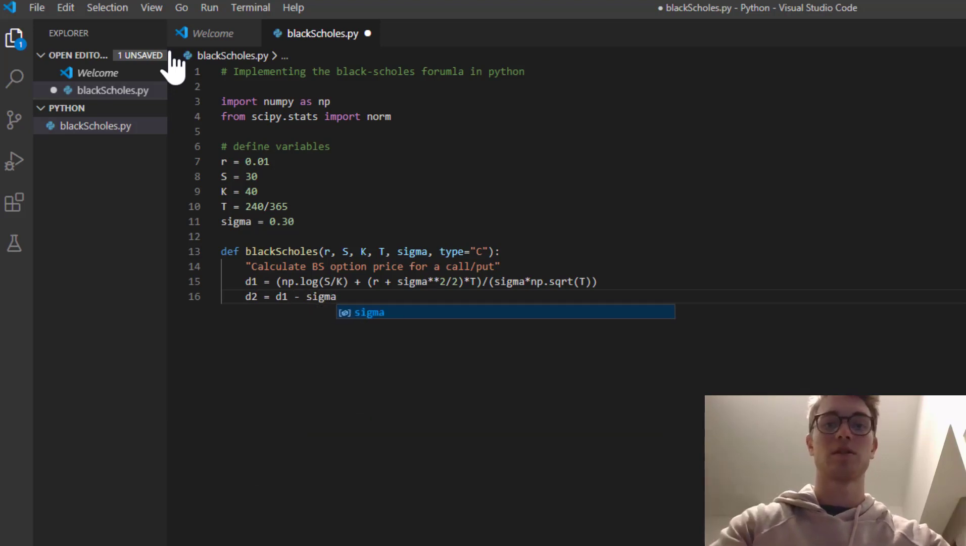
{"action": "type", "text": "*"}
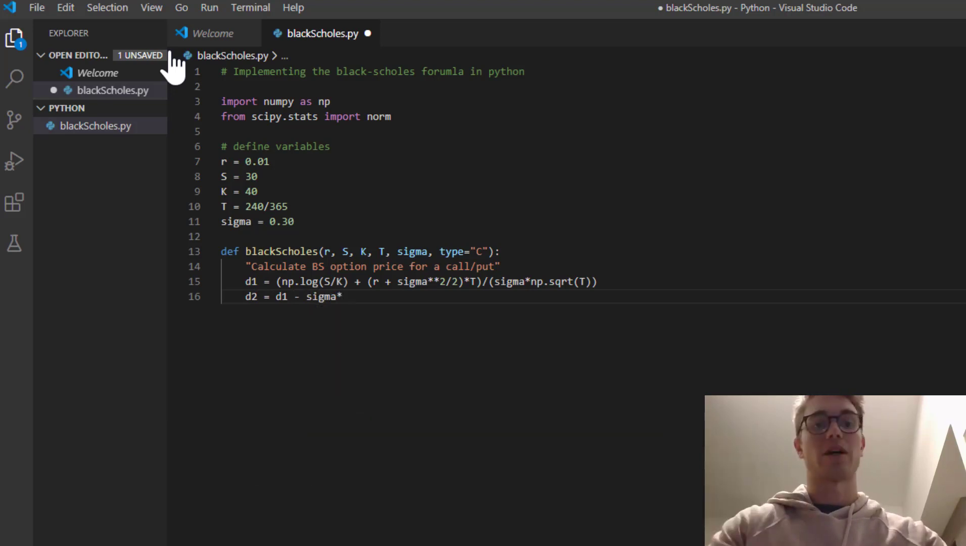
{"action": "type", "text": "np."}
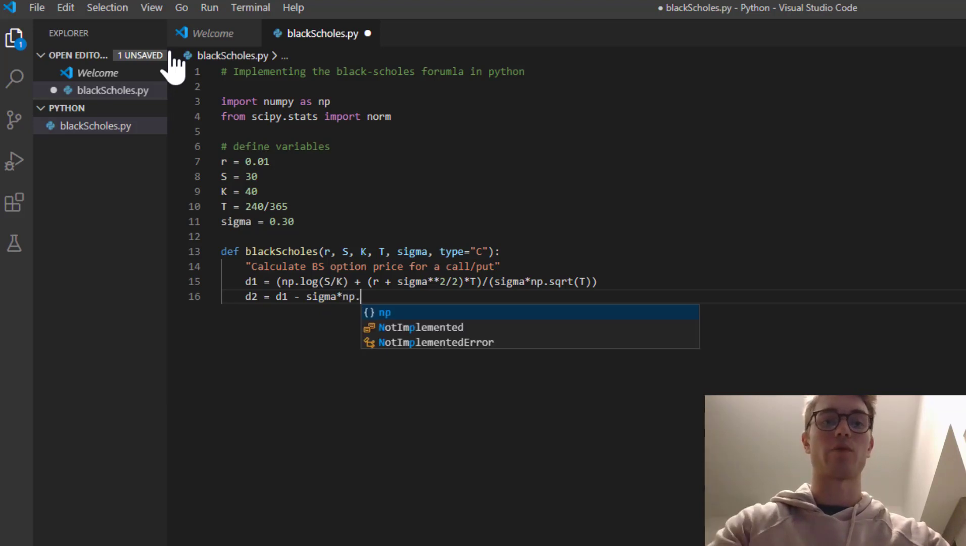
{"action": "type", "text": "sqrt"}
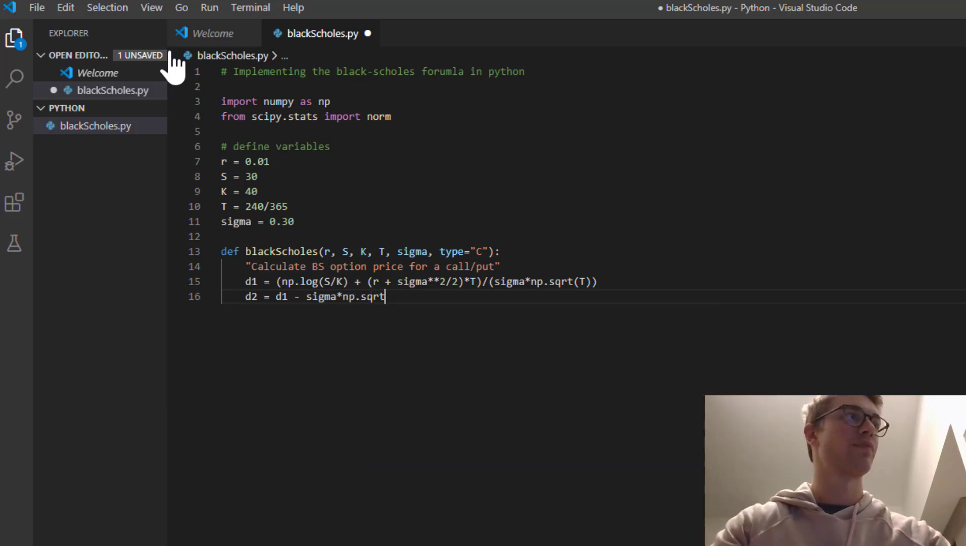
{"action": "type", "text": "(T)"}
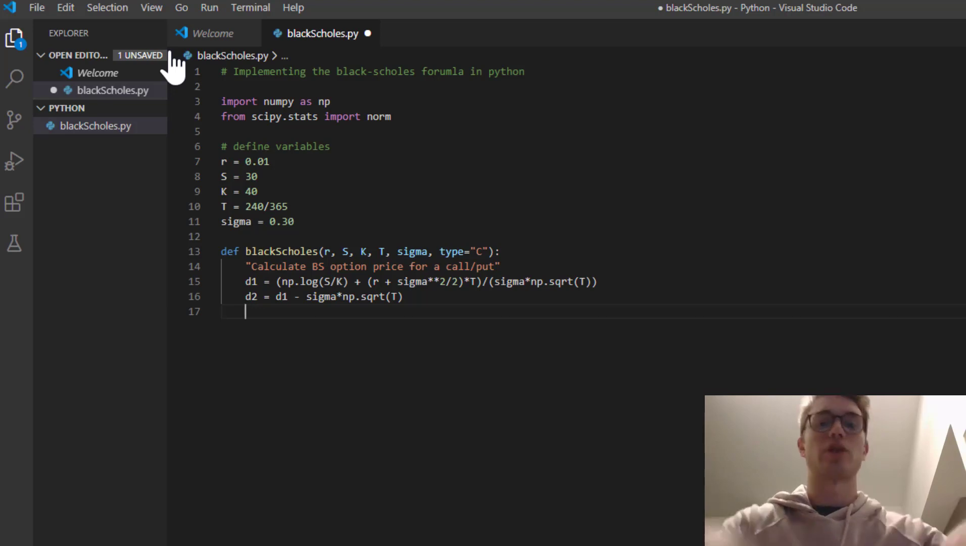
Step: Open a try block with an 'if type == "C":' branch assigning price
{"action": "type", "text": "try:"}
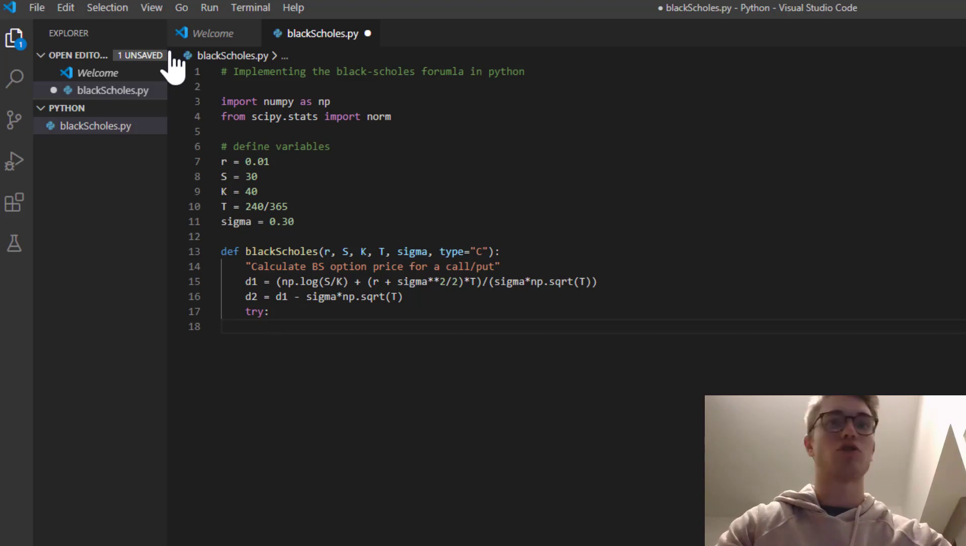
{"action": "type", "text": "if type"}
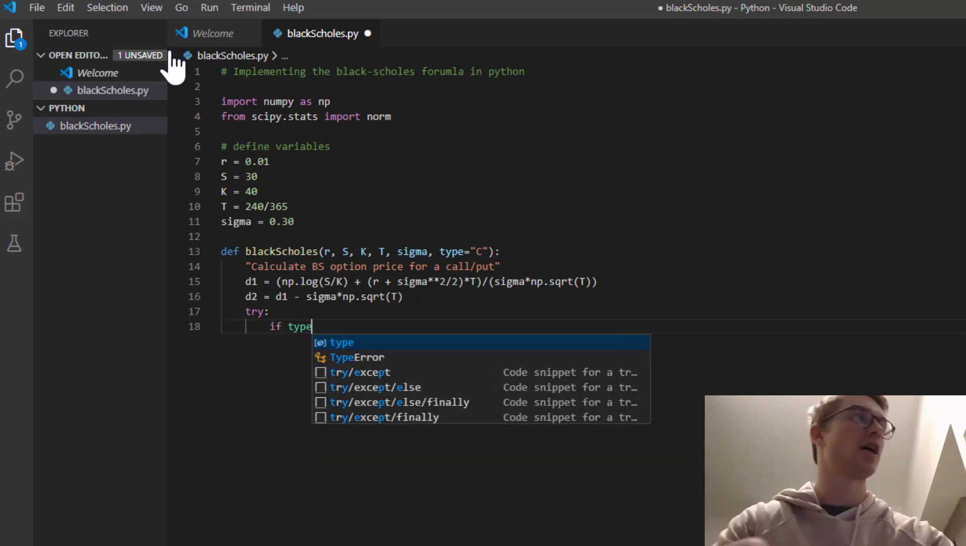
{"action": "type", "text": "=="}
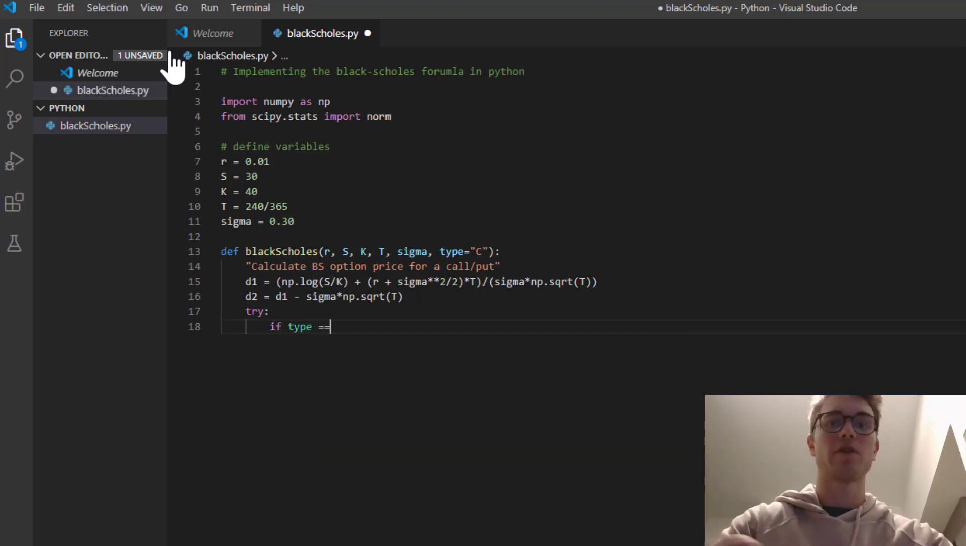
{"action": "type", "text": "\"C\":"}
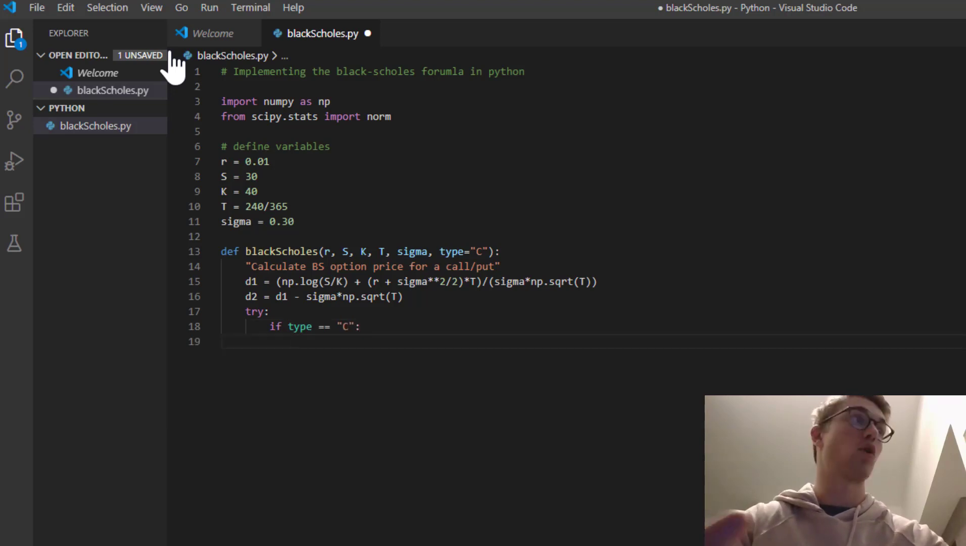
{"action": "type", "text": "price ="}
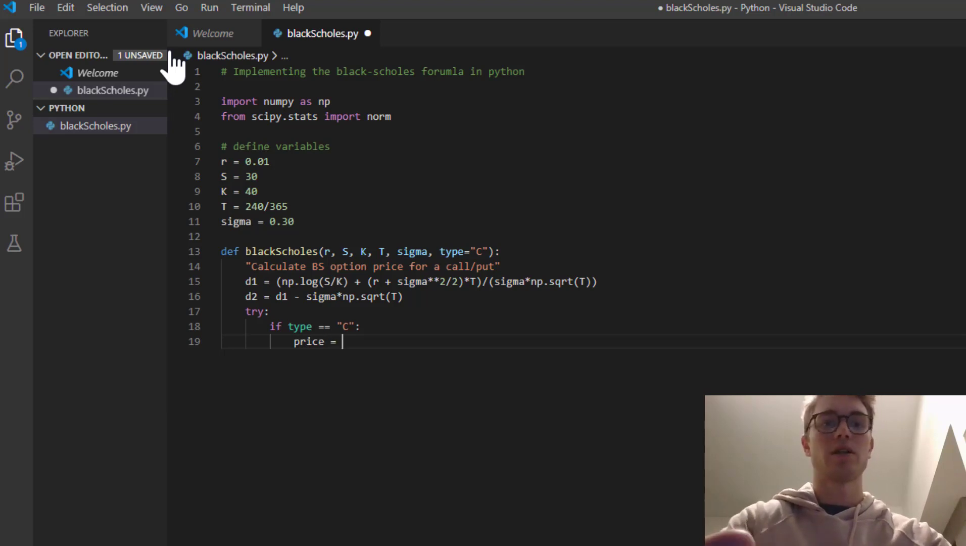
Step: Write the first call term S*norm.cdf(d1, 0, 1)
{"action": "type", "text": "S"}
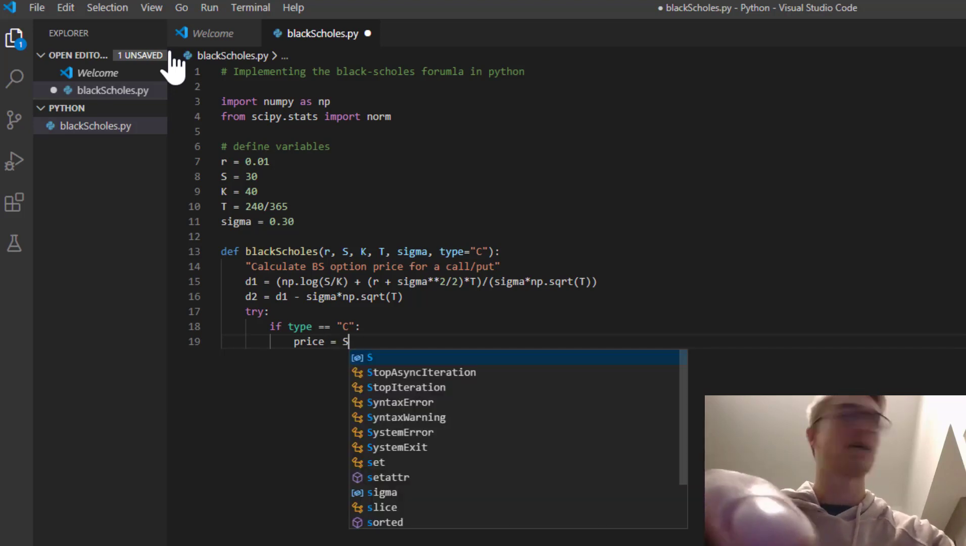
{"action": "type", "text": "*n"}
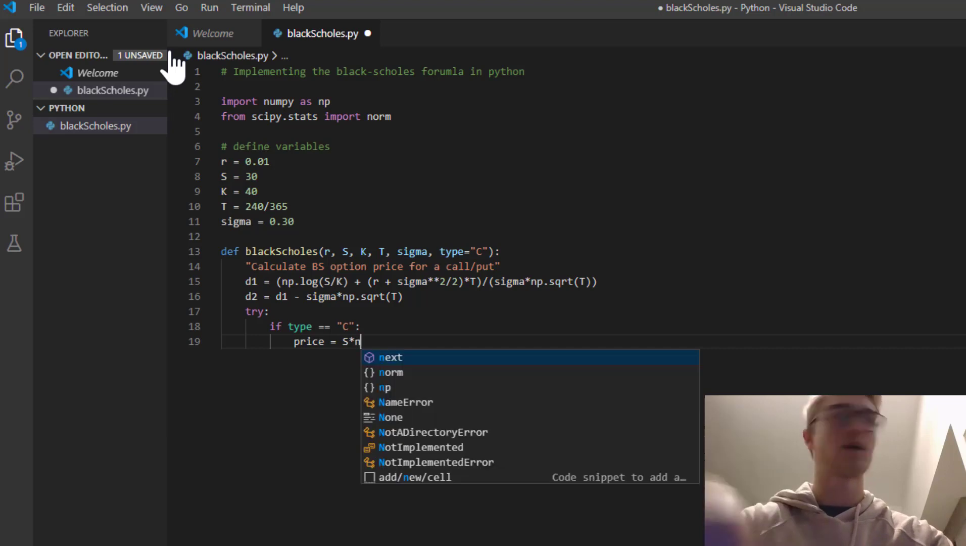
{"action": "type", "text": "orm.c"}
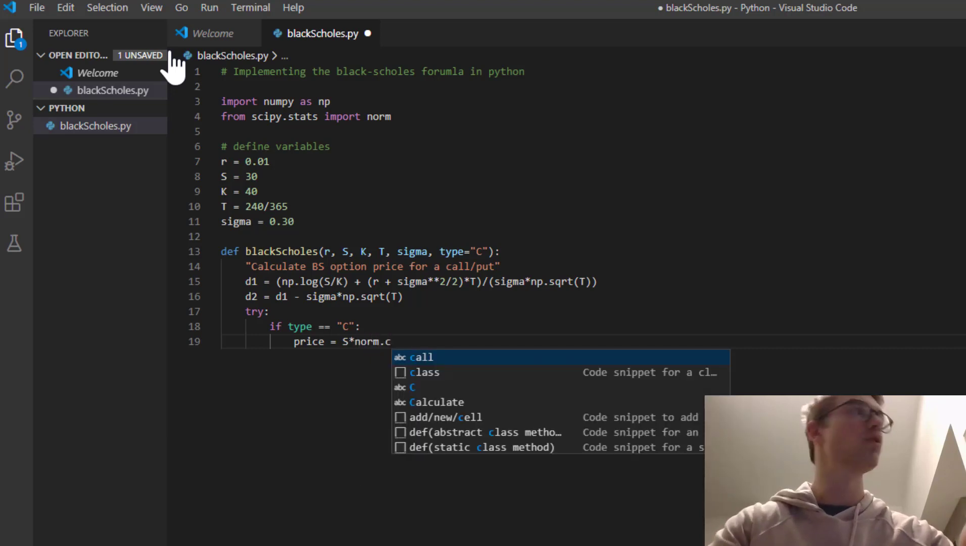
{"action": "type", "text": "cdf"}
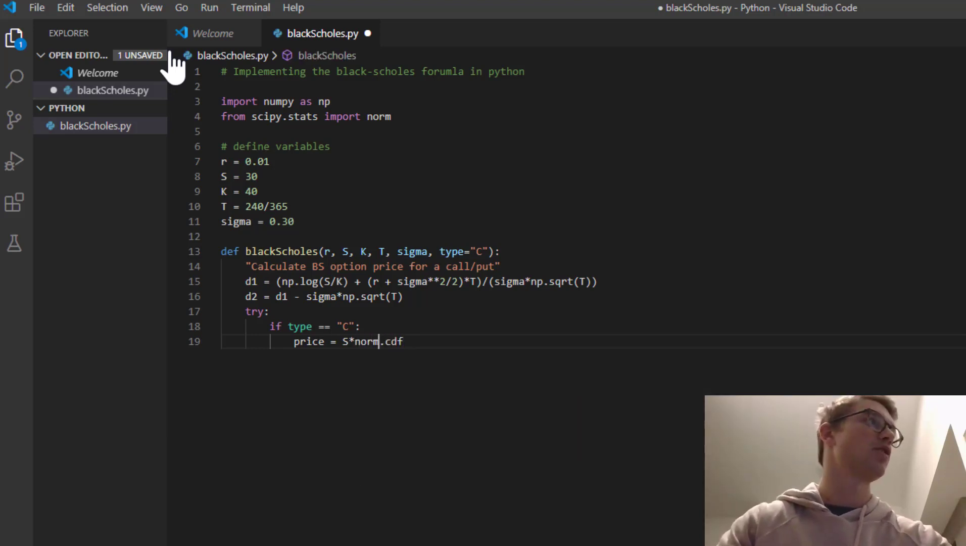
{"action": "double_click", "coordinate": [393, 342]}
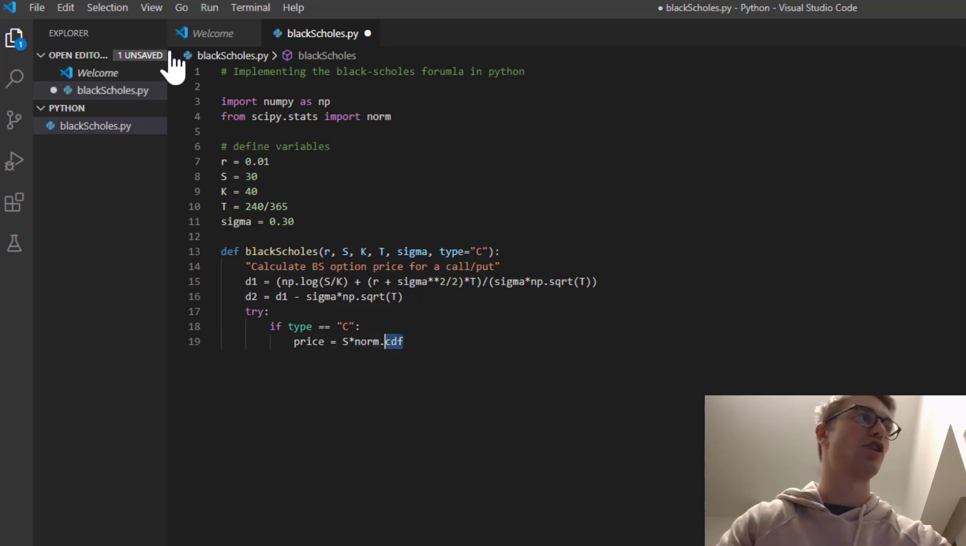
{"action": "type", "text": "("}
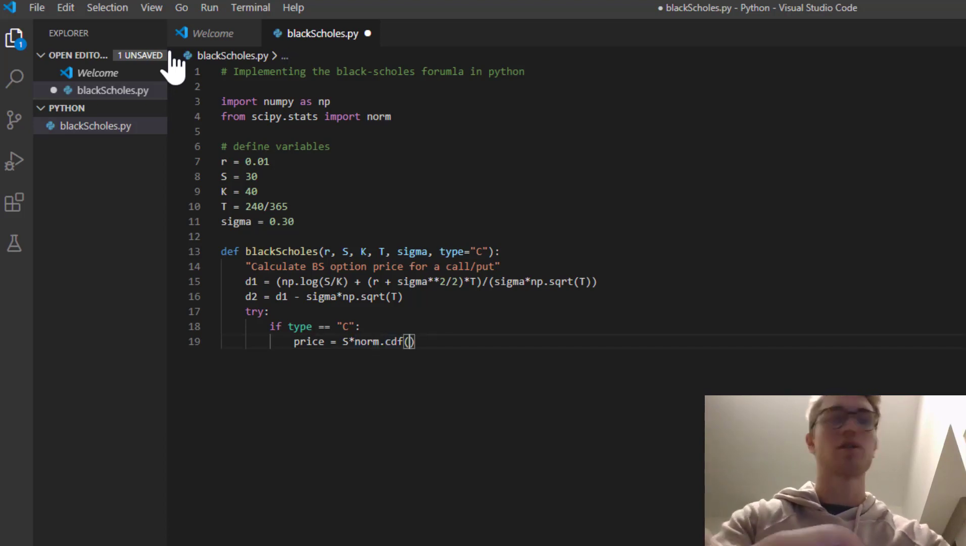
{"action": "type", "text": "d"}
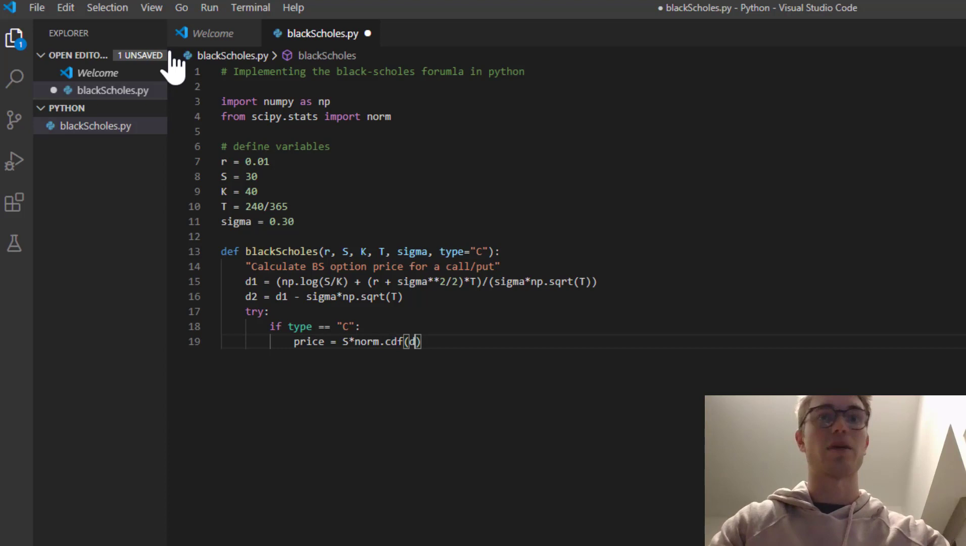
{"action": "type", "text": "1,"}
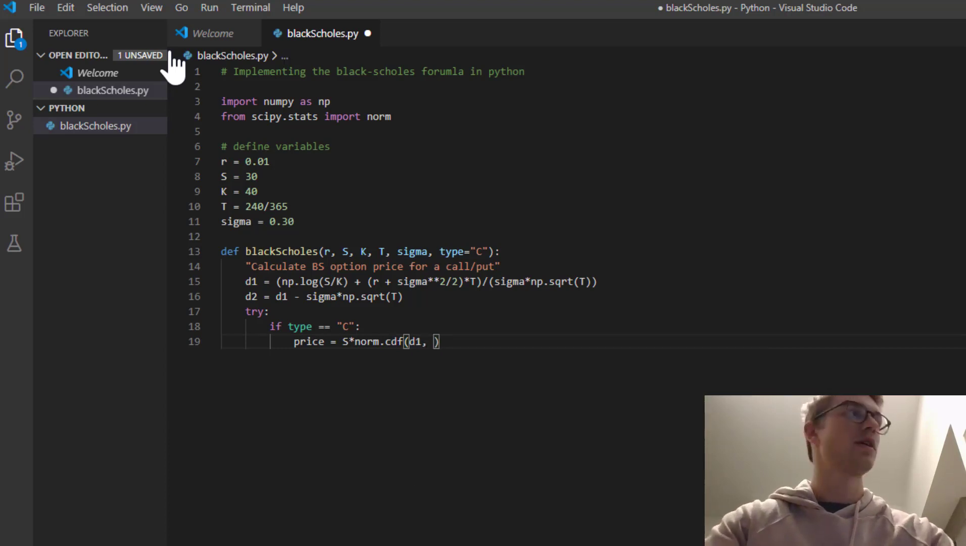
{"action": "type", "text": "0, 1"}
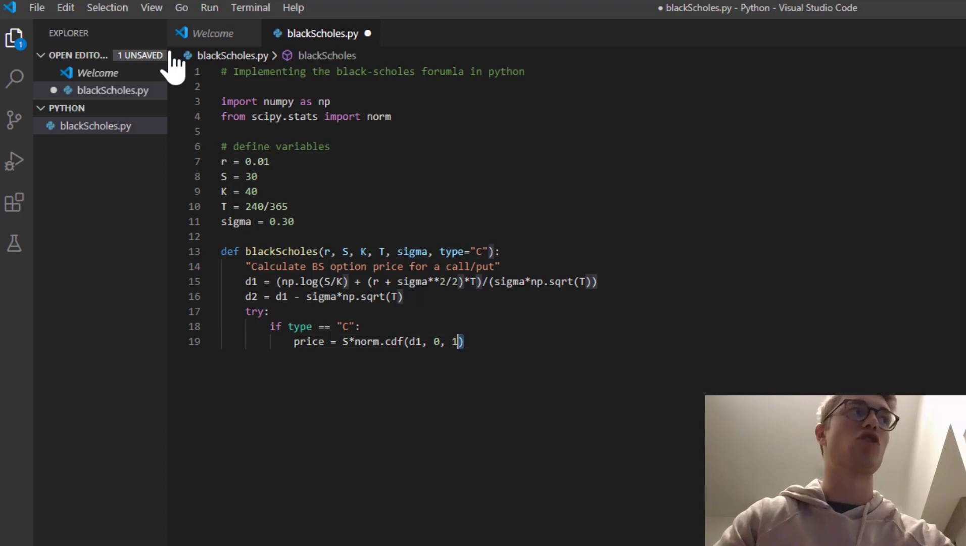
{"action": "double_click", "coordinate": [455, 341]}
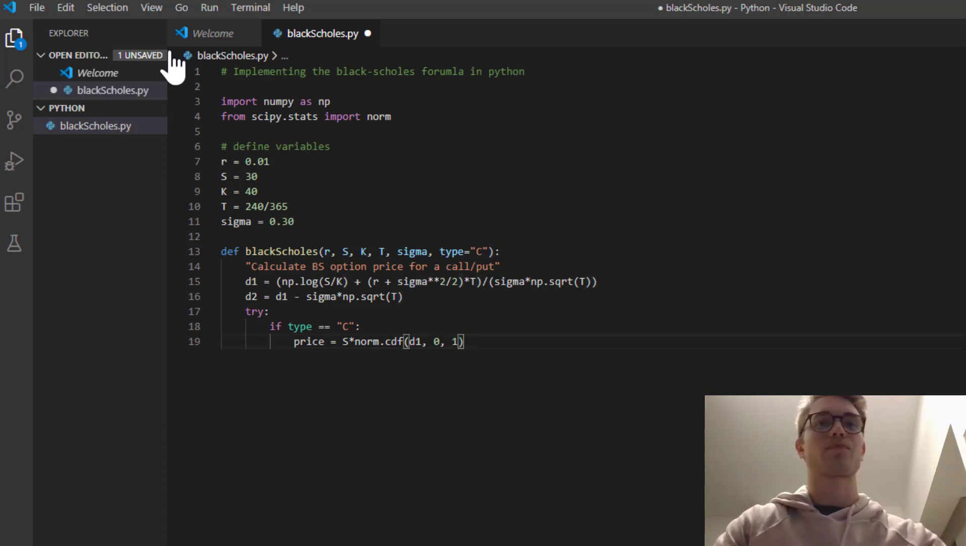
Step: Subtract K*np.exp(-r*T)*norm.cdf(d2, 0, 1) to complete the call price
{"action": "type", "text": "- K"}
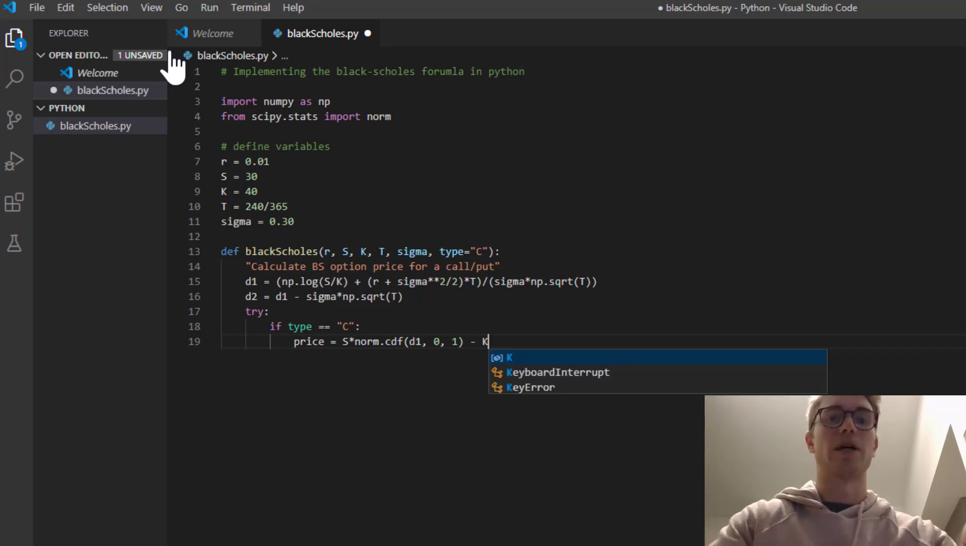
{"action": "type", "text": "*"}
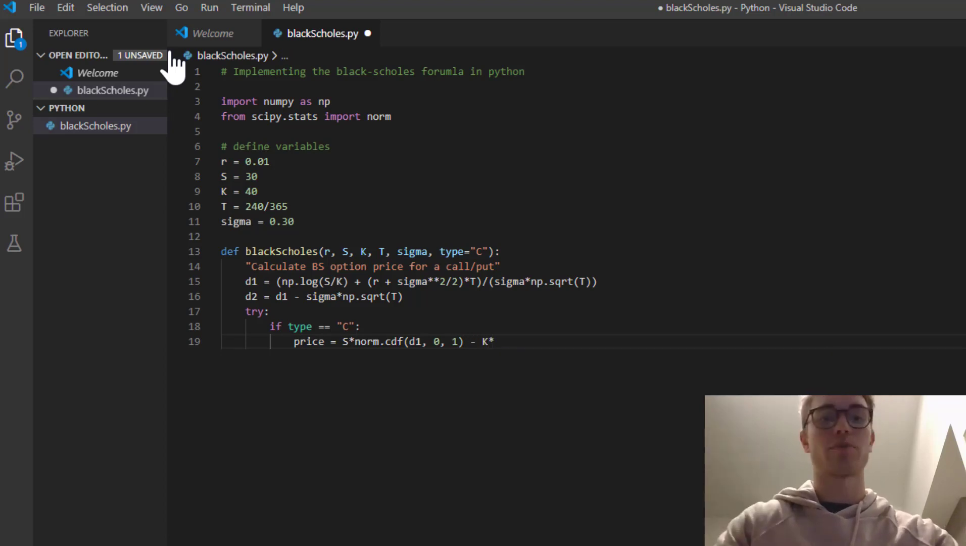
{"action": "type", "text": "np.exp"}
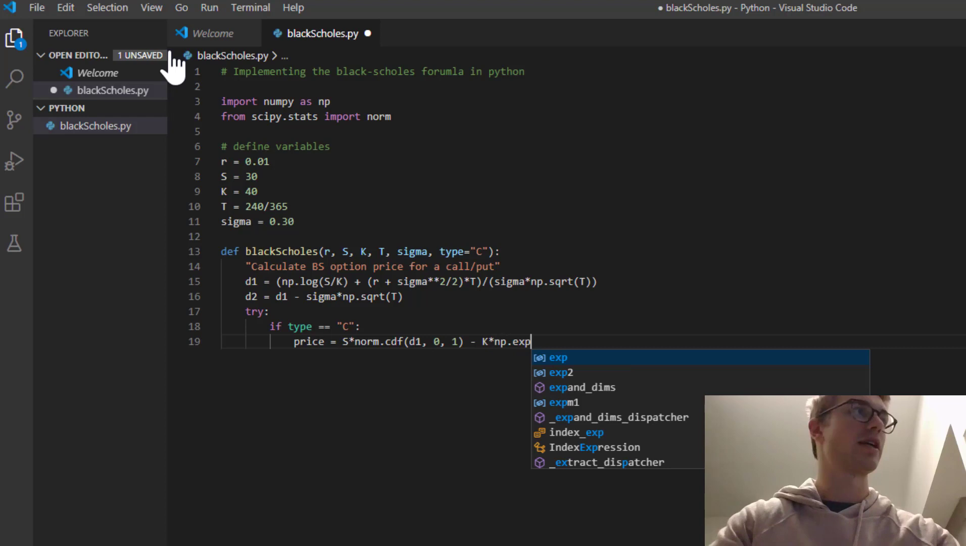
{"action": "type", "text": "(-r"}
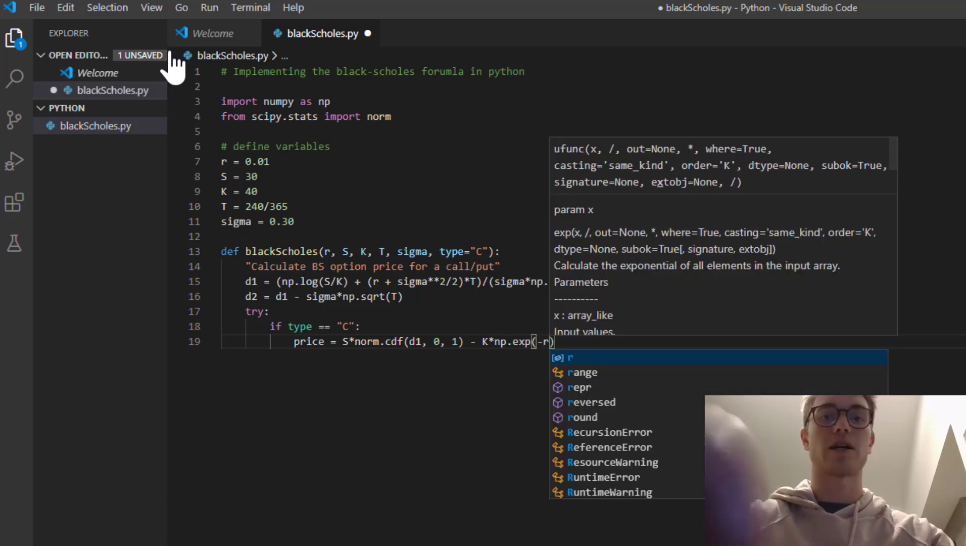
{"action": "type", "text": "*T)"}
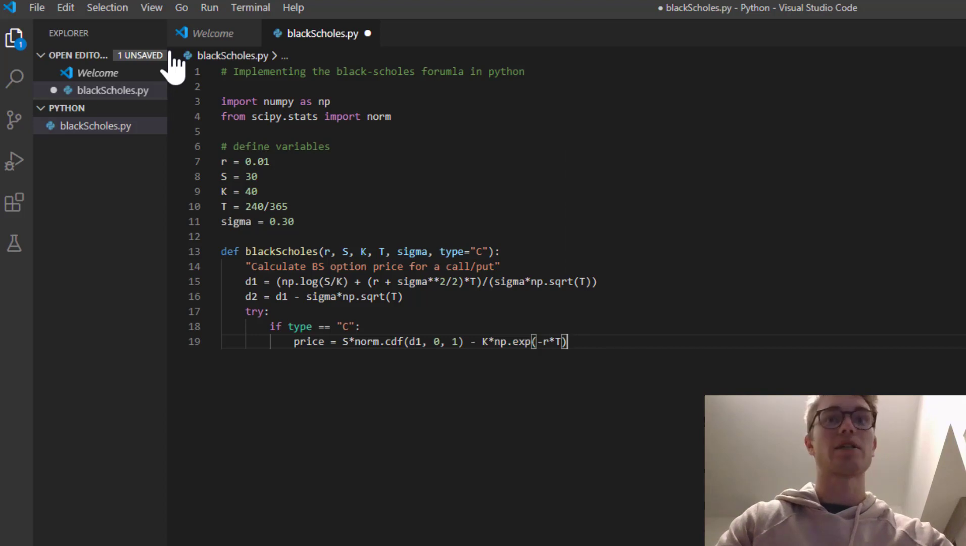
{"action": "type", "text": "*norm.cdf("}
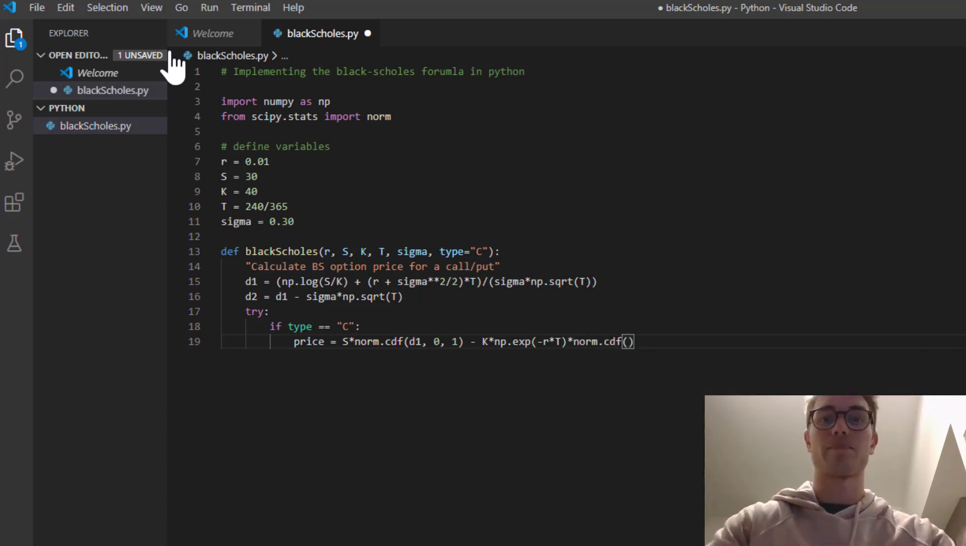
{"action": "type", "text": "d2, 0"}
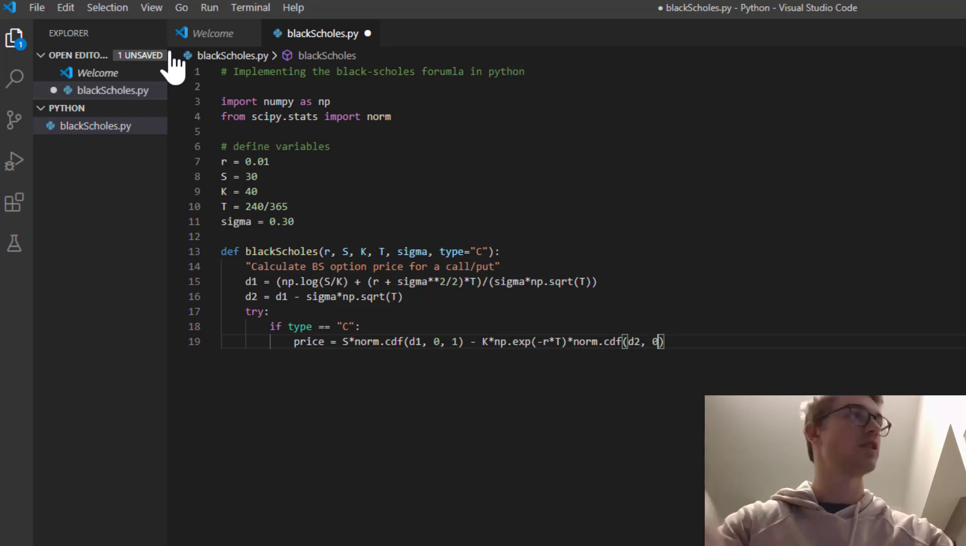
{"action": "type", "text": ", 1"}
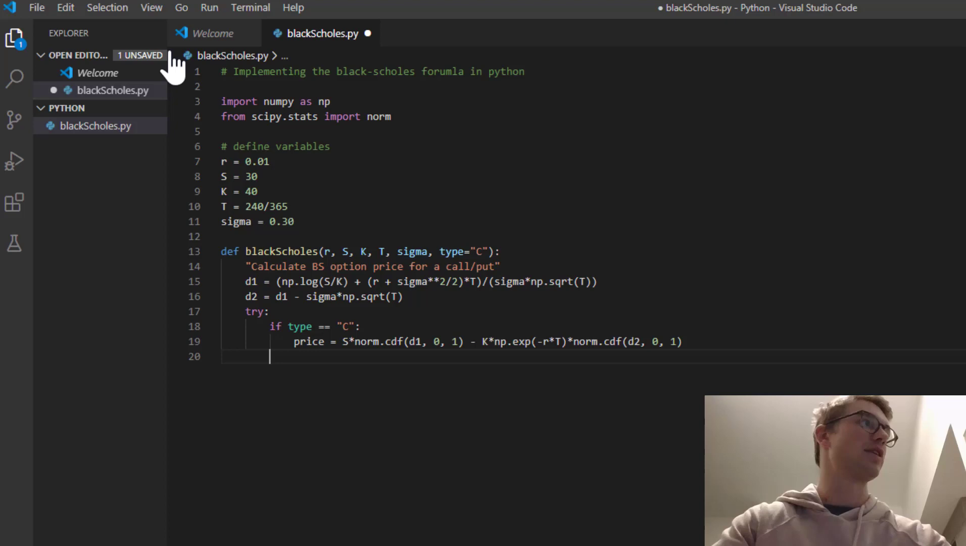
Step: Add the 'elif type == "P":' branch
{"action": "type", "text": "else"}
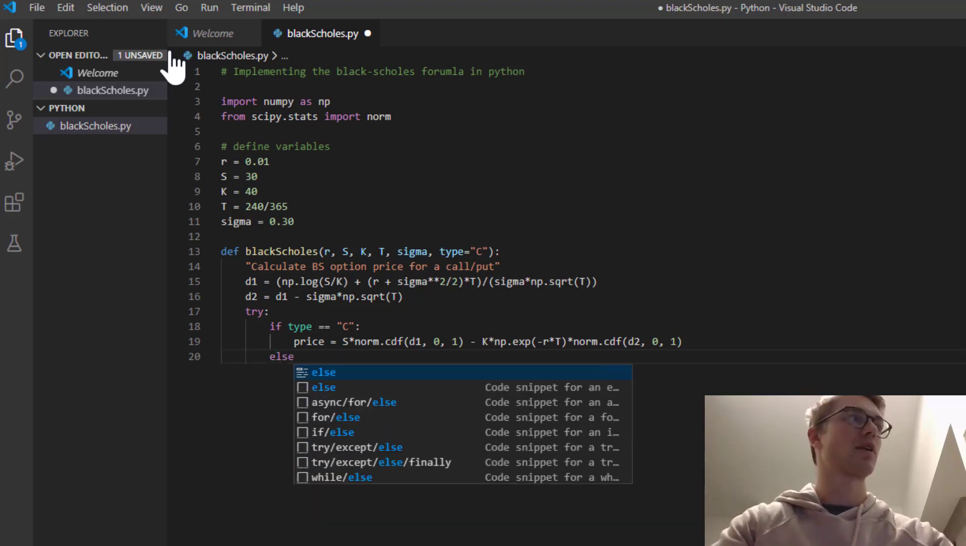
{"action": "key", "text": "Backspace"}
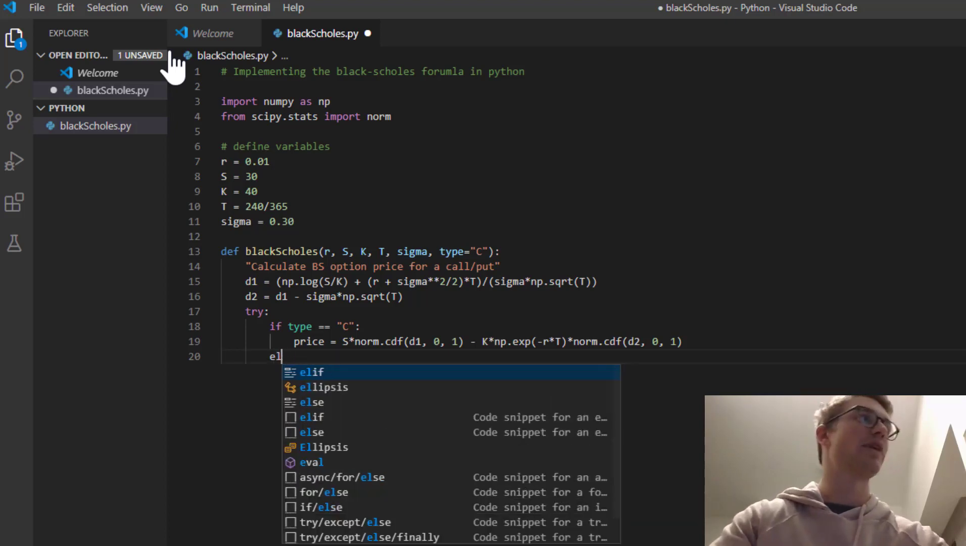
{"action": "type", "text": "if"}
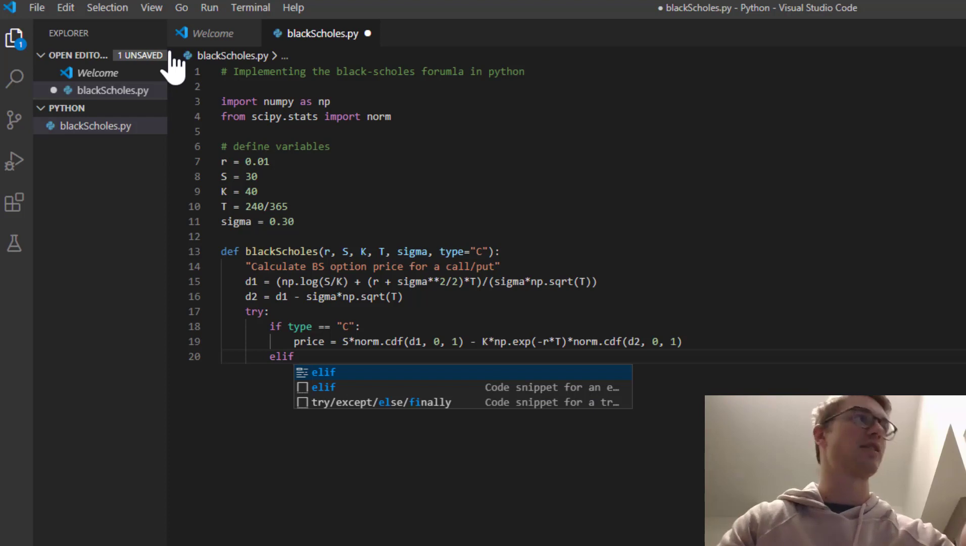
{"action": "type", "text": "type =="}
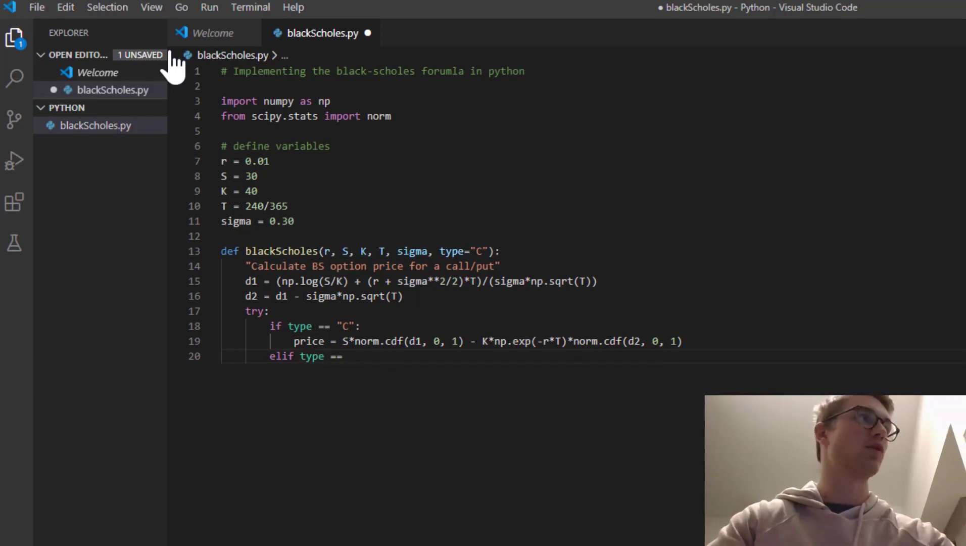
{"action": "type", "text": "\"P\":"}
{"action": "type", "text": "price ="}
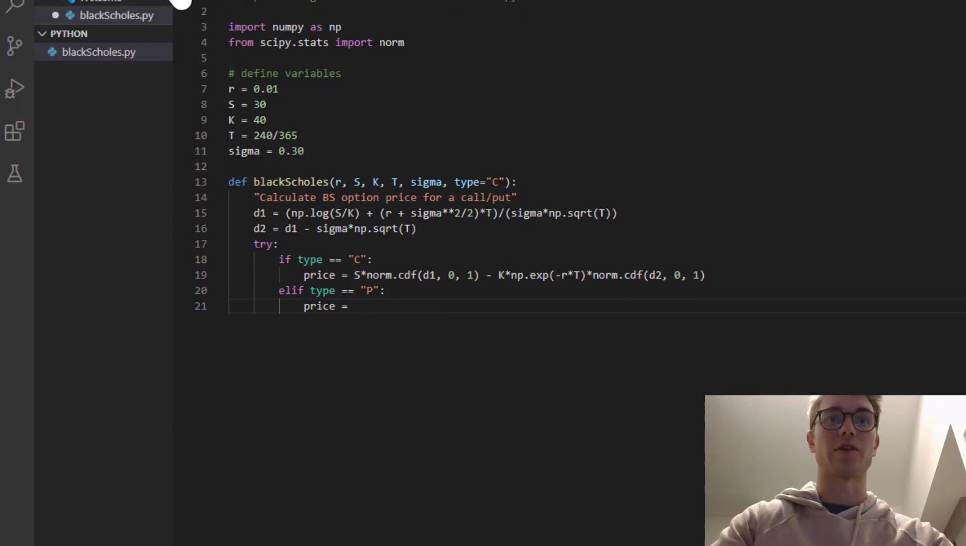
Step: Write the first put term K*np.exp(-r*T)*norm.cdf(-d2, 0, 1)
{"action": "type", "text": "K*"}
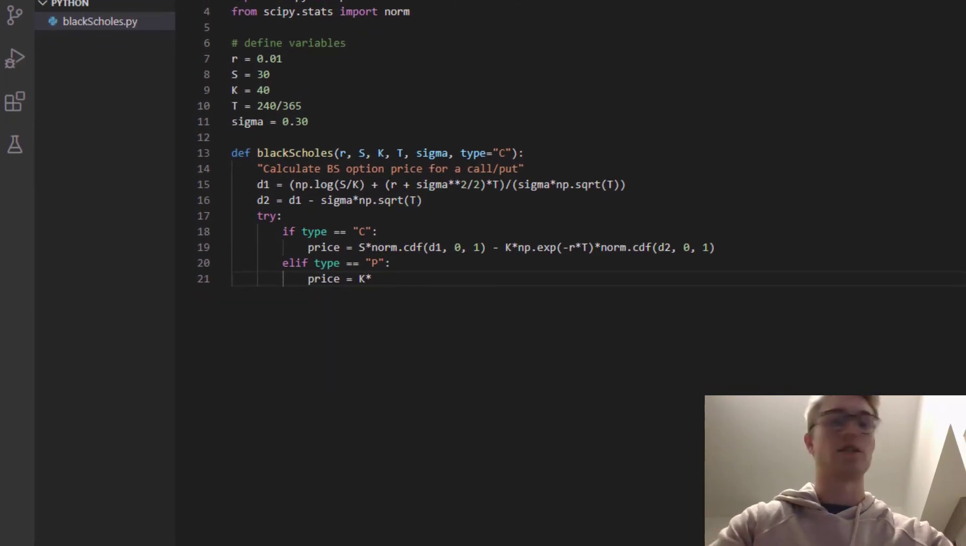
{"action": "type", "text": "exp("}
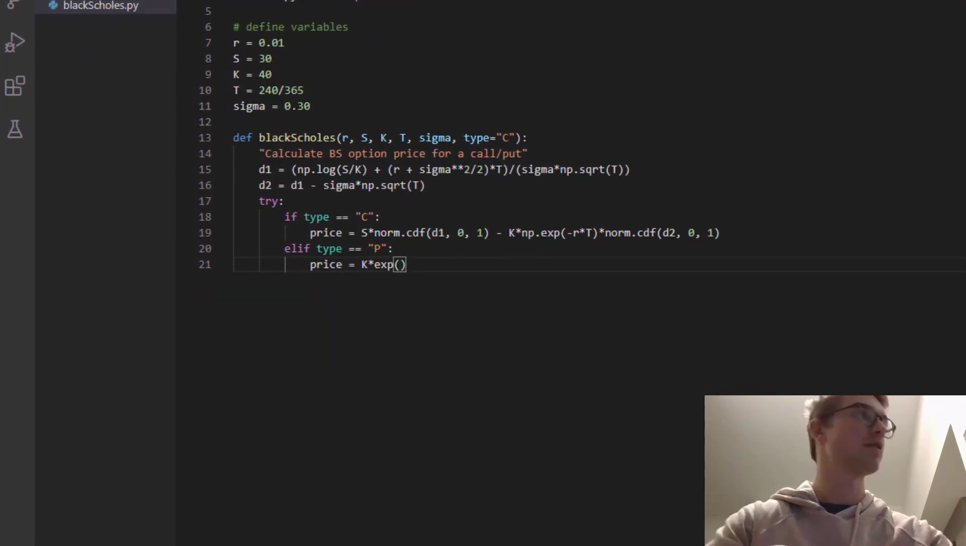
{"action": "type", "text": "np"}
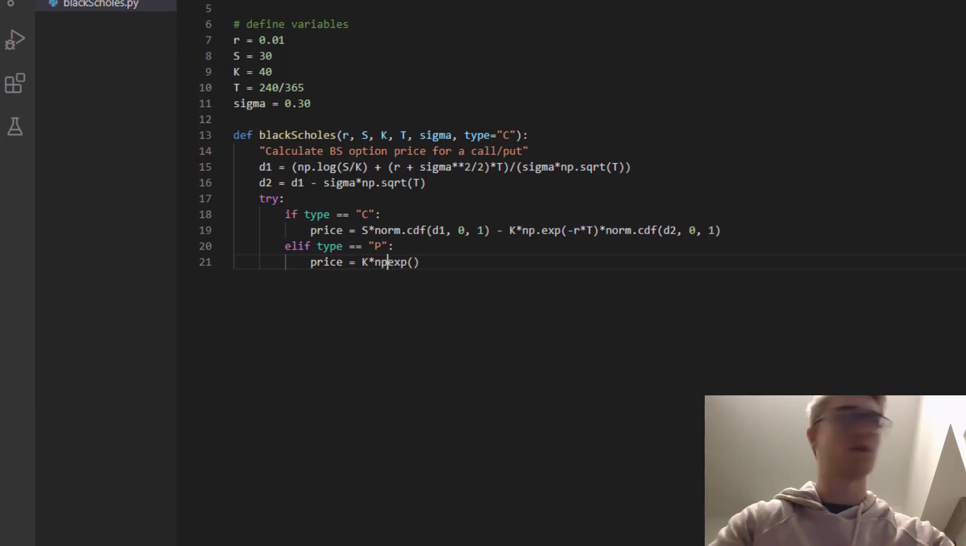
{"action": "type", "text": "."}
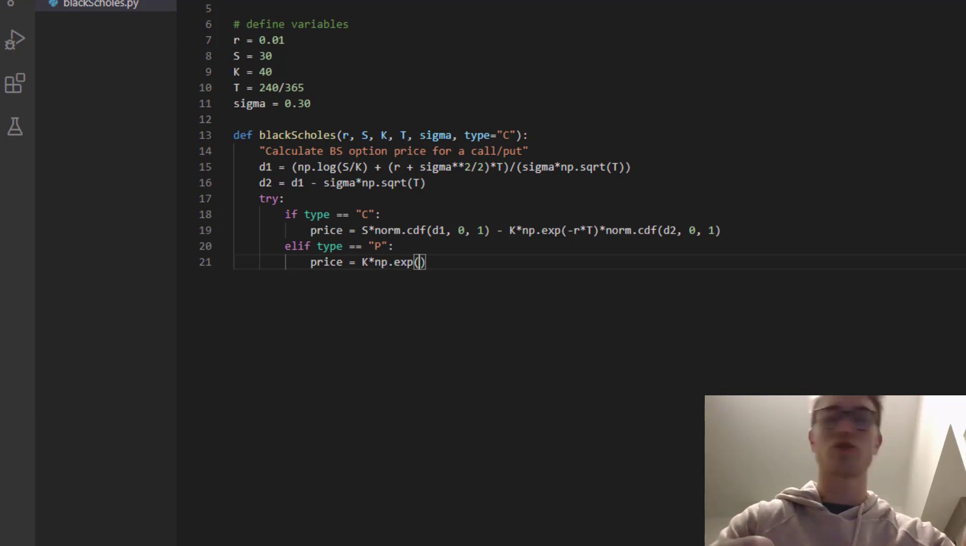
{"action": "type", "text": "-r*T"}
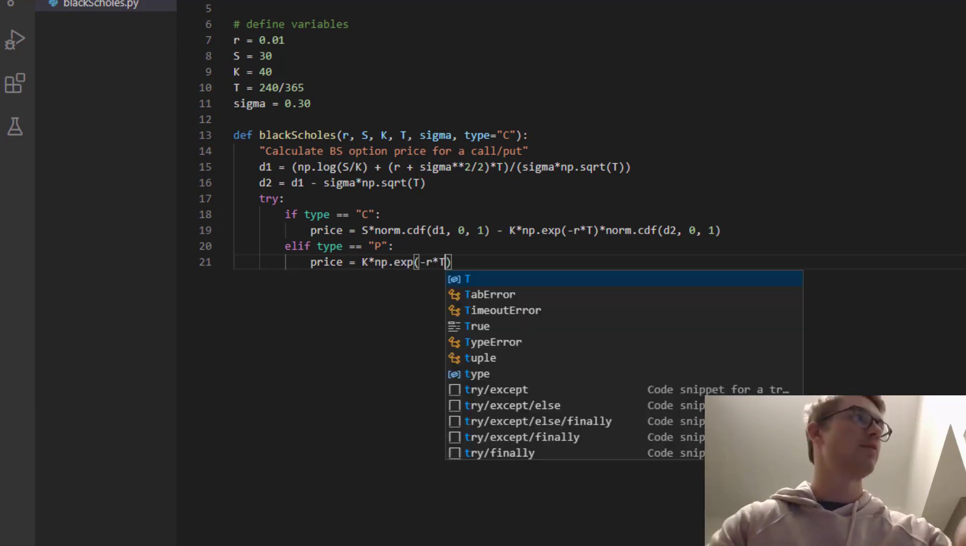
{"action": "key", "text": "Escape"}
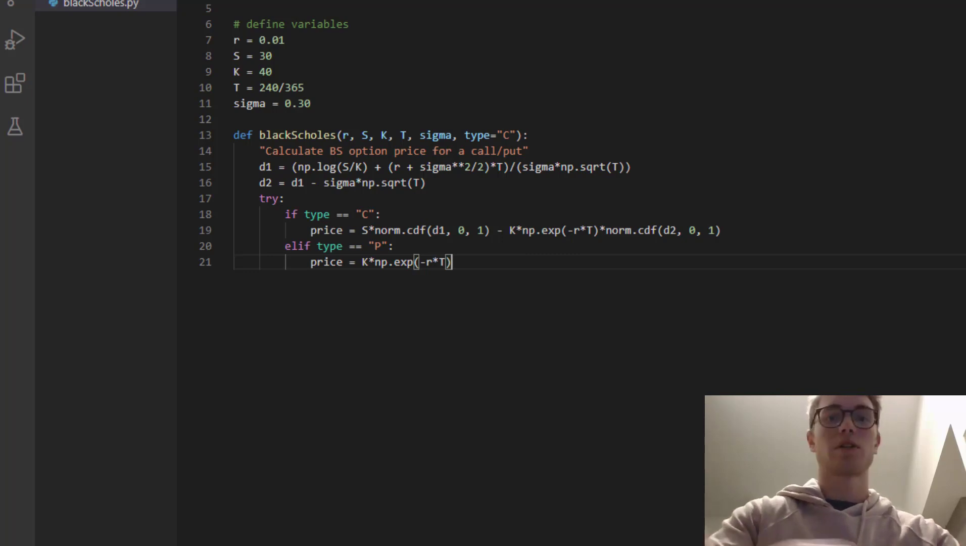
{"action": "type", "text": "*nor"}
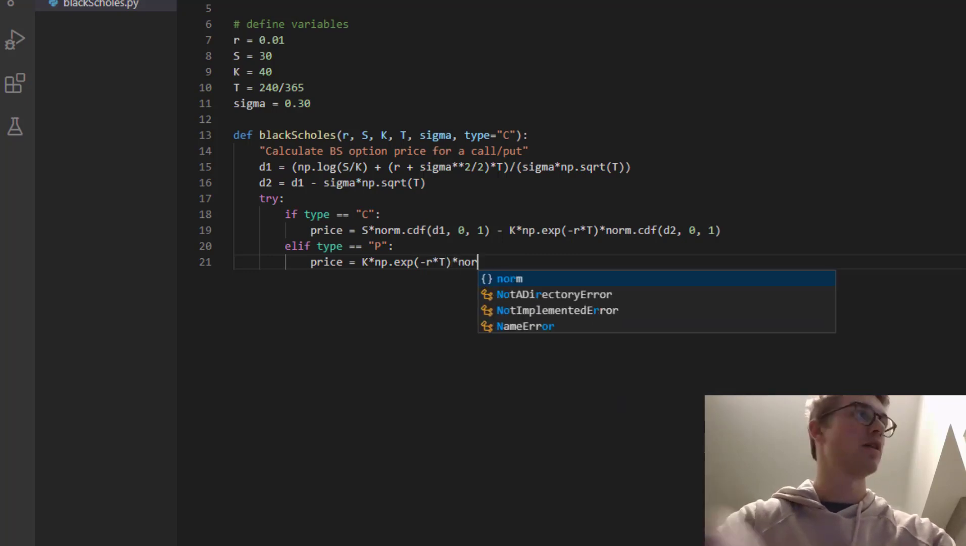
{"action": "type", "text": "m.cdf("}
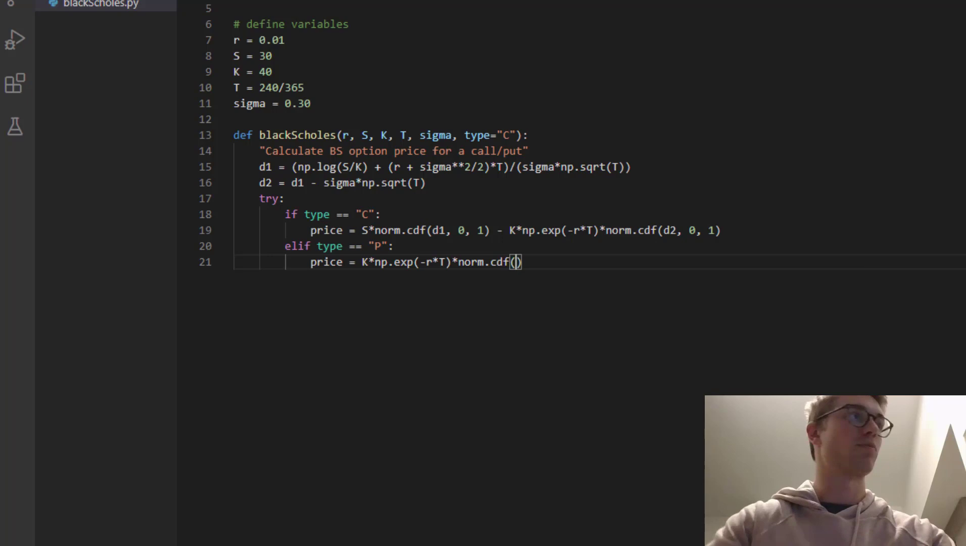
{"action": "type", "text": "-d"}
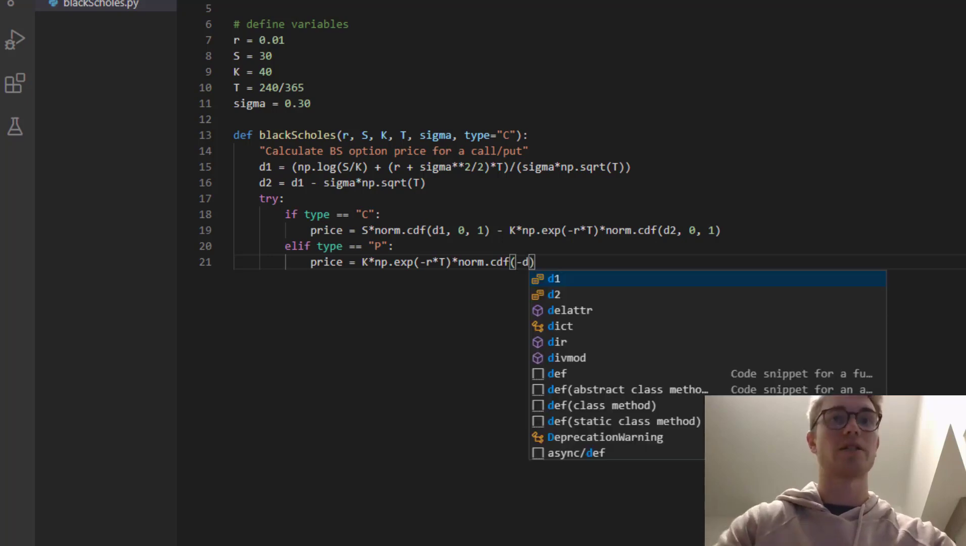
{"action": "type", "text": "2, 0,"}
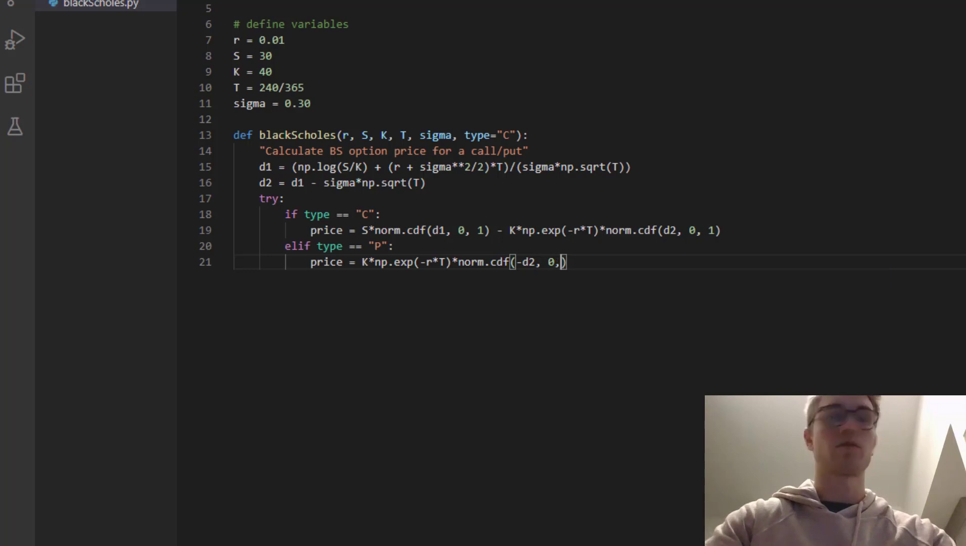
{"action": "type", "text": "1"}
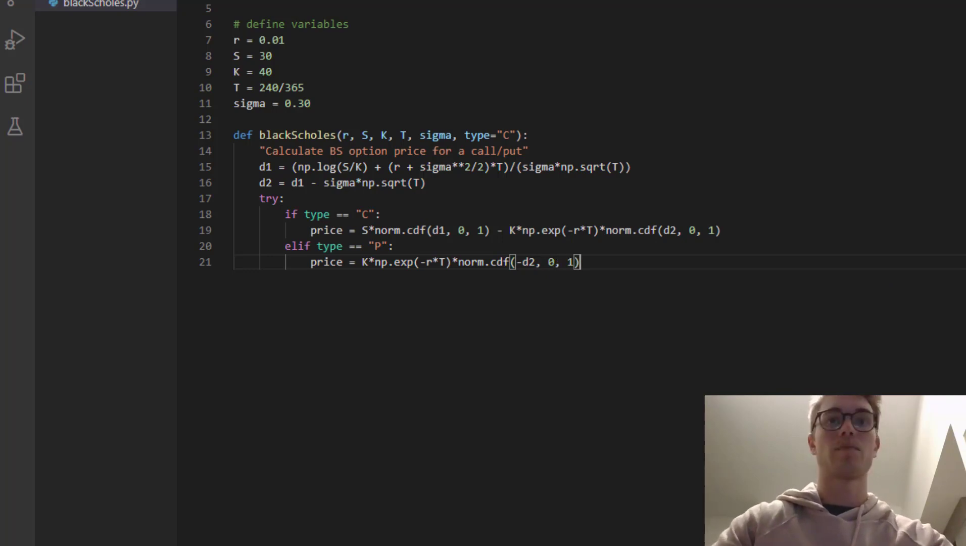
Step: Subtract S*norm.cdf(-d1, 0, 1) to complete the put price
{"action": "type", "text": "- S"}
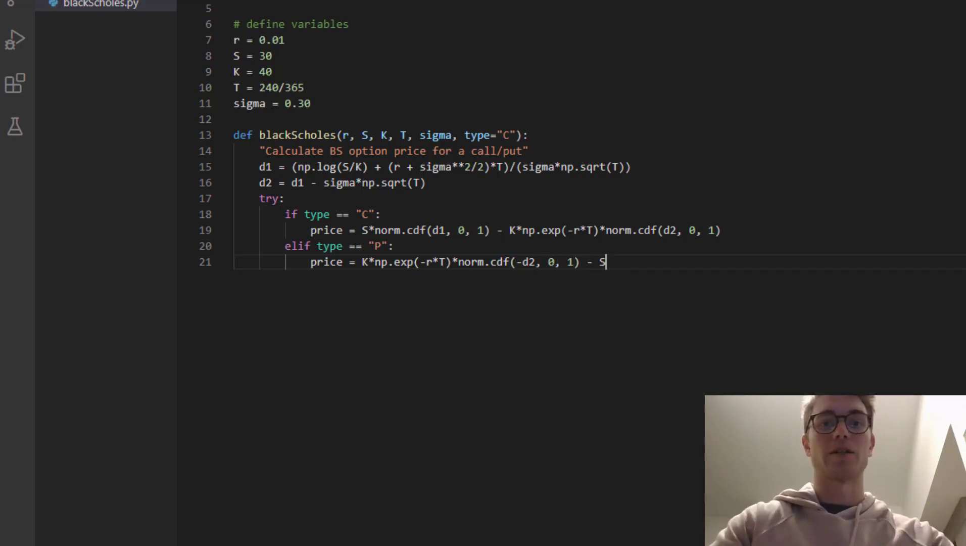
{"action": "type", "text": "*norm."}
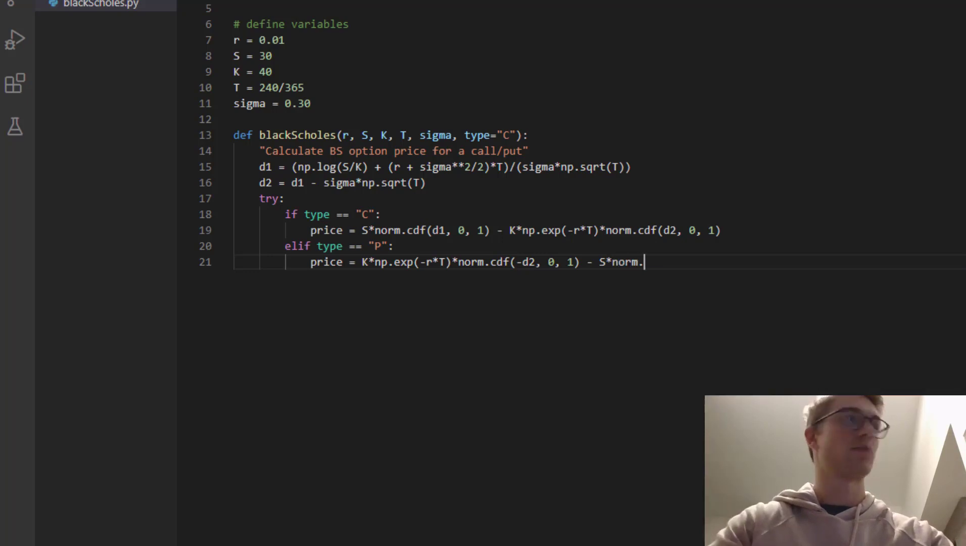
{"action": "type", "text": "cdf(-"}
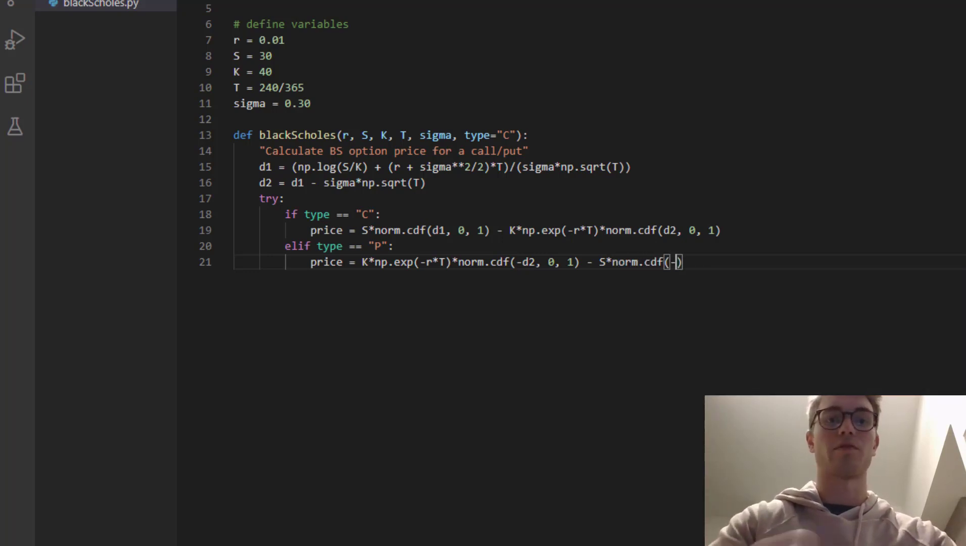
{"action": "type", "text": "d1"}
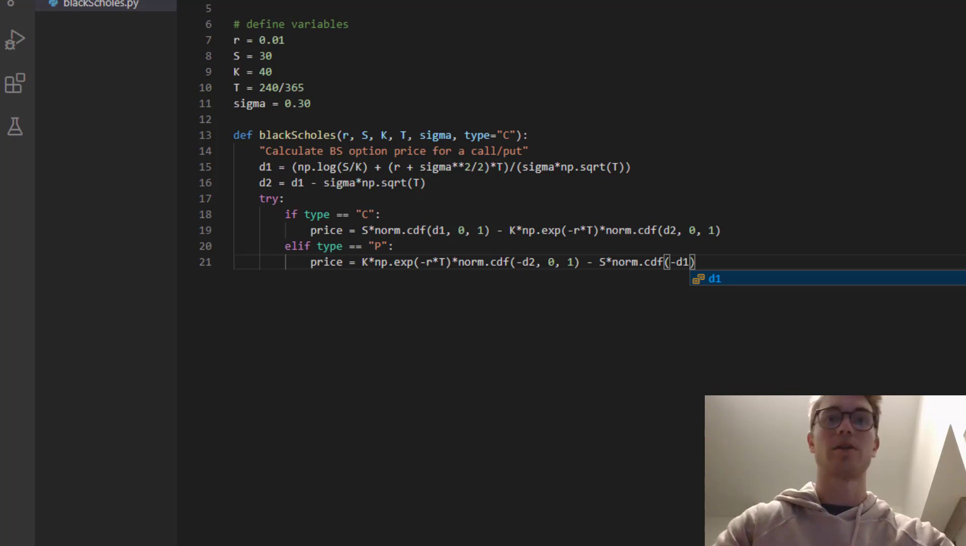
{"action": "type", "text": ", 0, 1"}
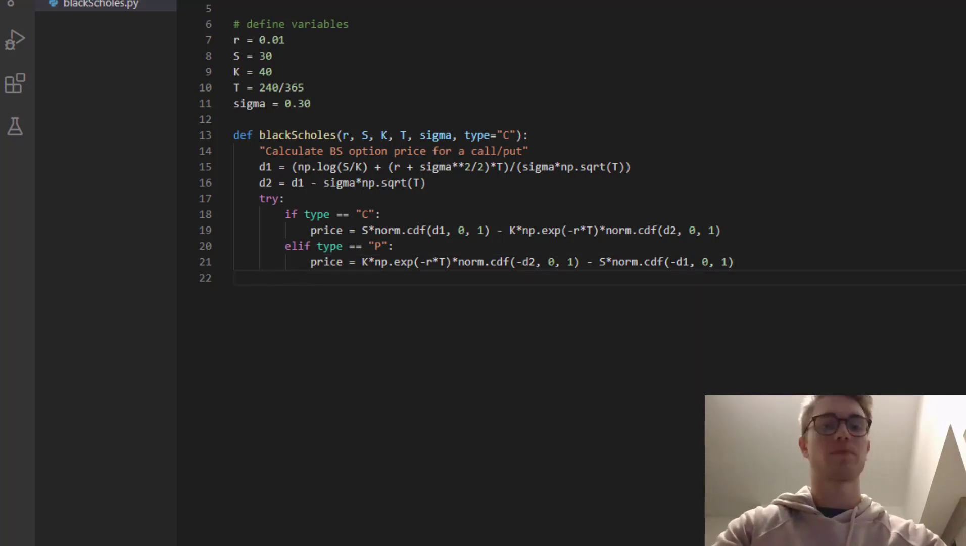
Step: Add an except clause printing "Please confirm all option parameters above!!!"
{"action": "type", "text": "exp"}
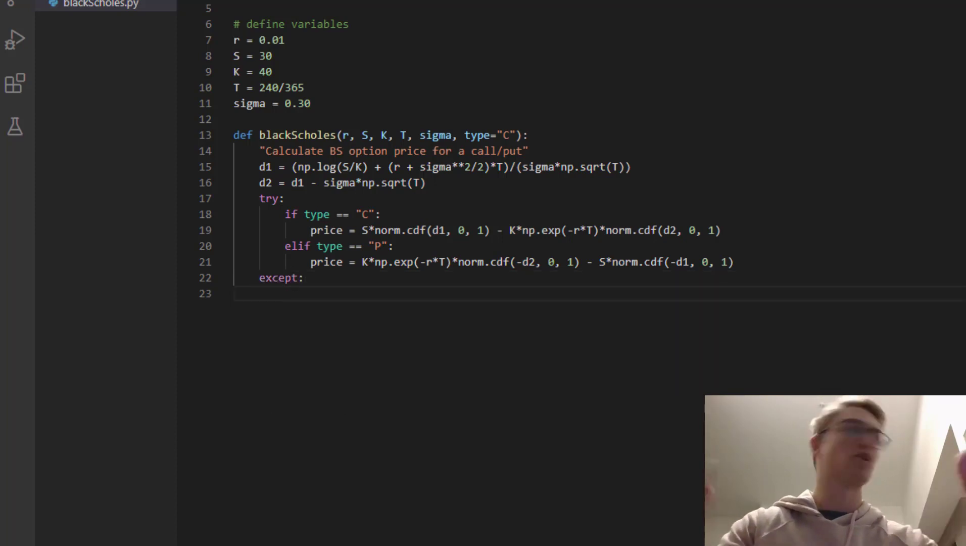
{"action": "type", "text": "print(\""}
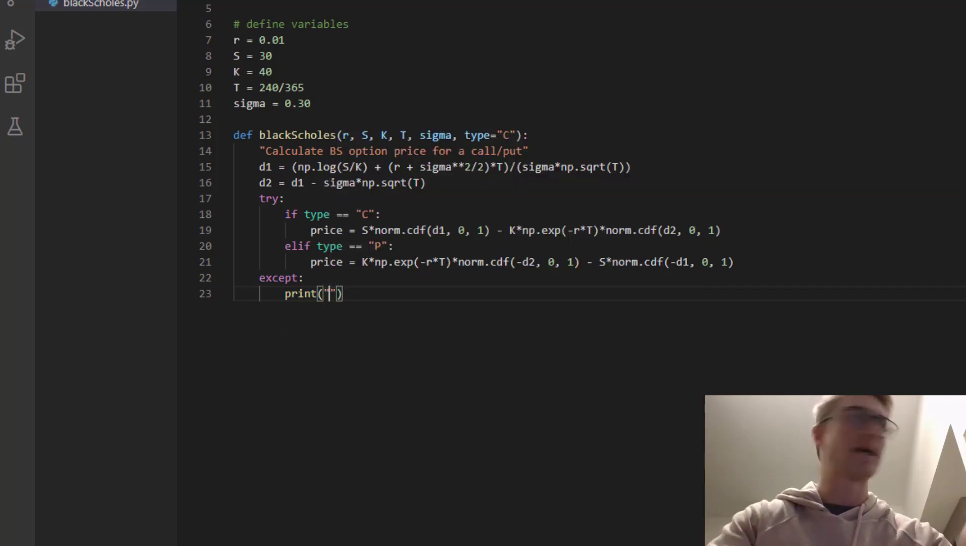
{"action": "type", "text": "P"}
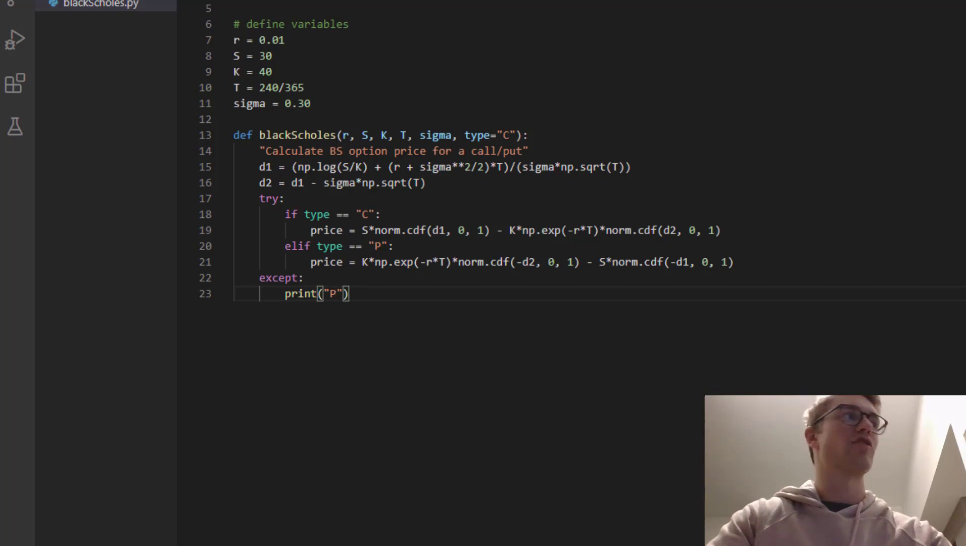
{"action": "type", "text": "Please confirm a"}
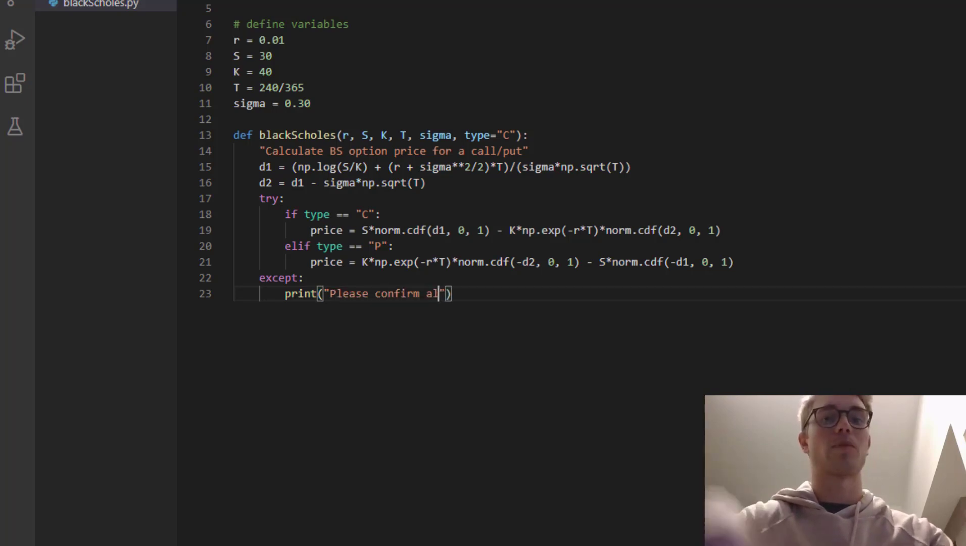
{"action": "type", "text": "l option paramt"}
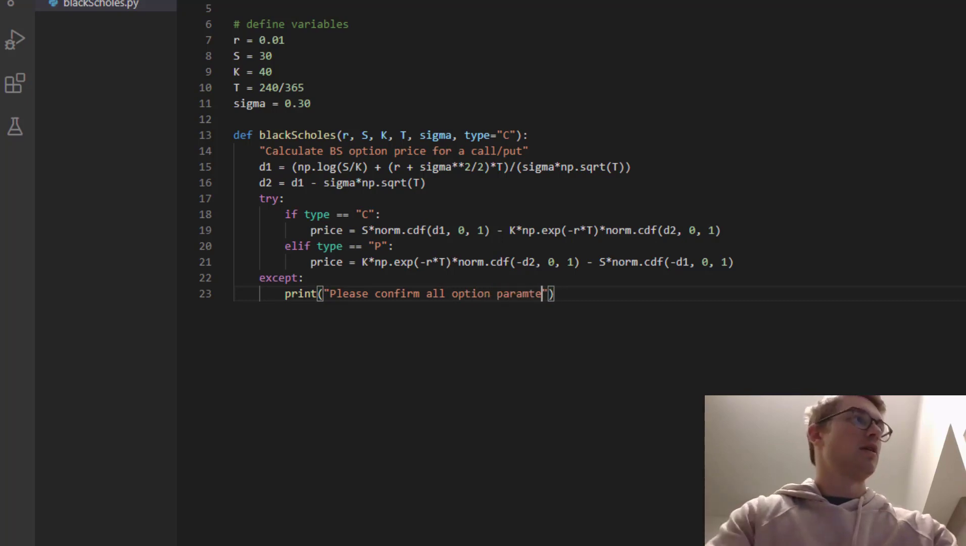
{"action": "type", "text": "ers above"}
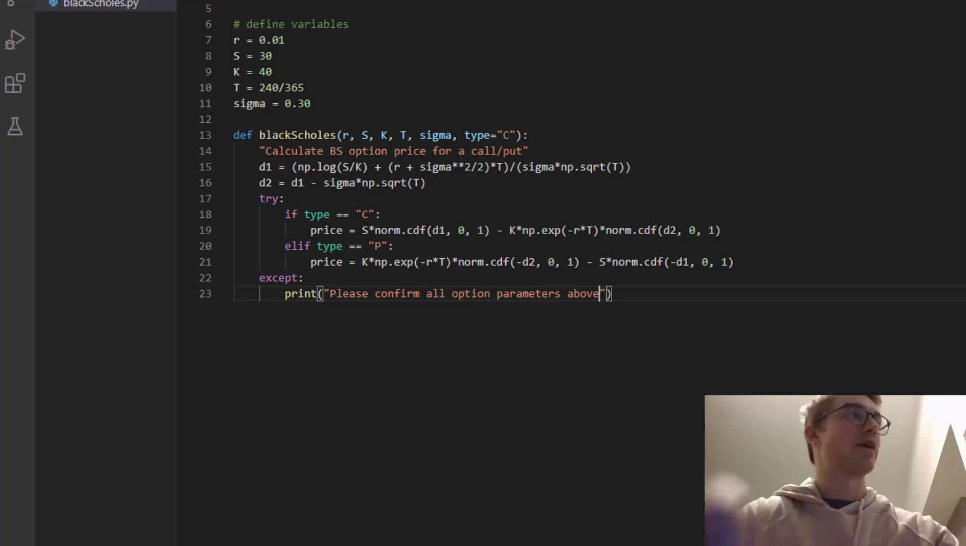
{"action": "type", "text": "!!!"}
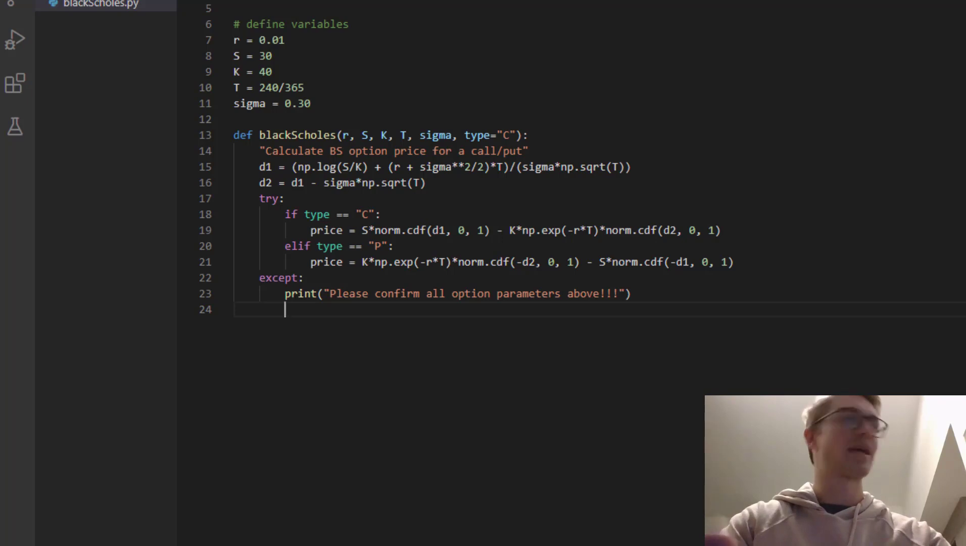
{"action": "left_click", "coordinate": [735, 261]}
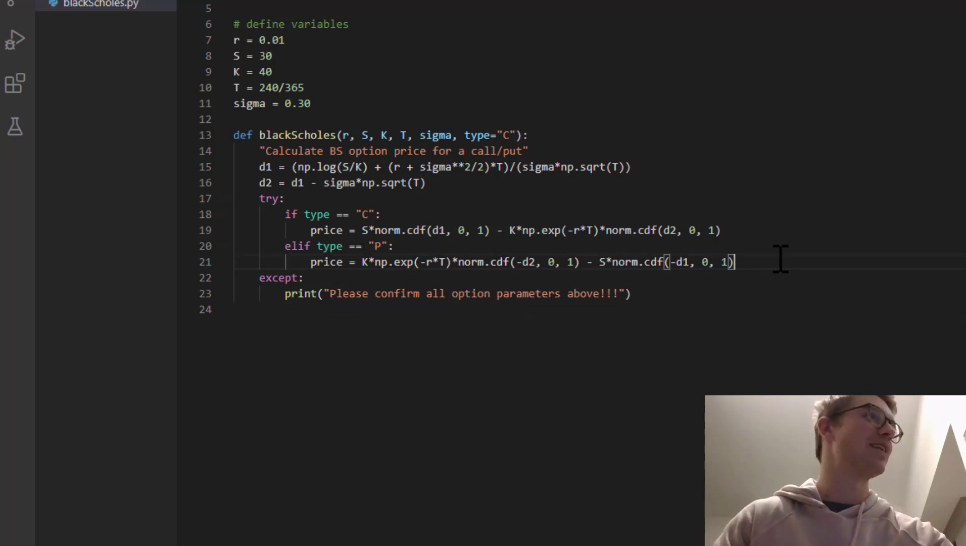
Step: Return price inside the try block, then start 'pr' on a line below the function
{"action": "key", "text": "Return"}
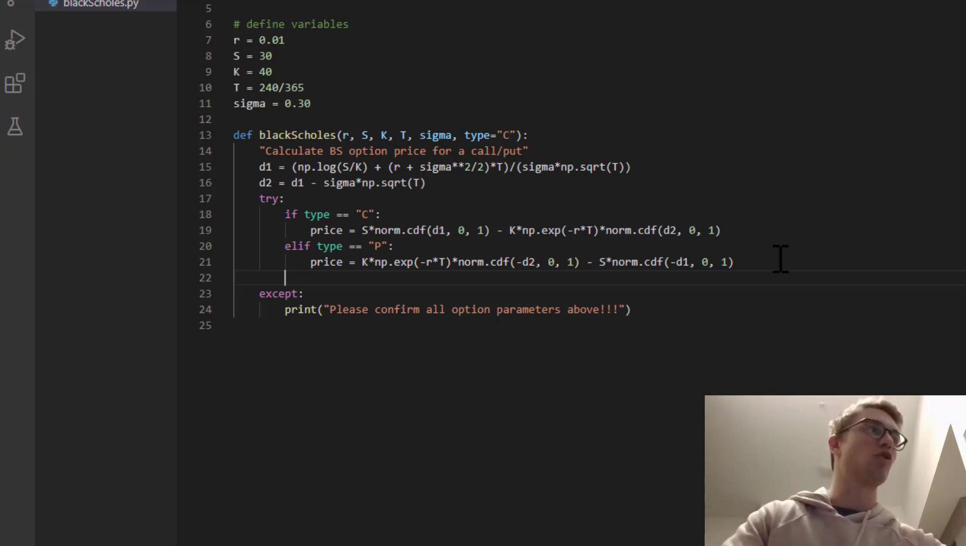
{"action": "type", "text": "retu"}
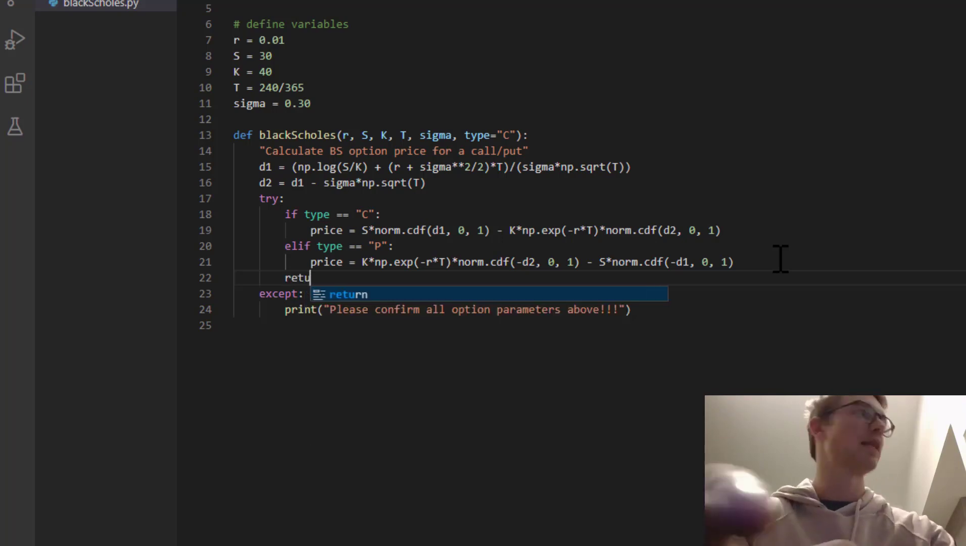
{"action": "type", "text": "rn price"}
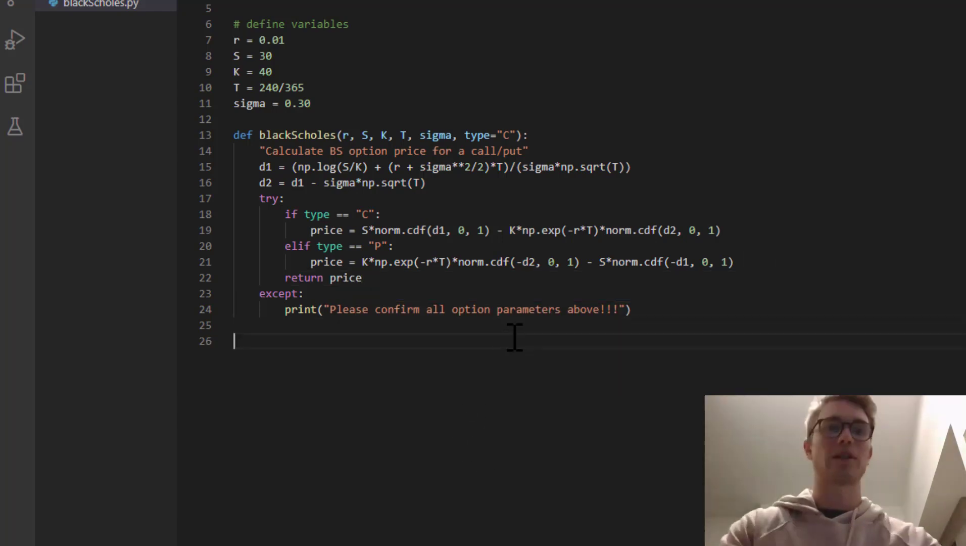
{"action": "type", "text": "pr"}
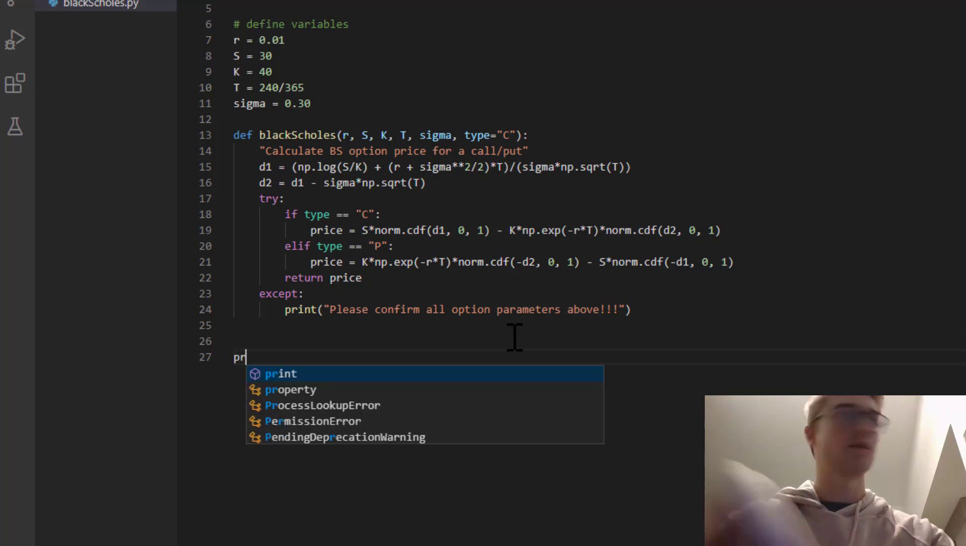
Step: Write print("Option Price is: ", round(blackScholes(r, S, K, T, sigma, type="C"), 2))
{"action": "left_click", "coordinate": [281, 373]}
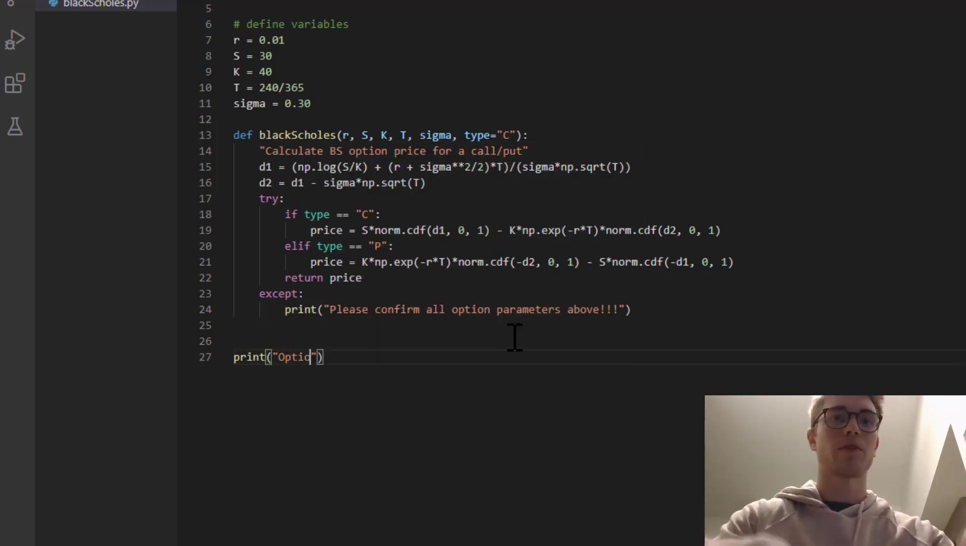
{"action": "type", "text": "n Price is"}
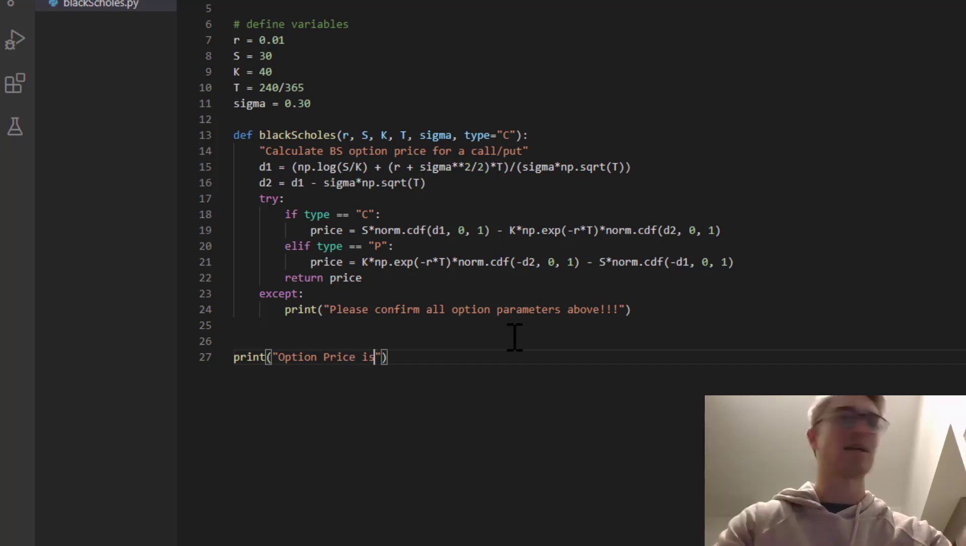
{"action": "type", "text": ":"}
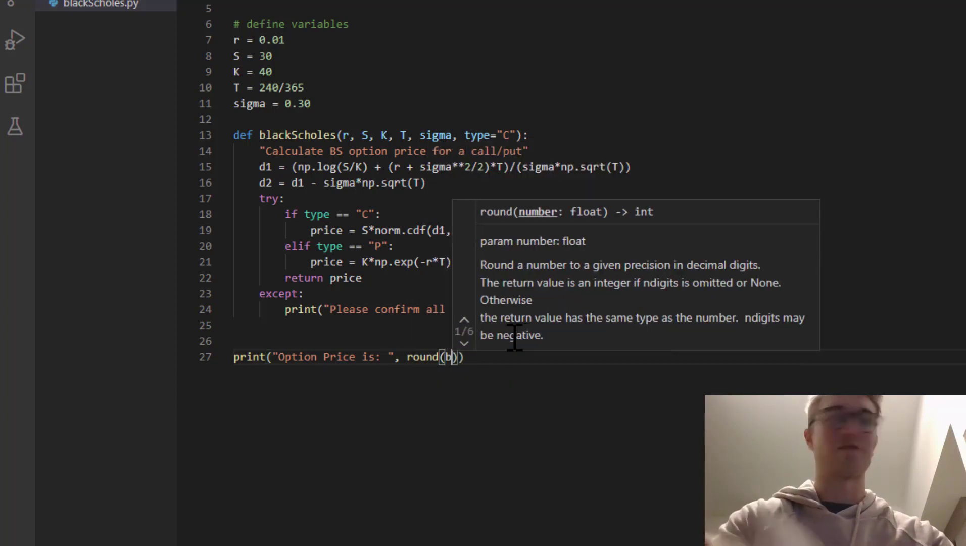
{"action": "type", "text": "lackScholes("}
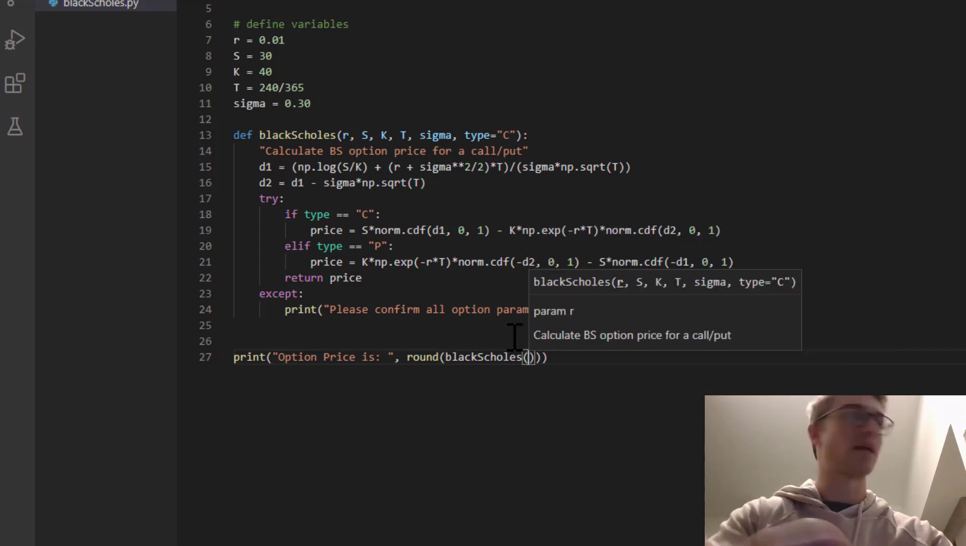
{"action": "mouse_move", "coordinate": [338, 105]}
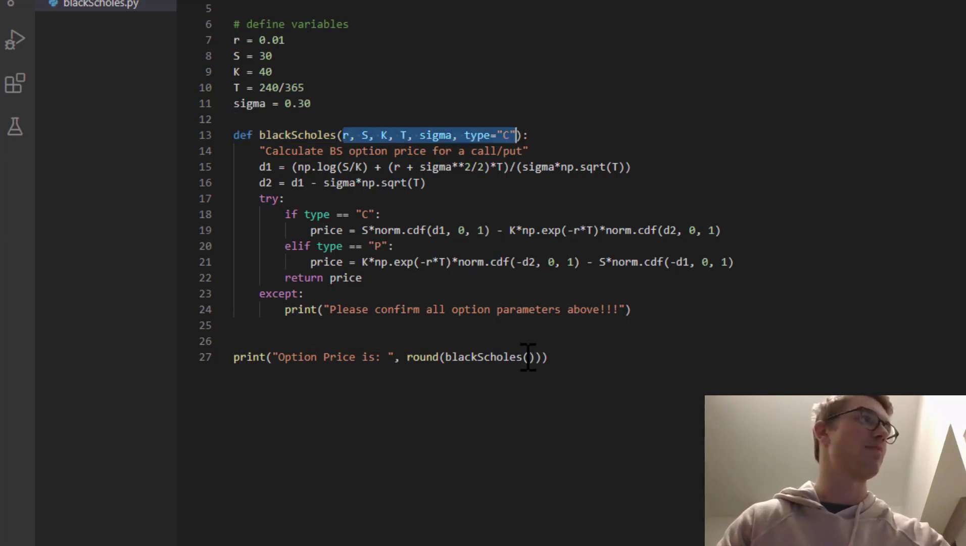
{"action": "type", "text": "r, S, K, T, sigma, type=\"C\""}
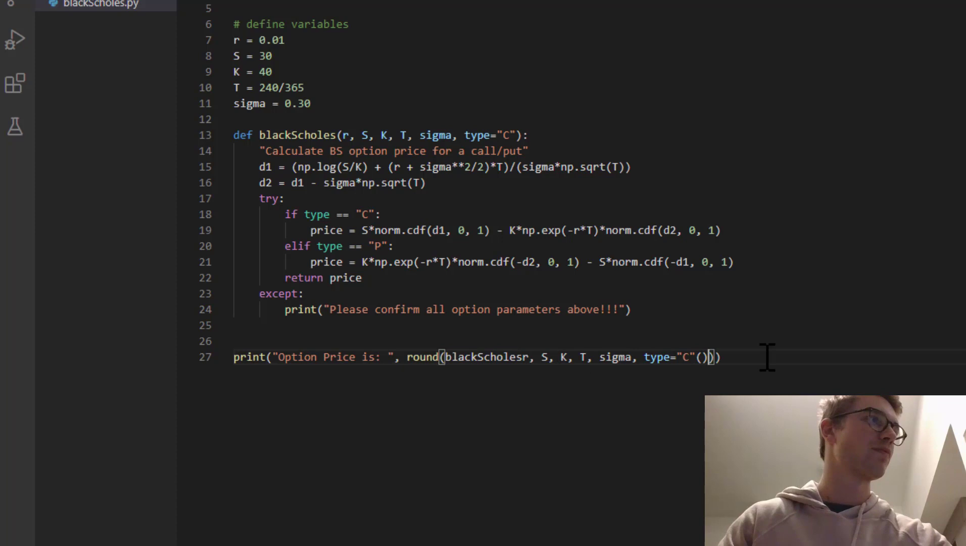
{"action": "mouse_move", "coordinate": [782, 351]}
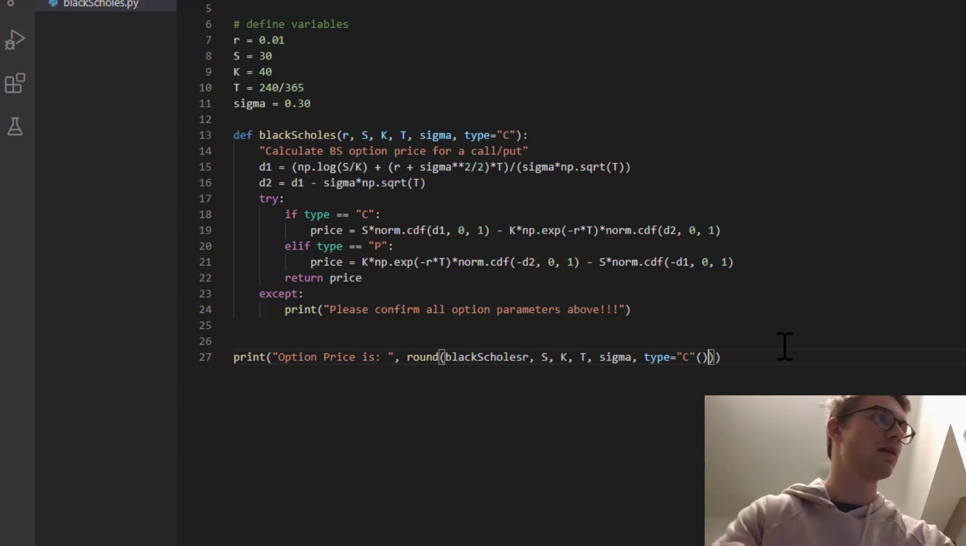
{"action": "key", "text": "Backspace"}
{"action": "type", "text": "("}
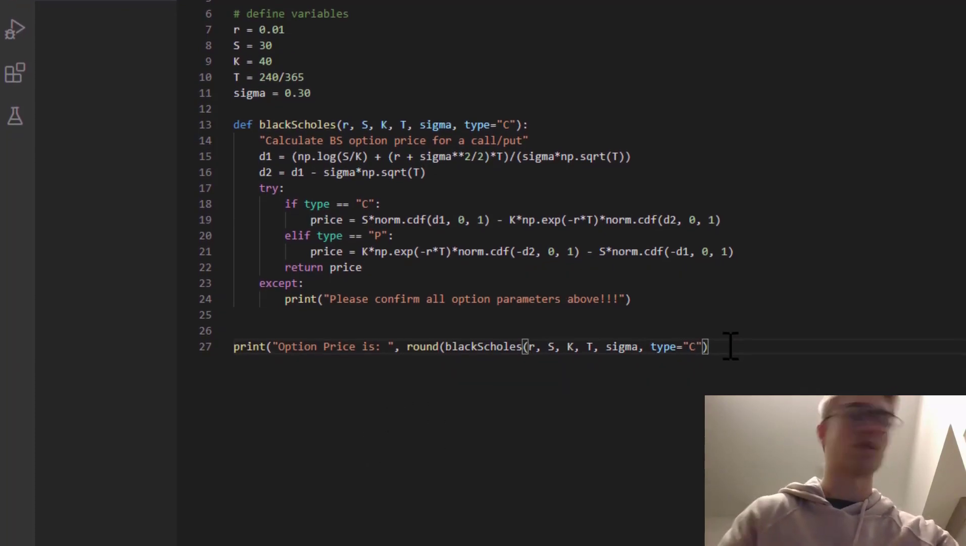
{"action": "type", "text": ","}
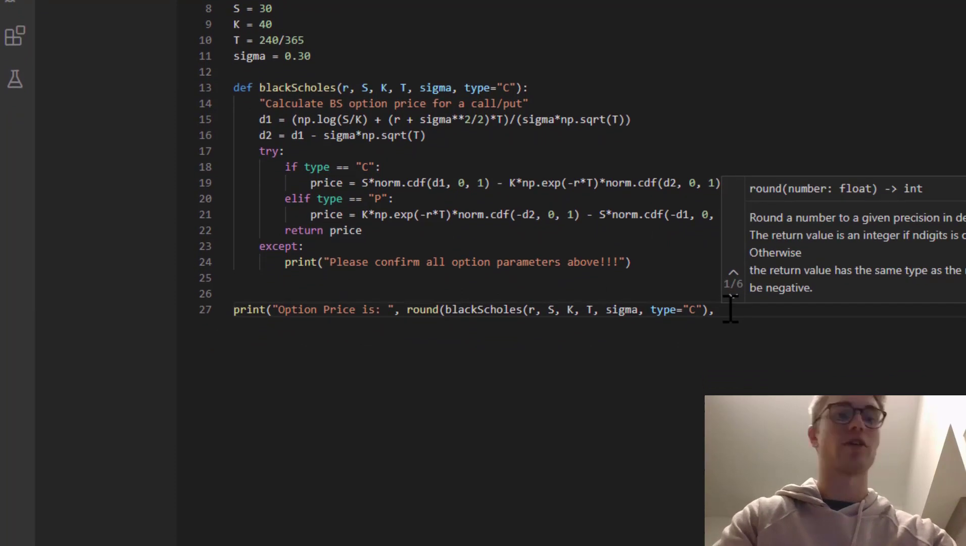
{"action": "type", "text": ", 2) )"}
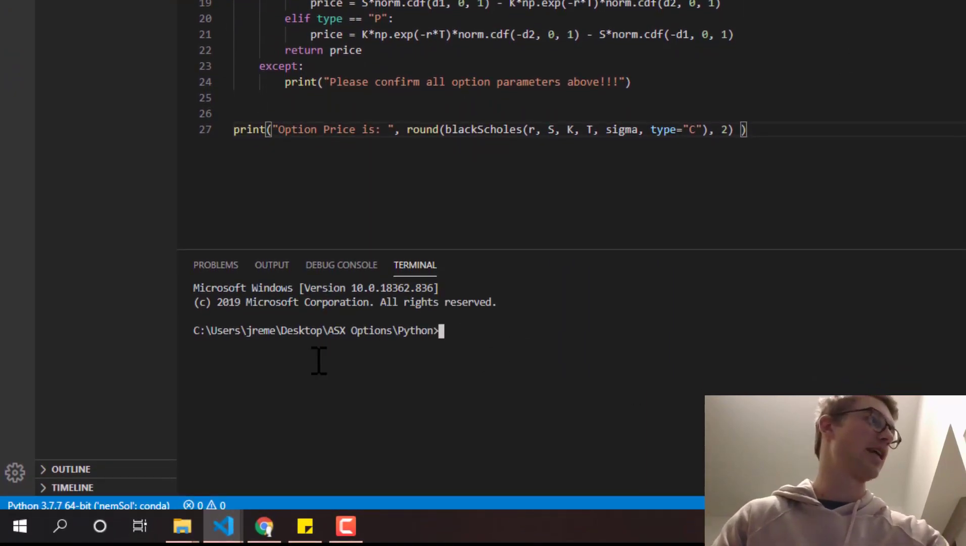
Step: Run 'python blackScholes.py' under nemSol; it fails with ModuleNotFoundError for scipy, so start a pip command
{"action": "key", "text": "Return"}
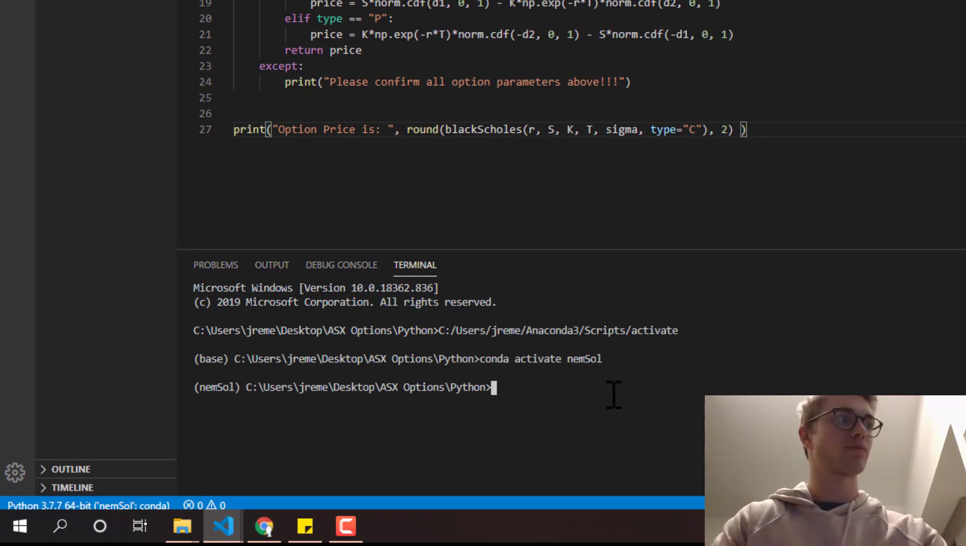
{"action": "type", "text": "python"}
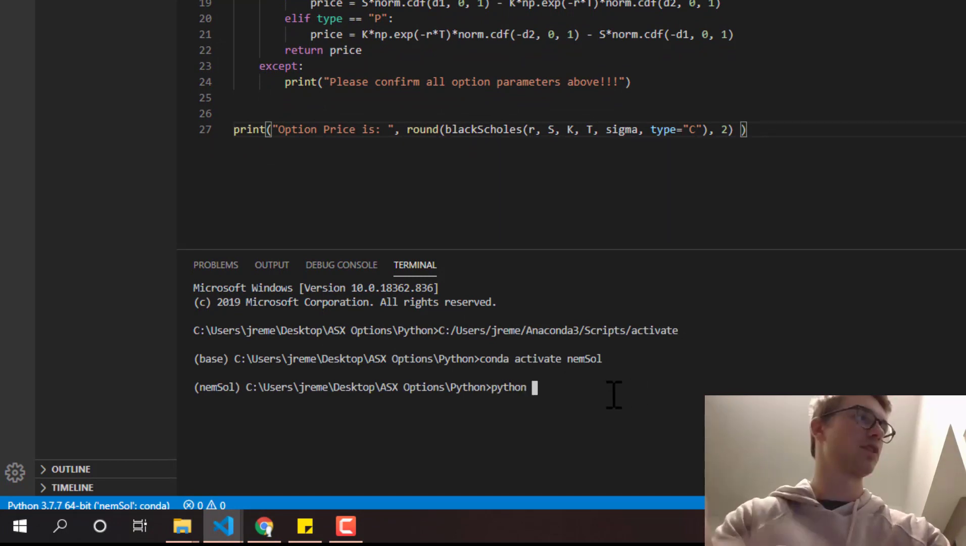
{"action": "type", "text": "blackScholes.py"}
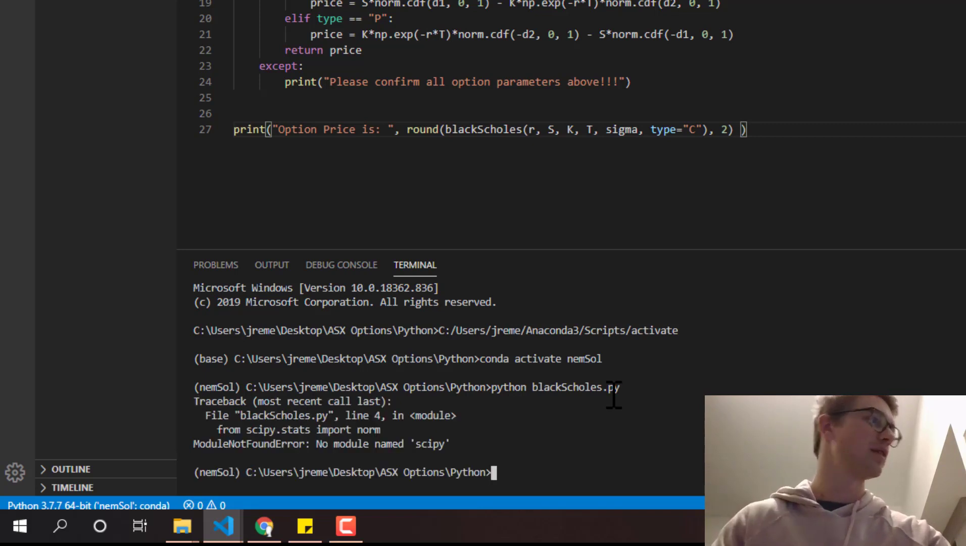
{"action": "mouse_move", "coordinate": [644, 447]}
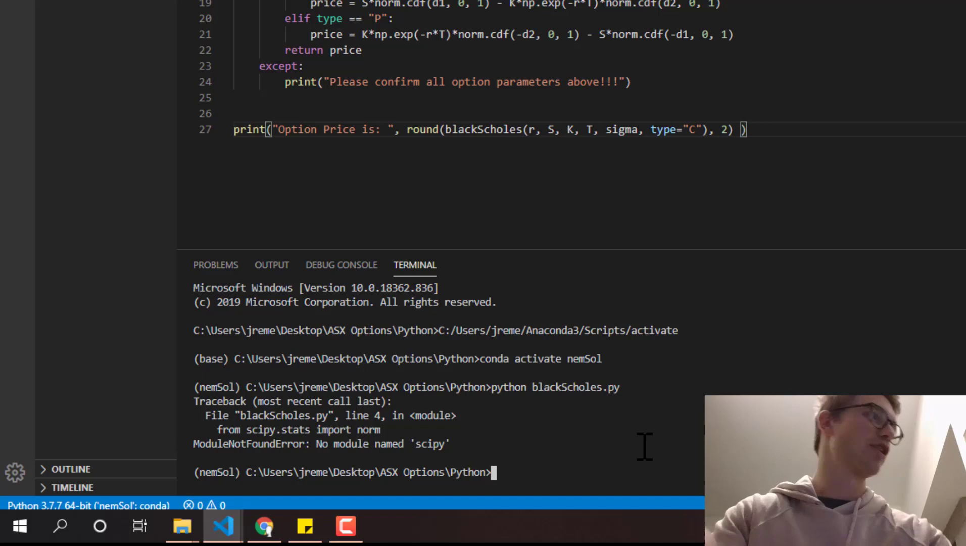
{"action": "type", "text": "pip"}
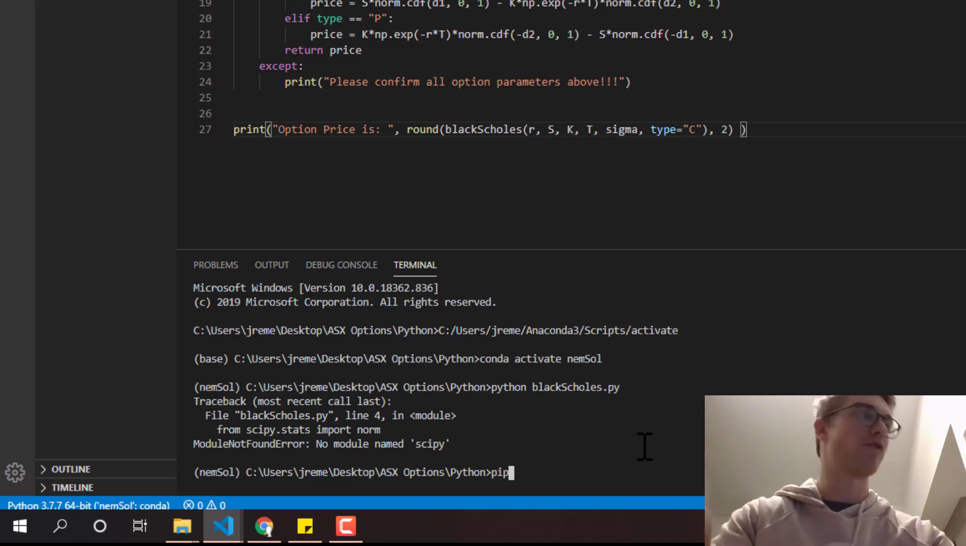
Step: Run 'pip install scipy', then rerun 'python blackScholes.py' to print Option Price is: 0.51
{"action": "type", "text": "install scipy"}
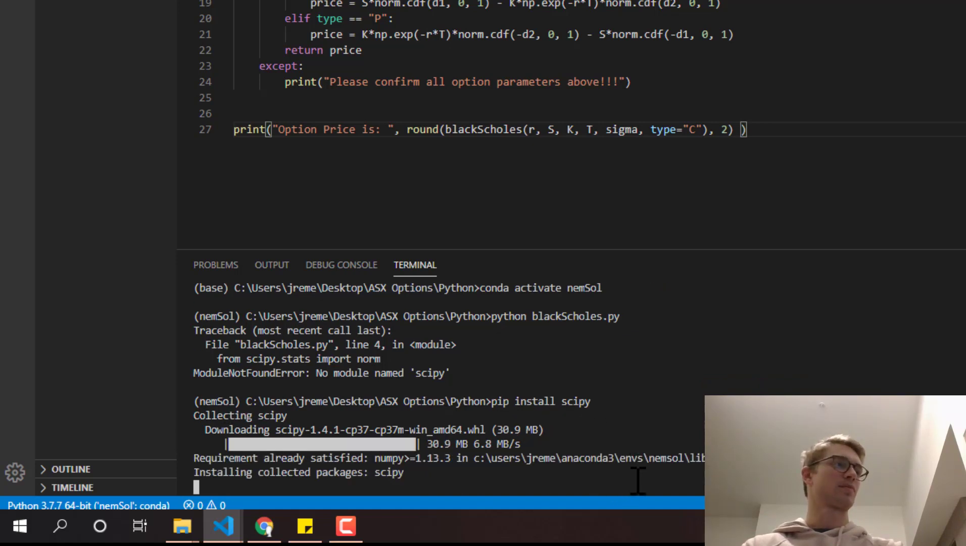
{"action": "mouse_move", "coordinate": [526, 474]}
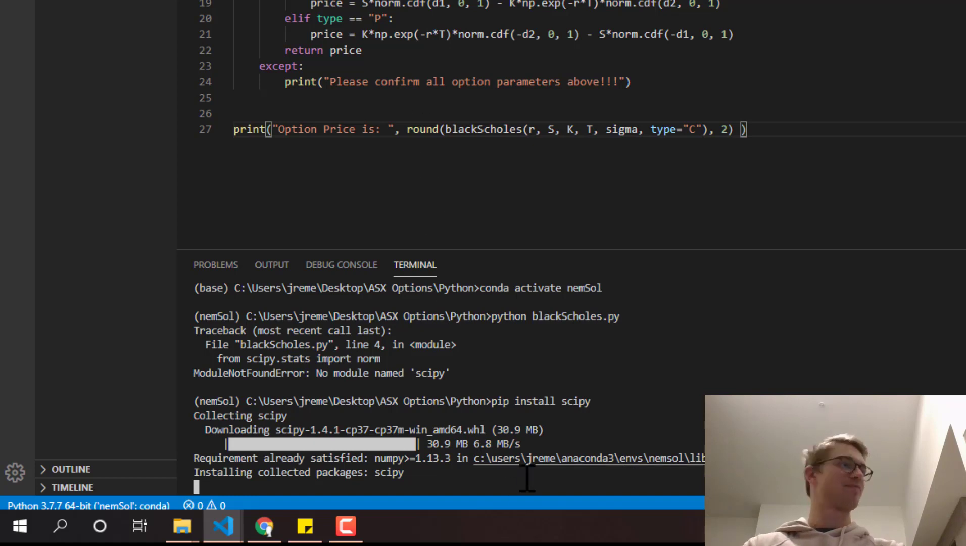
{"action": "mouse_move", "coordinate": [481, 493]}
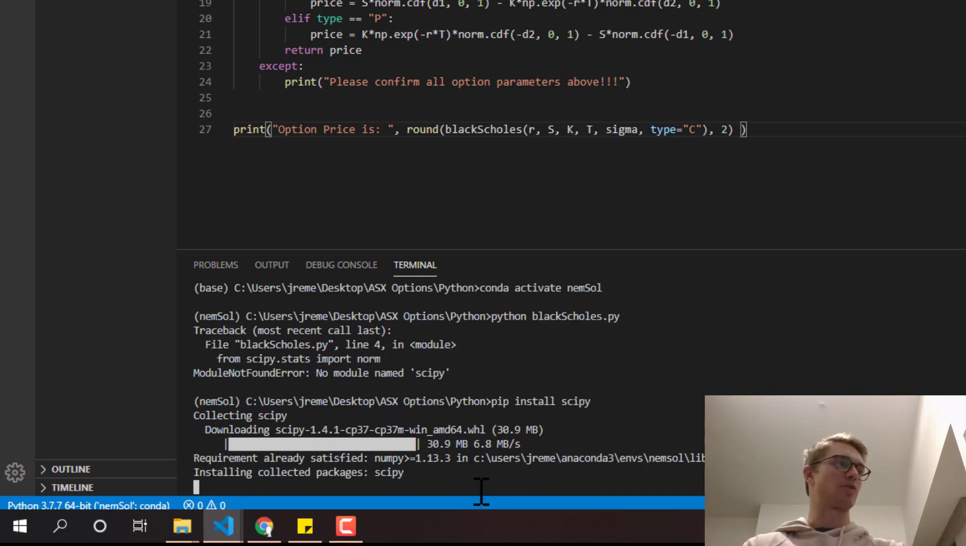
{"action": "mouse_move", "coordinate": [481, 486]}
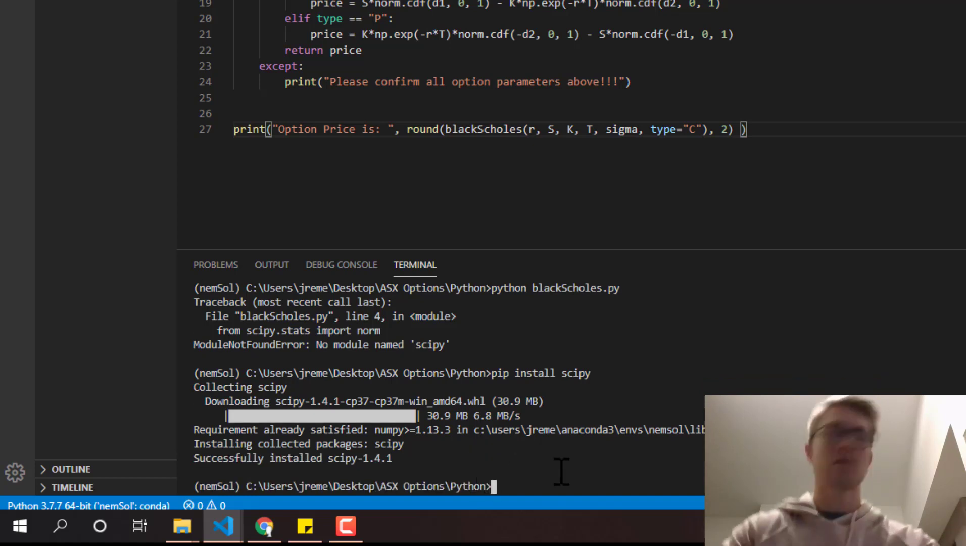
{"action": "type", "text": "python blackScholes.py"}
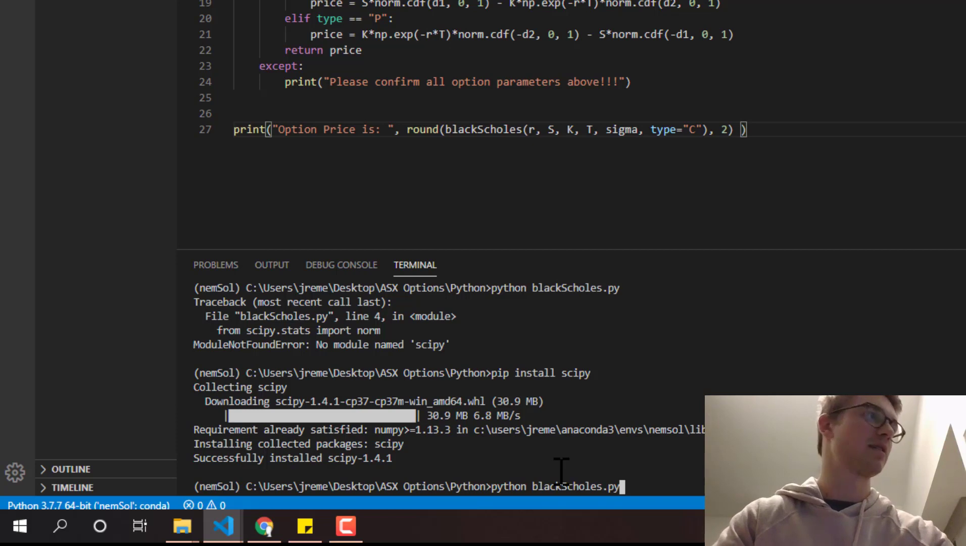
{"action": "key", "text": "Return"}
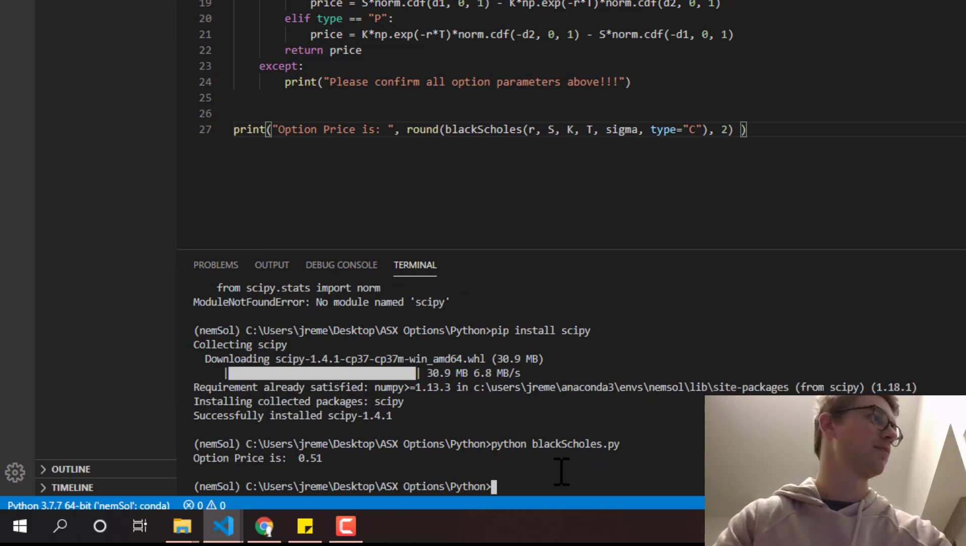
{"action": "mouse_move", "coordinate": [324, 459]}
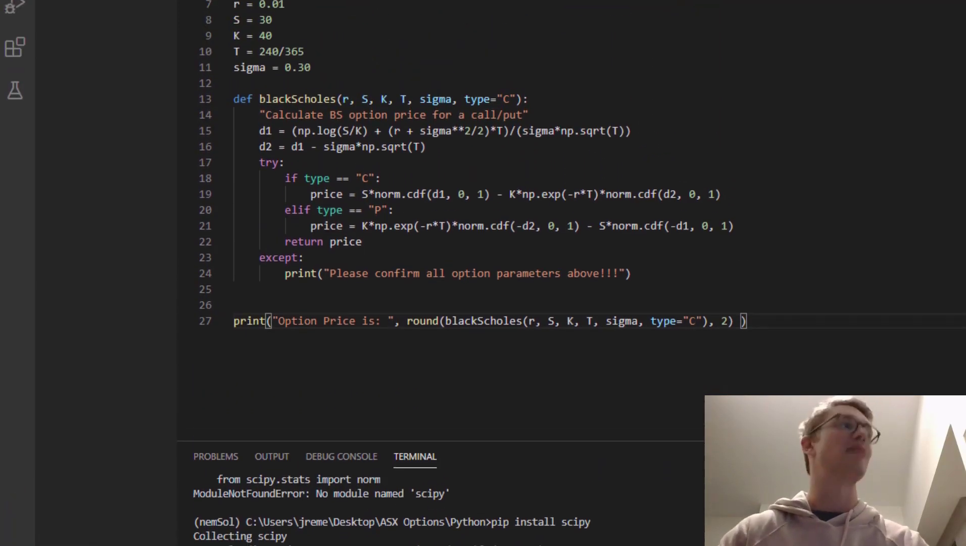
{"action": "scroll", "scroll_direction": "down", "scroll_amount": 3}
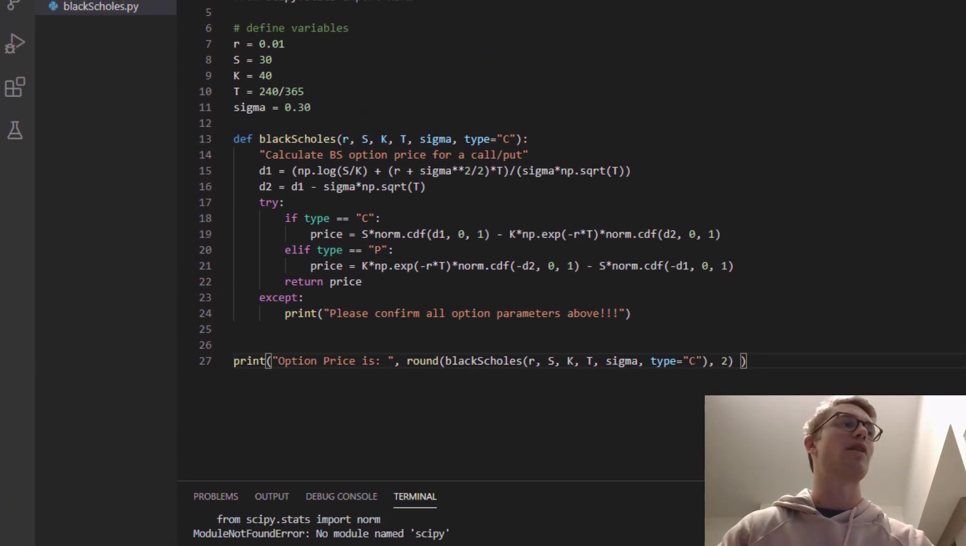
{"action": "mouse_move", "coordinate": [487, 173]}
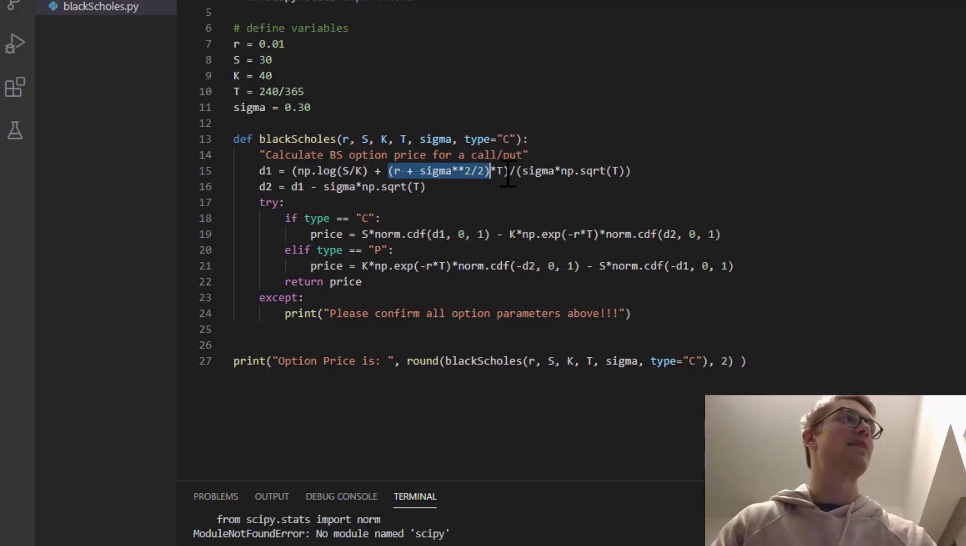
{"action": "left_click", "coordinate": [473, 187]}
{"action": "type", "text": "python blackScholes.py"}
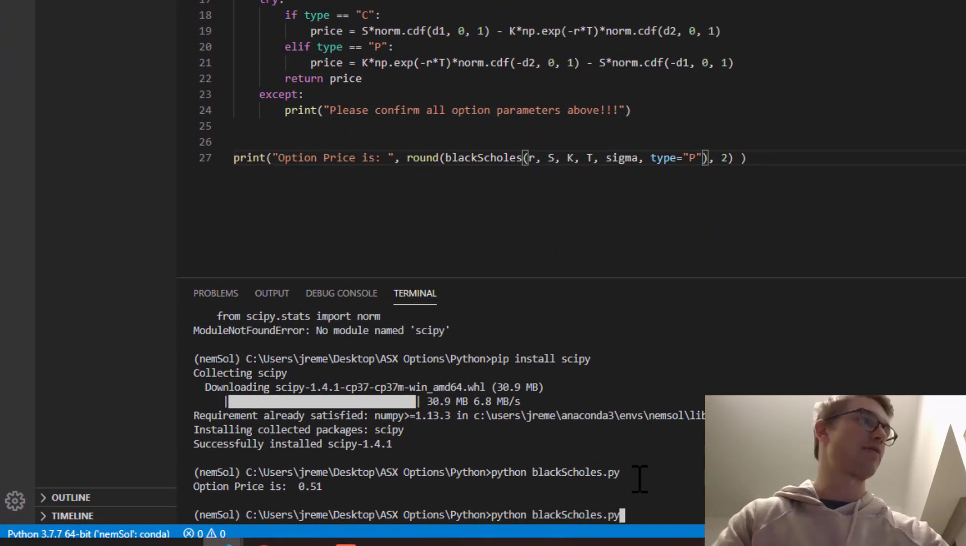
Step: Rerun 'python blackScholes.py' with type="P" to print Option Price is: 10.25
{"action": "key", "text": "Return"}
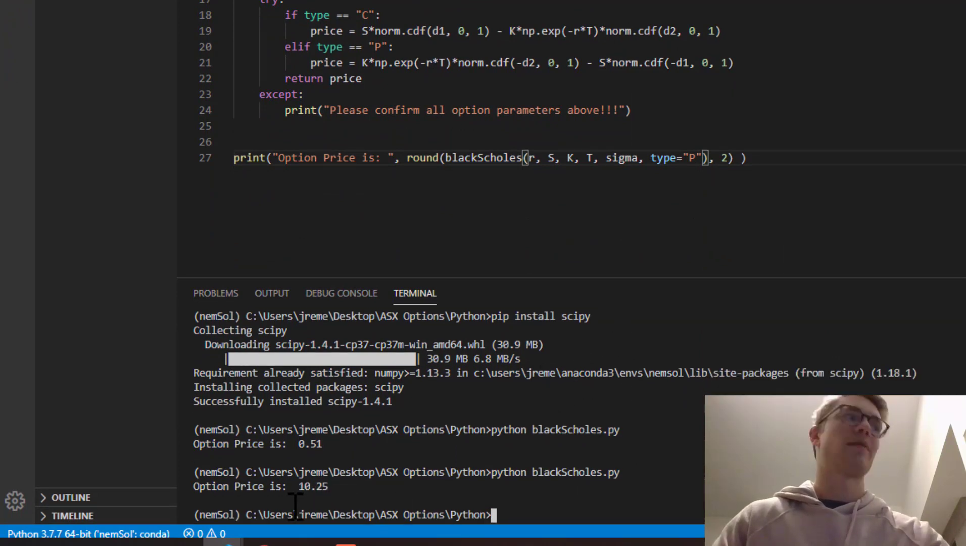
{"action": "mouse_move", "coordinate": [271, 517]}
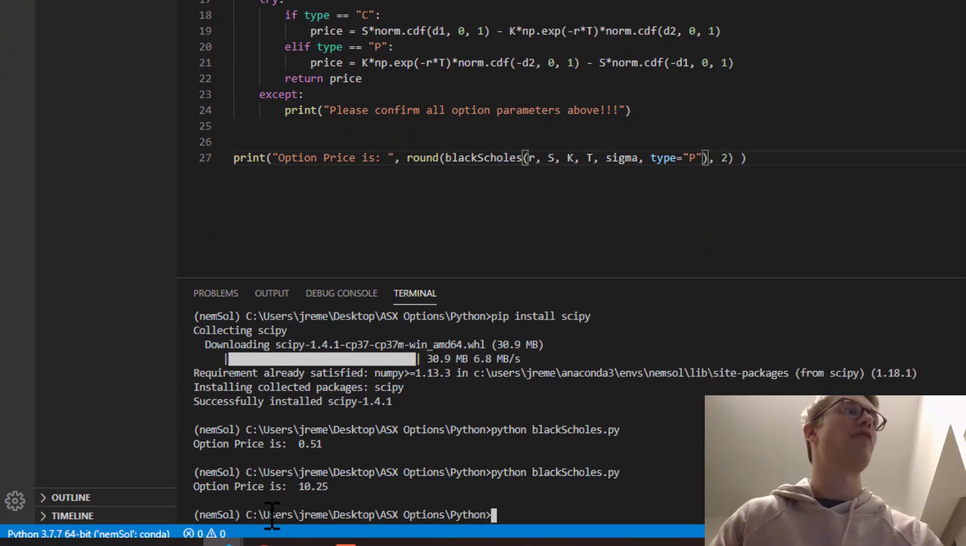
{"action": "mouse_move", "coordinate": [825, 208]}
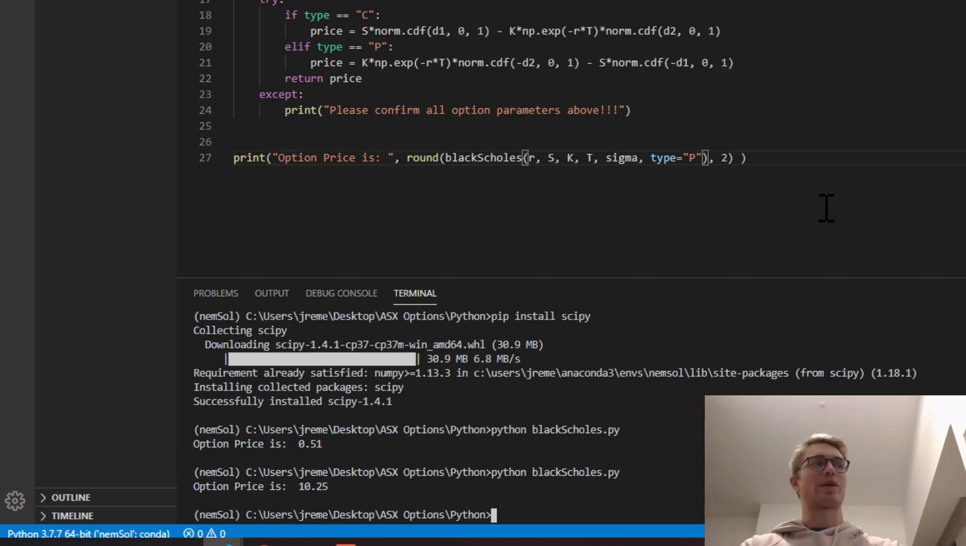
{"action": "mouse_move", "coordinate": [758, 252]}
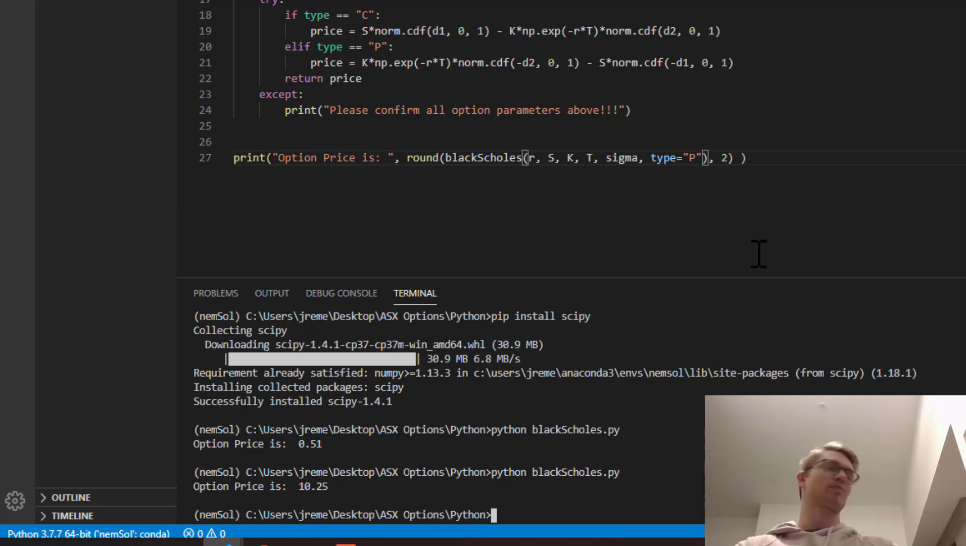
{"action": "mouse_move", "coordinate": [716, 30]}
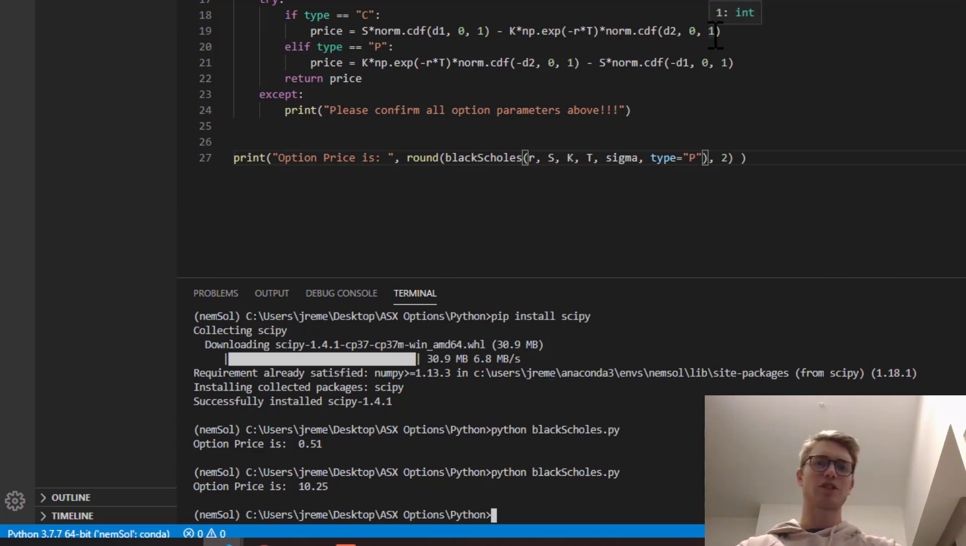